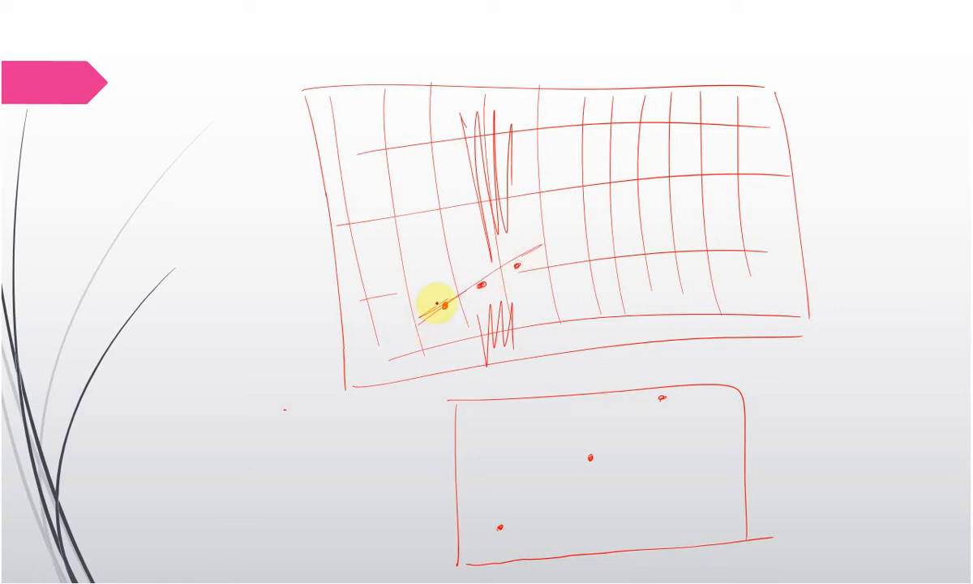
Draw a rising pen curve through the plotted dots on the grid sketch.
drag(438, 300, 567, 186)
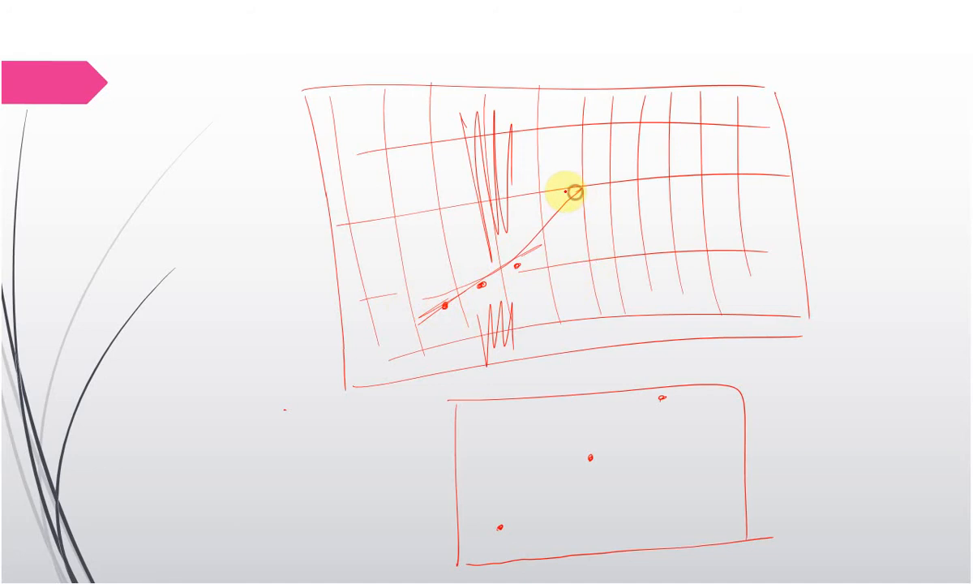
mouse_move(553, 464)
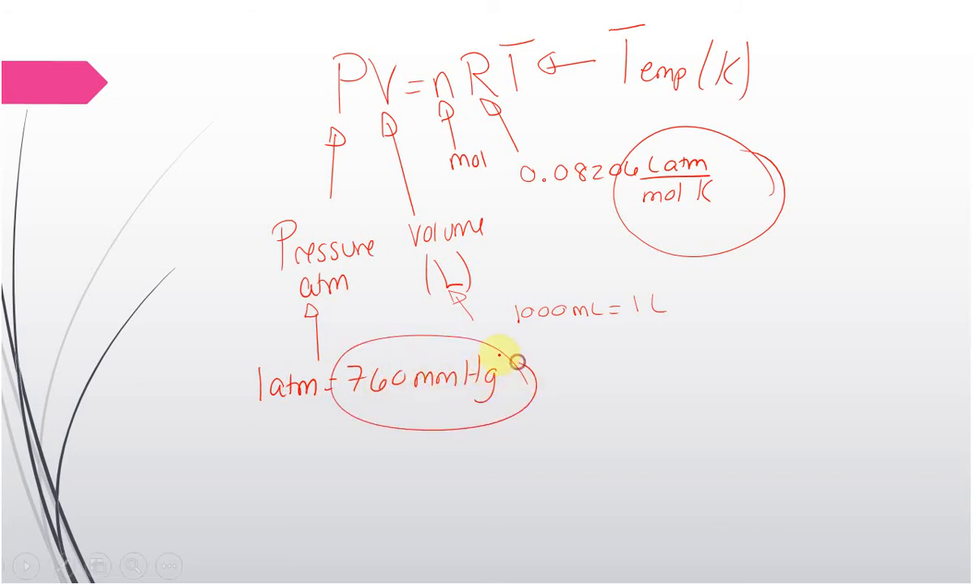
mouse_move(788, 48)
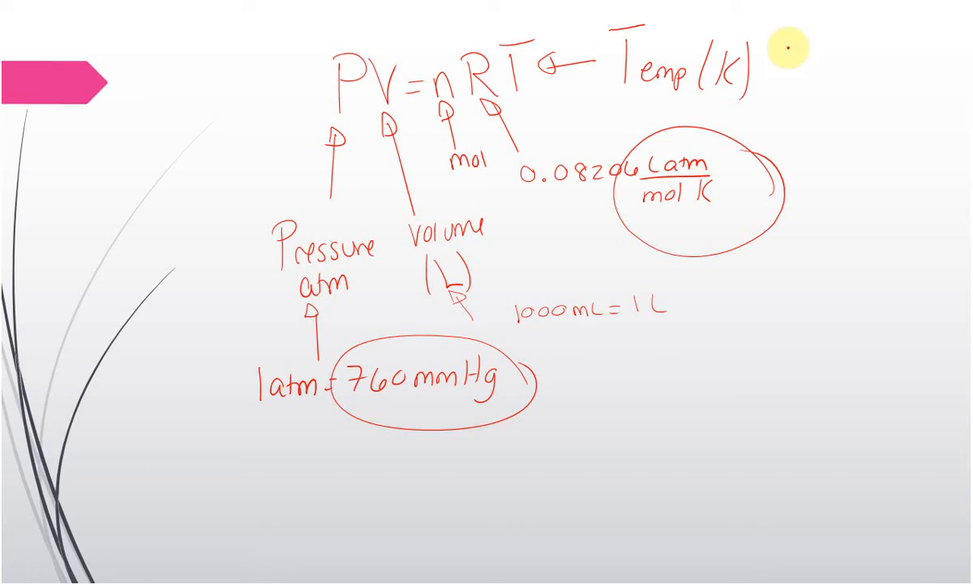
Handwrite the Celsius-to-Kelvin note Tc + 273 = Tk beside PV=nRT.
text(Tc +273 = Tk)
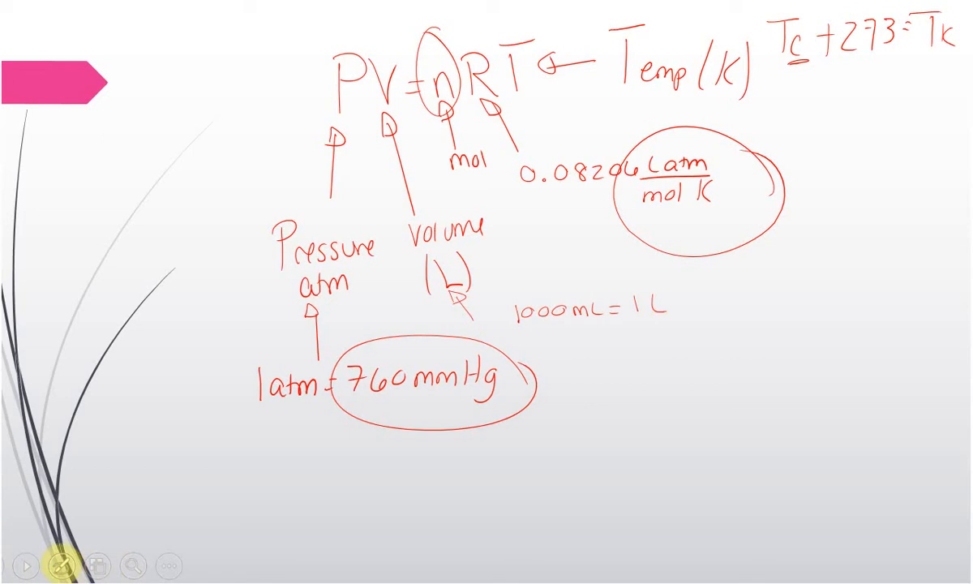
Ink P = nRT/V and the molar mass note, then keep the annotations.
click(64, 565)
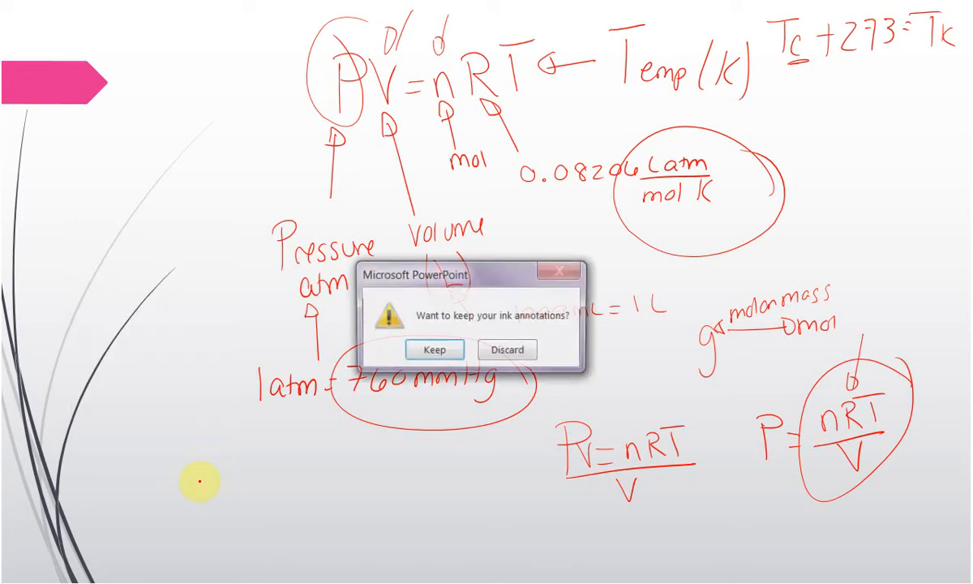
click(433, 349)
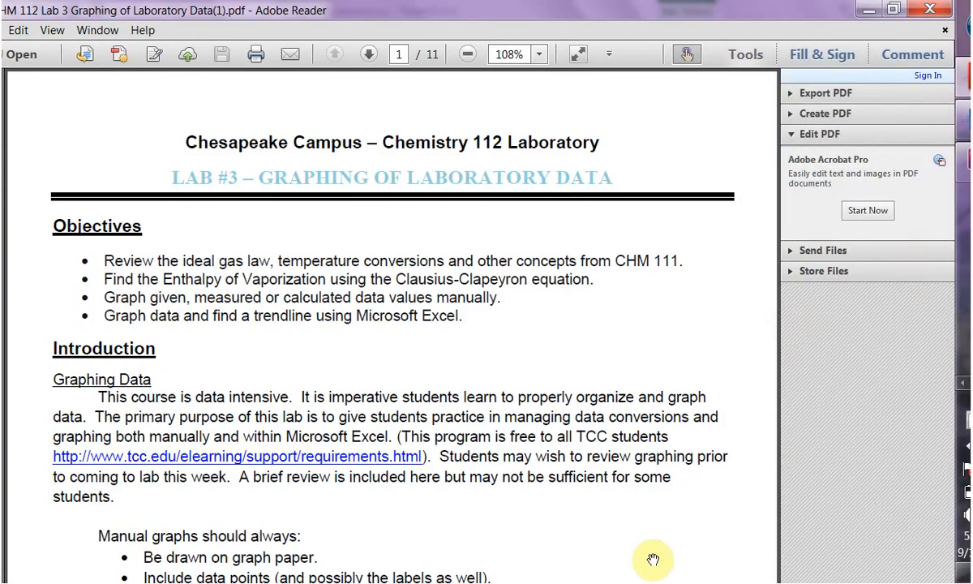
Scroll the Lab 3 PDF down to the page 6 Experimental Data and Results tables.
scroll(down, 3)
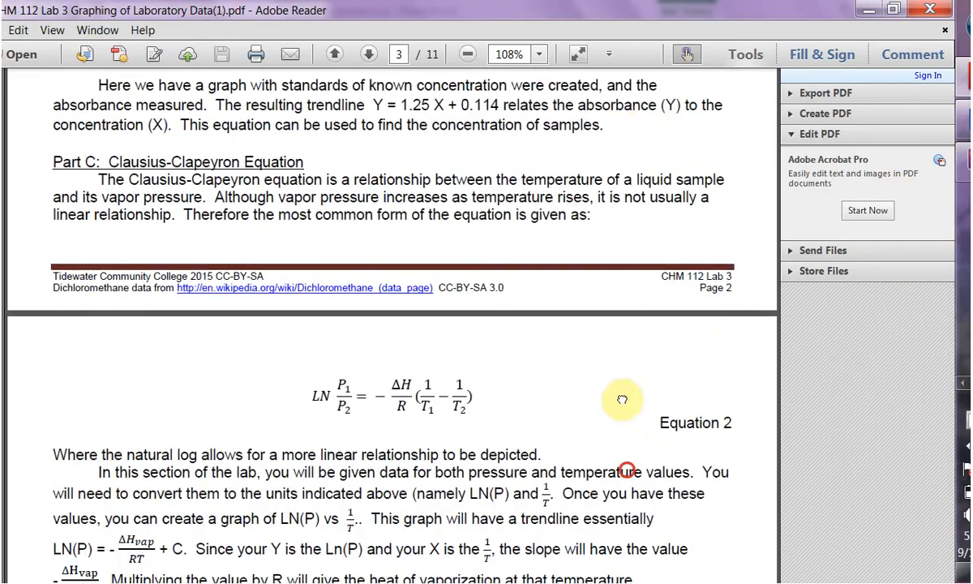
scroll(down, 3)
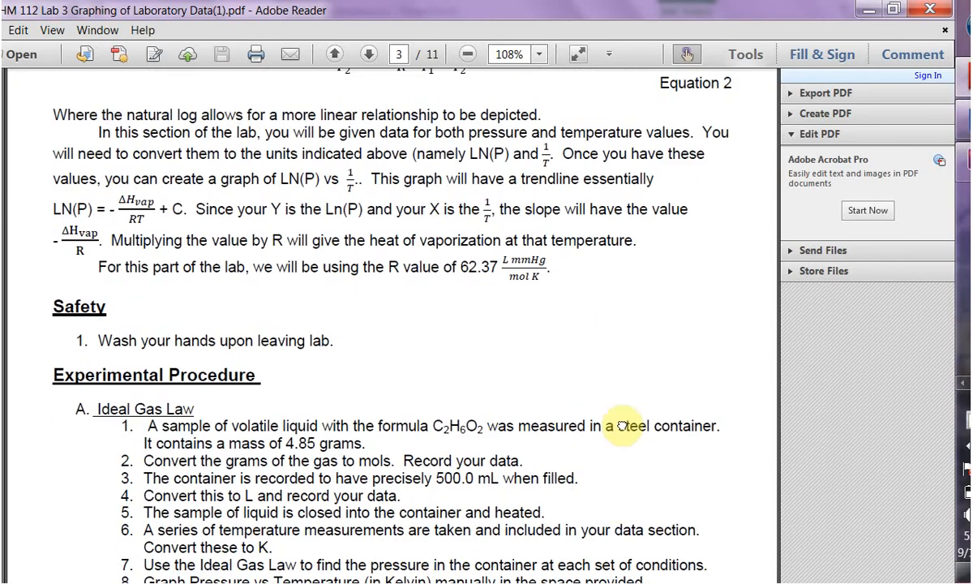
scroll(down, 3)
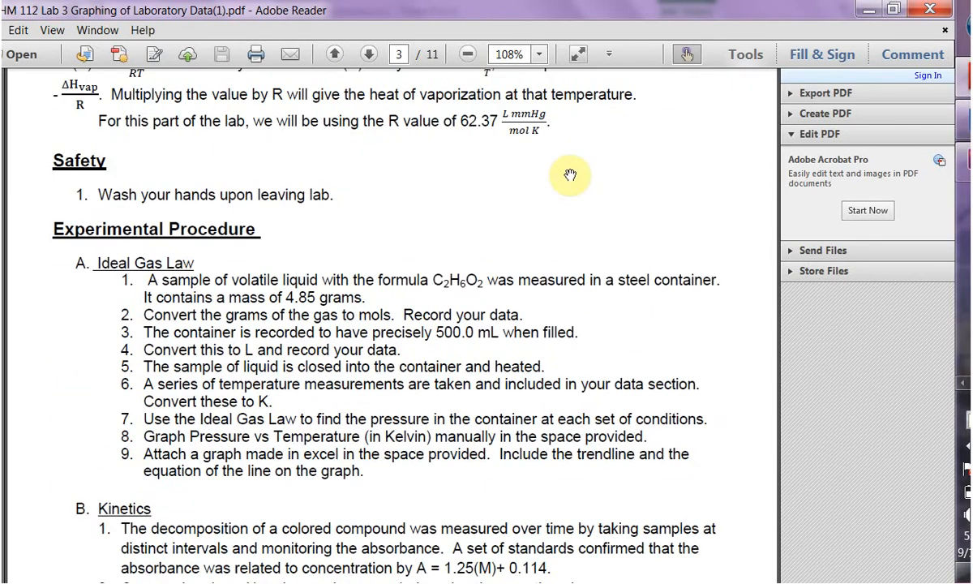
scroll(down, 3)
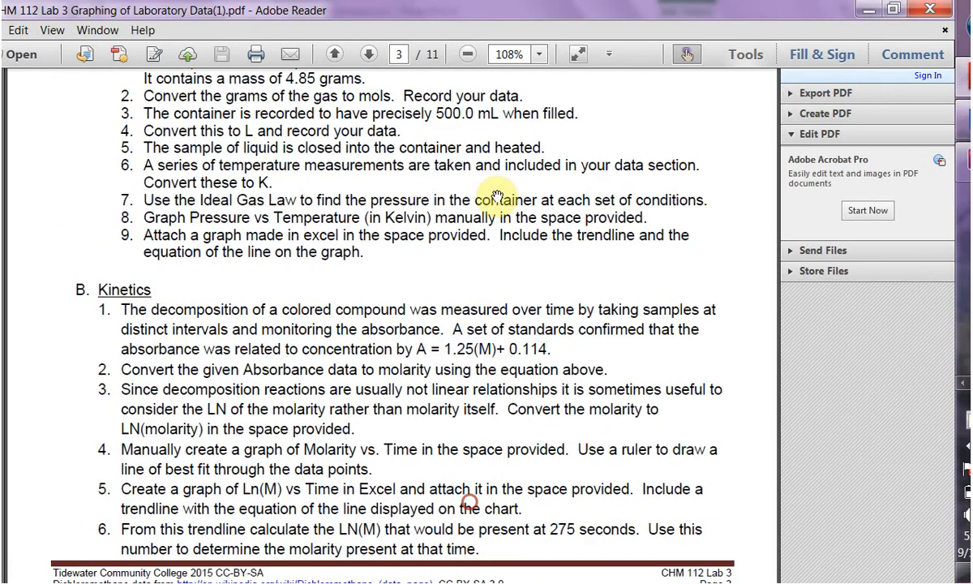
click(368, 53)
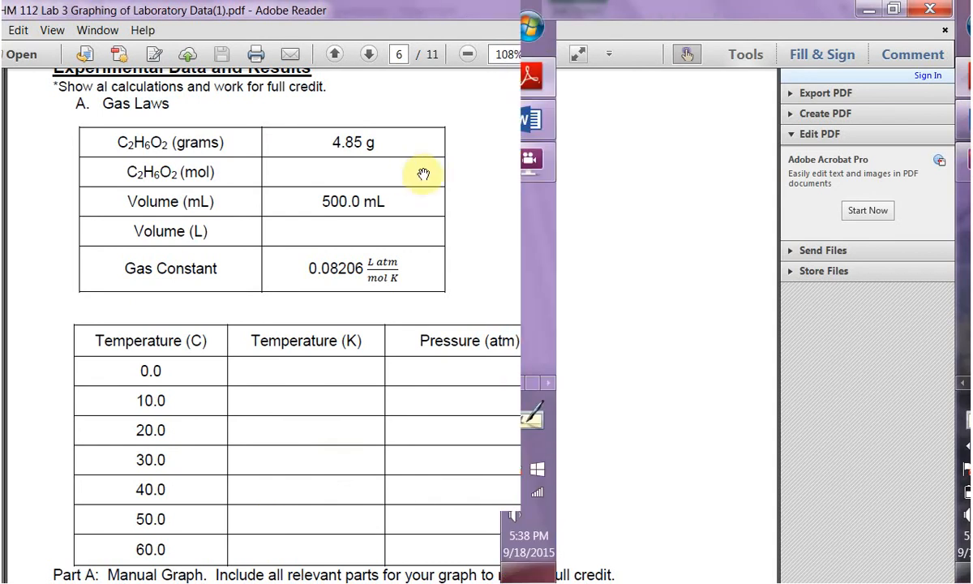
scroll(down, 3)
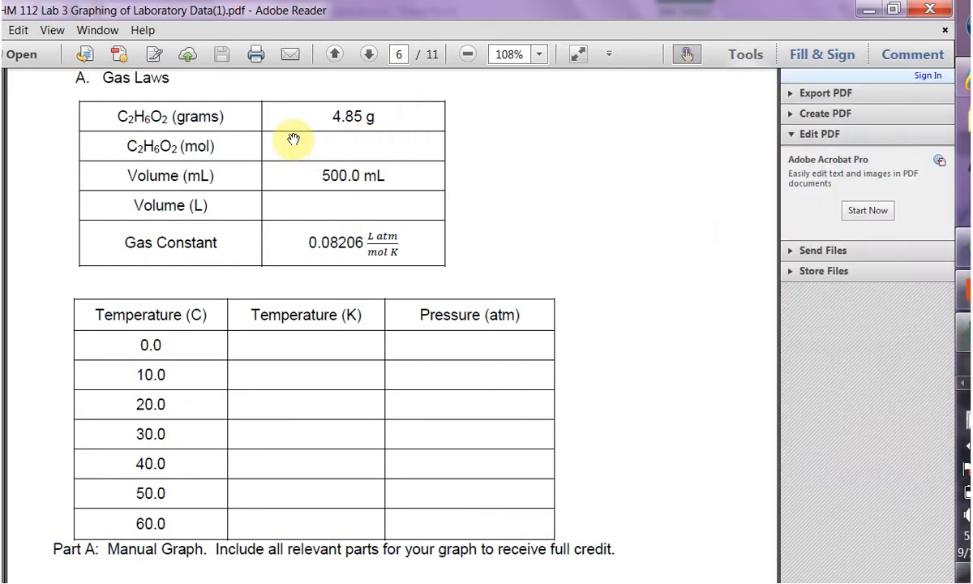
scroll(down, 3)
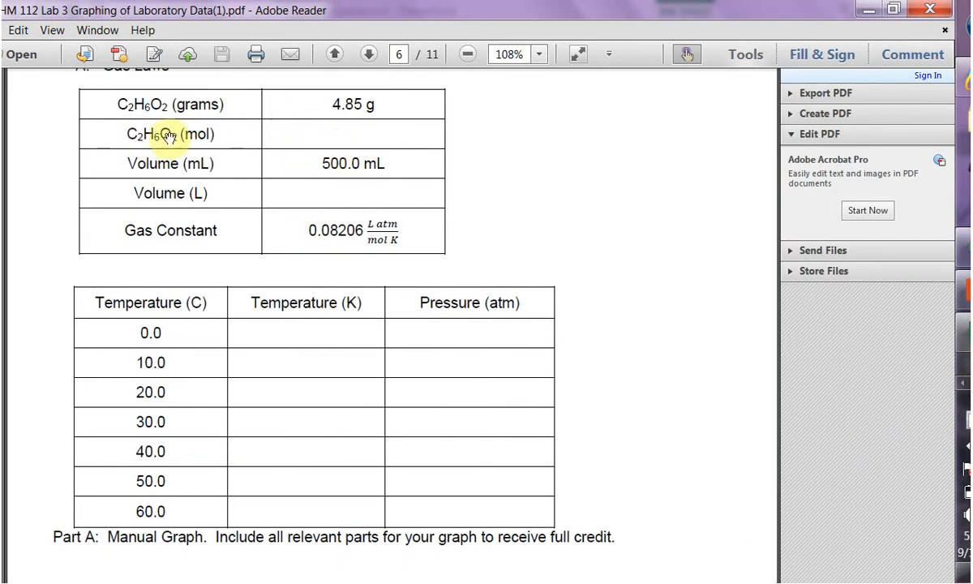
mouse_move(120, 168)
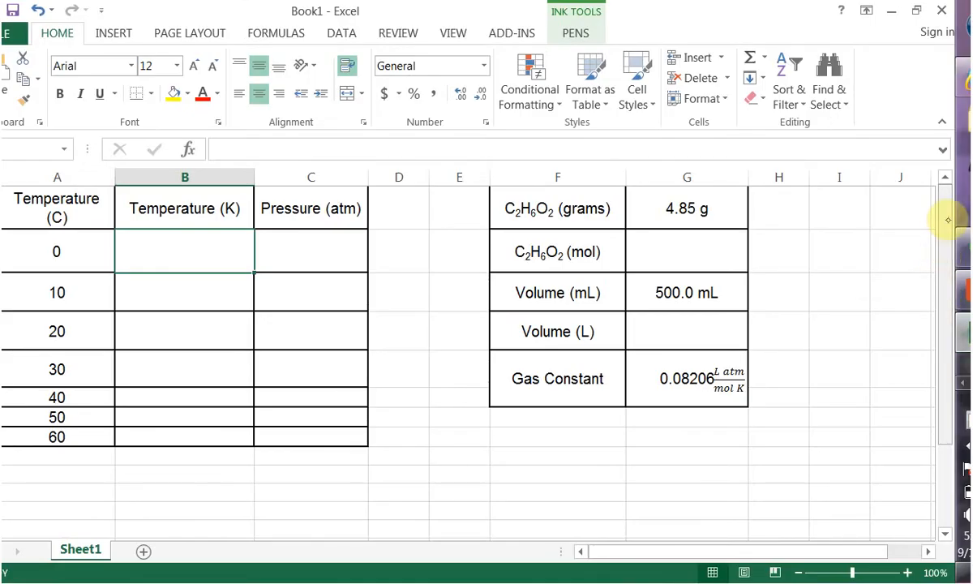
mouse_move(270, 420)
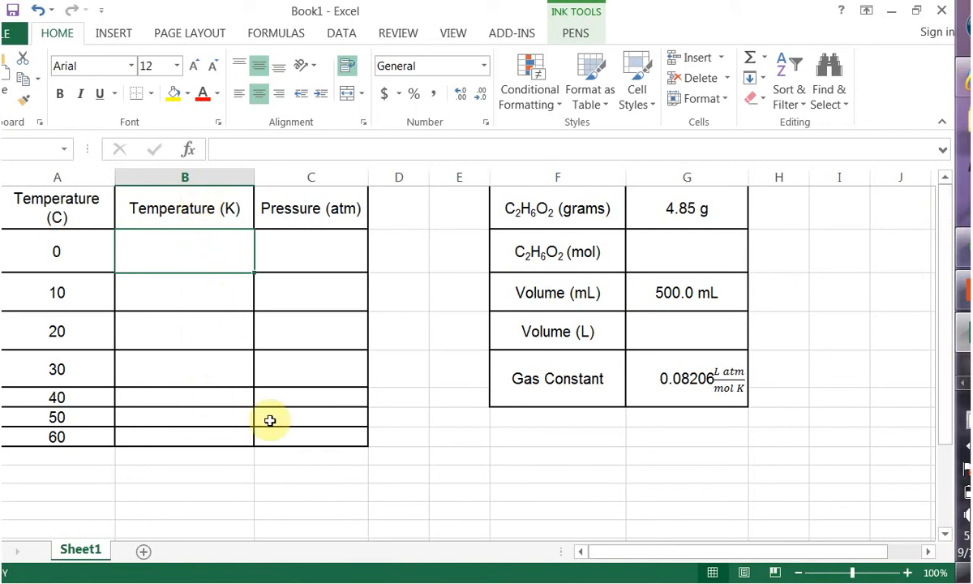
Handwrite the 50 g/mol grams-to-moles conversion on a blank slide during the show.
click(687, 208)
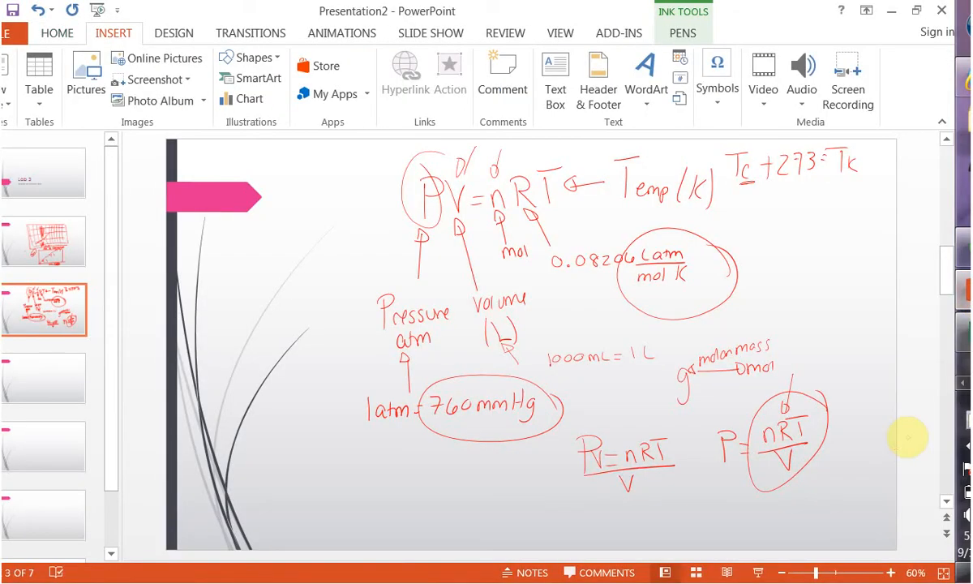
right_click(496, 452)
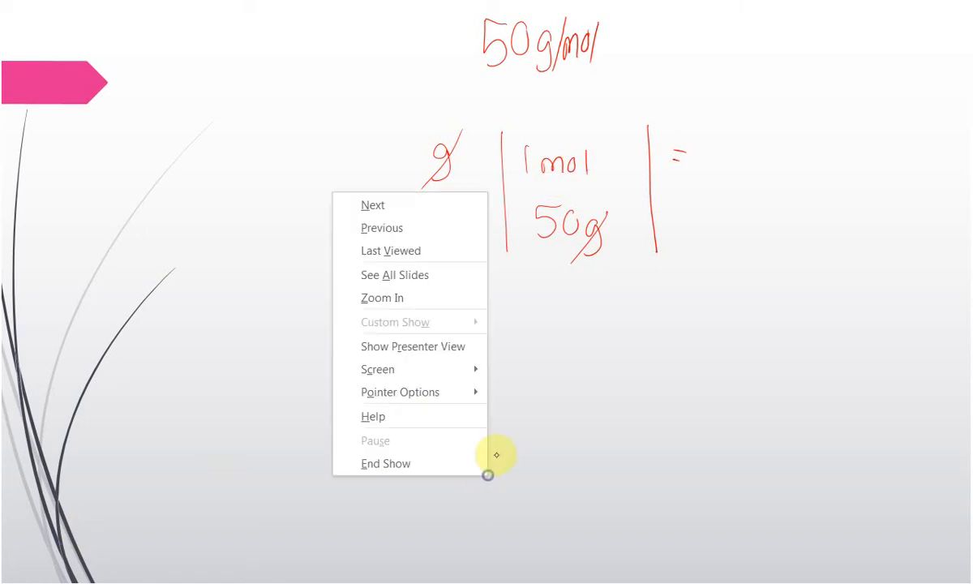
Choose End Show and retain the handwritten ink with Keep.
click(385, 463)
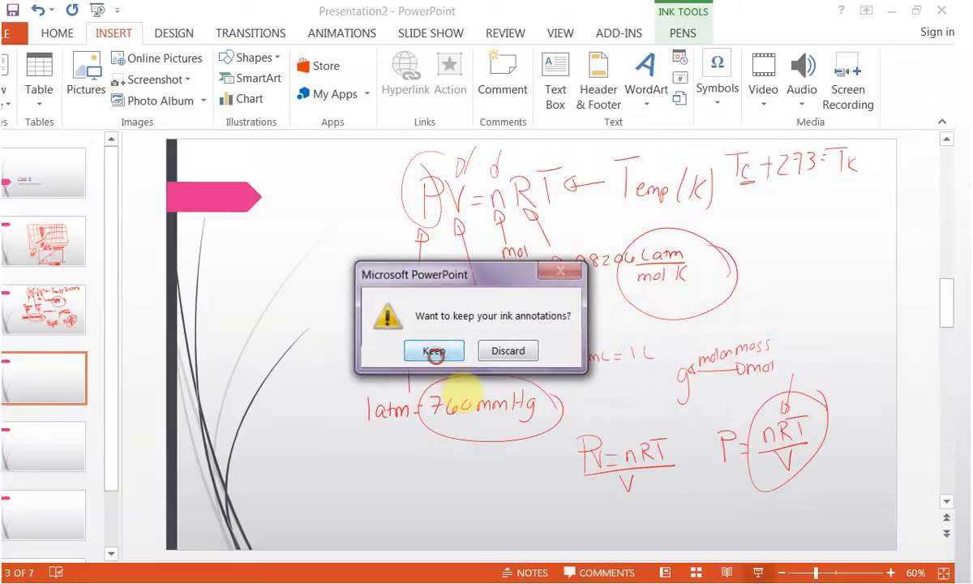
click(434, 350)
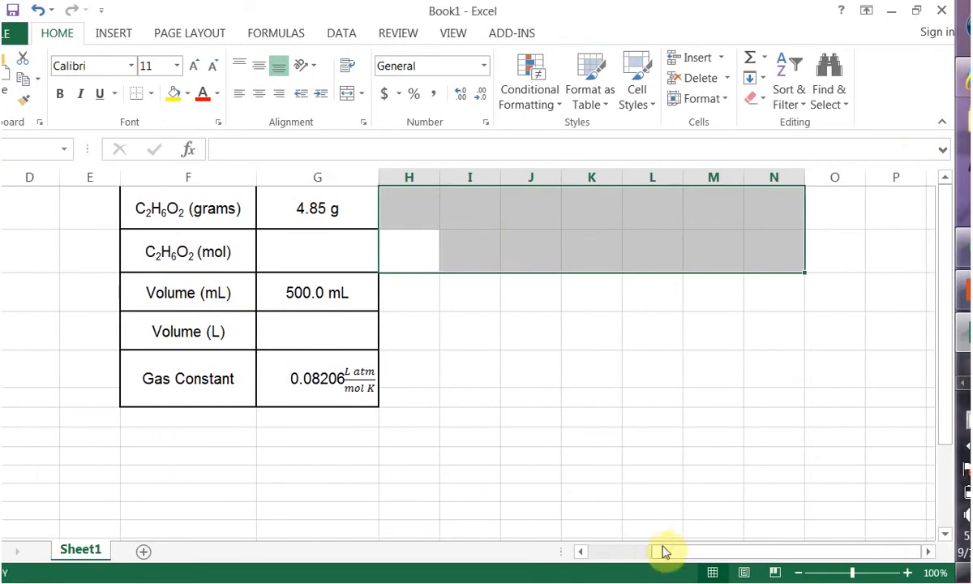
scroll(left, 3)
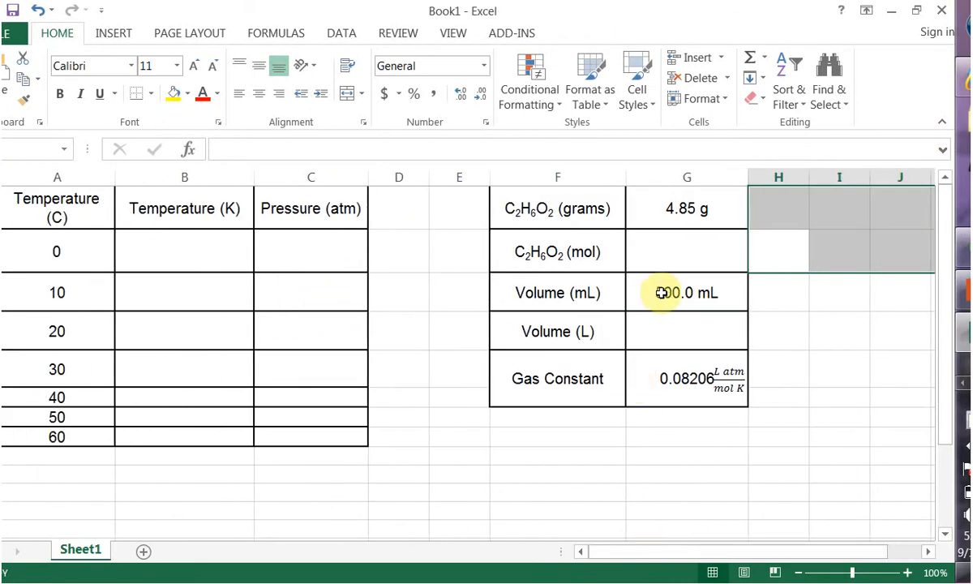
click(687, 250)
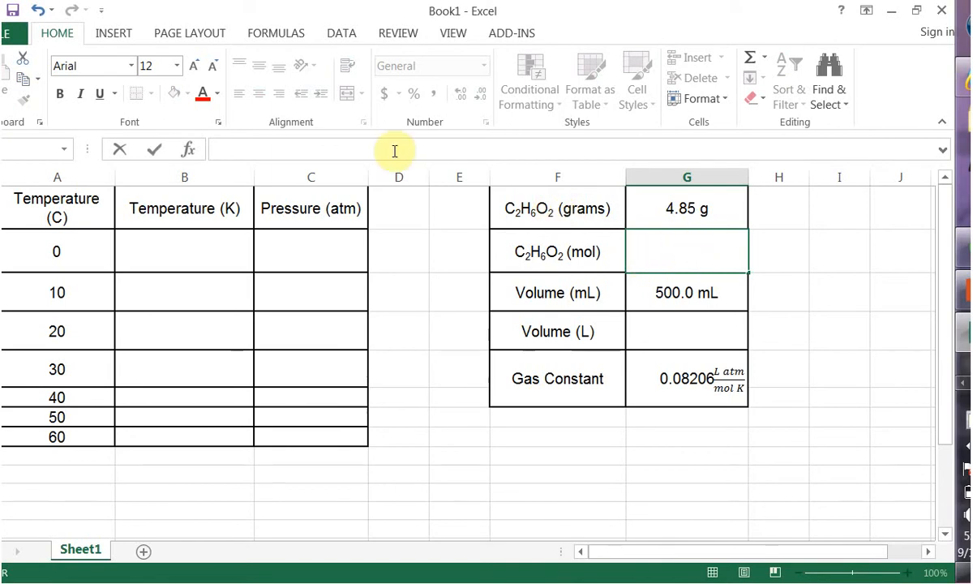
mouse_move(375, 149)
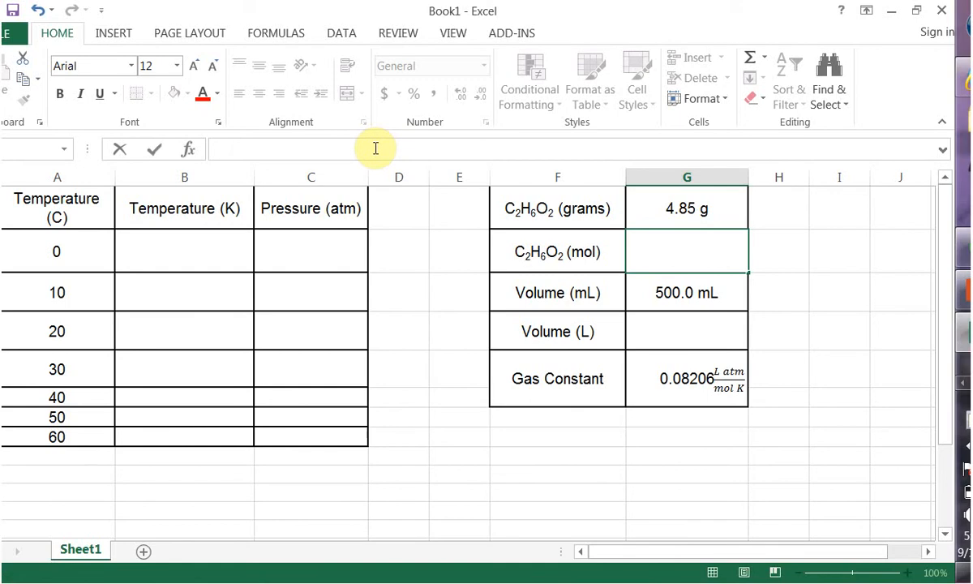
Clear the stray '=' and change G1 from '4.85 g' to a plain 4.85.
text(=)
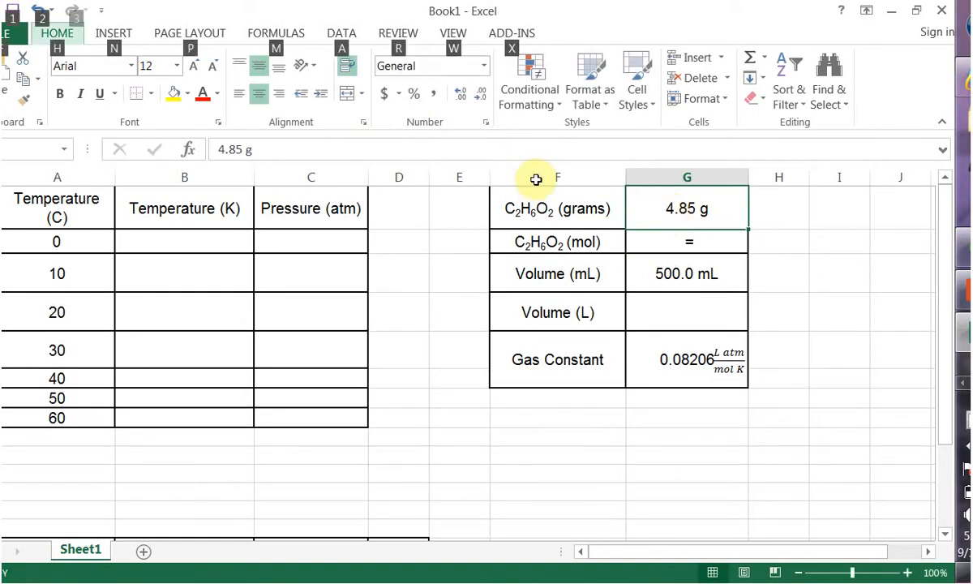
double_click(687, 208)
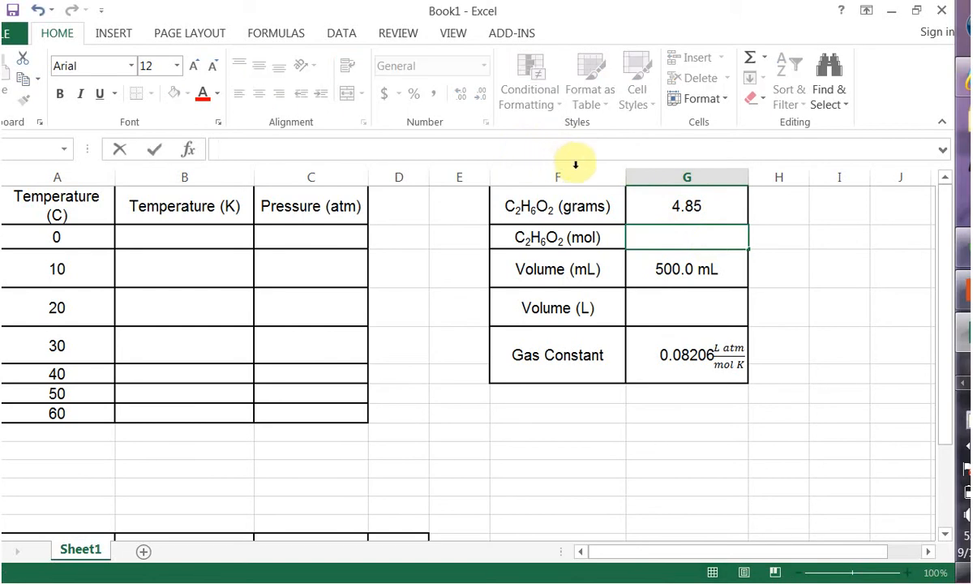
Enter =G1/50 in G2 so the moles cell shows 0.097.
text(=)
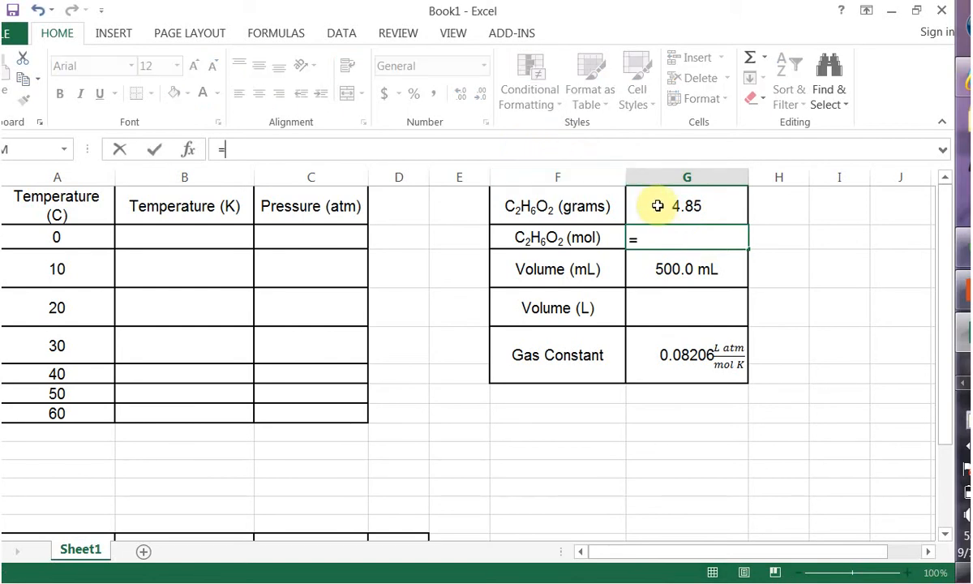
click(687, 205)
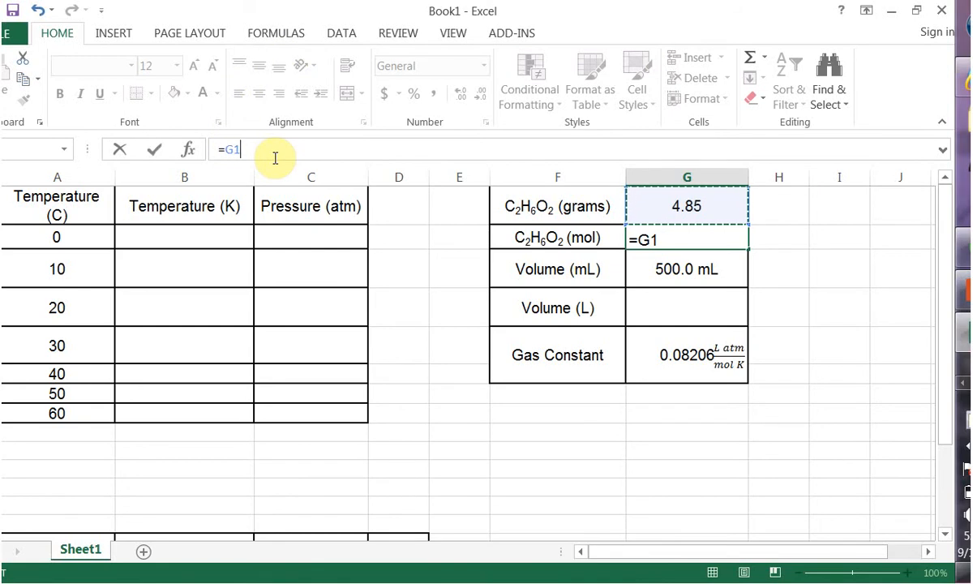
text(/)
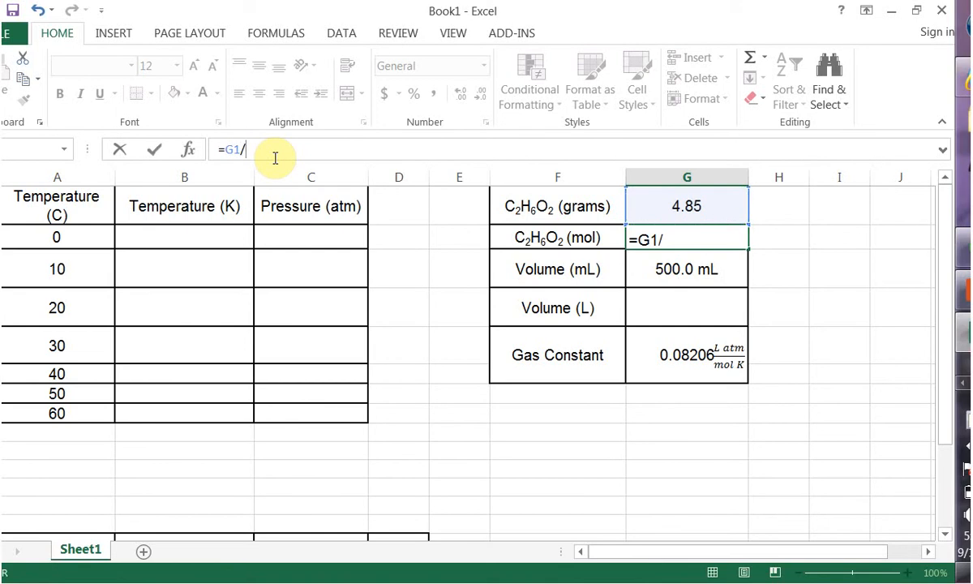
text(50)
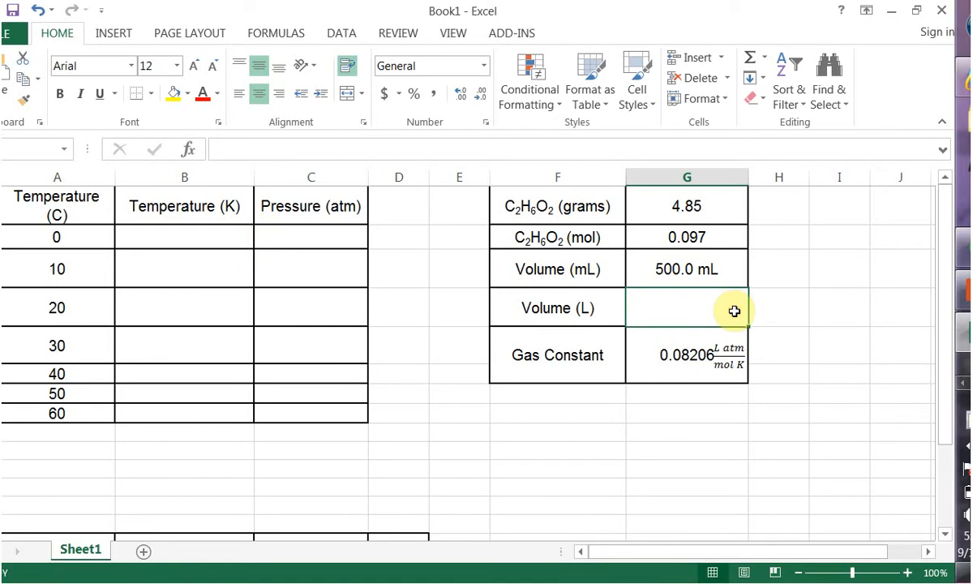
mouse_move(252, 314)
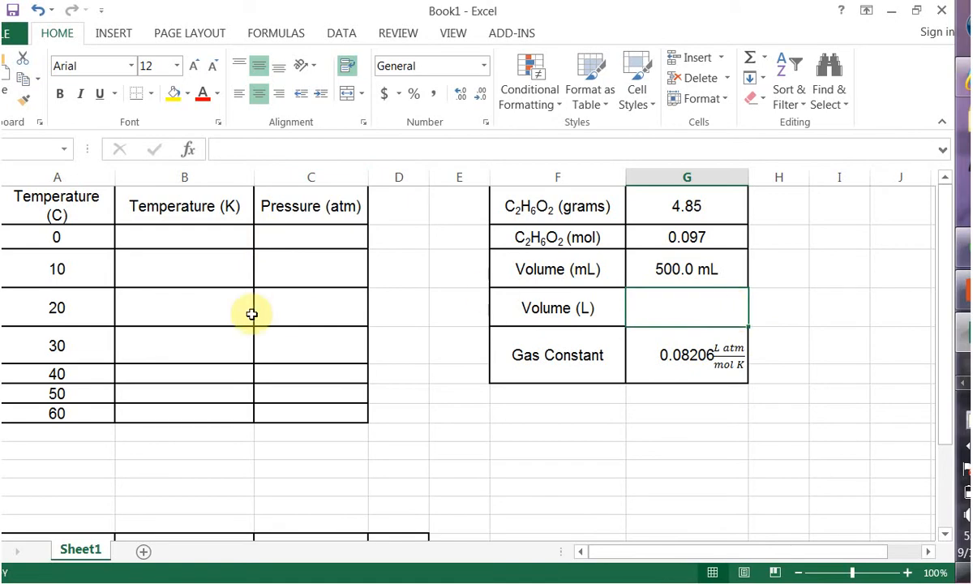
mouse_move(330, 376)
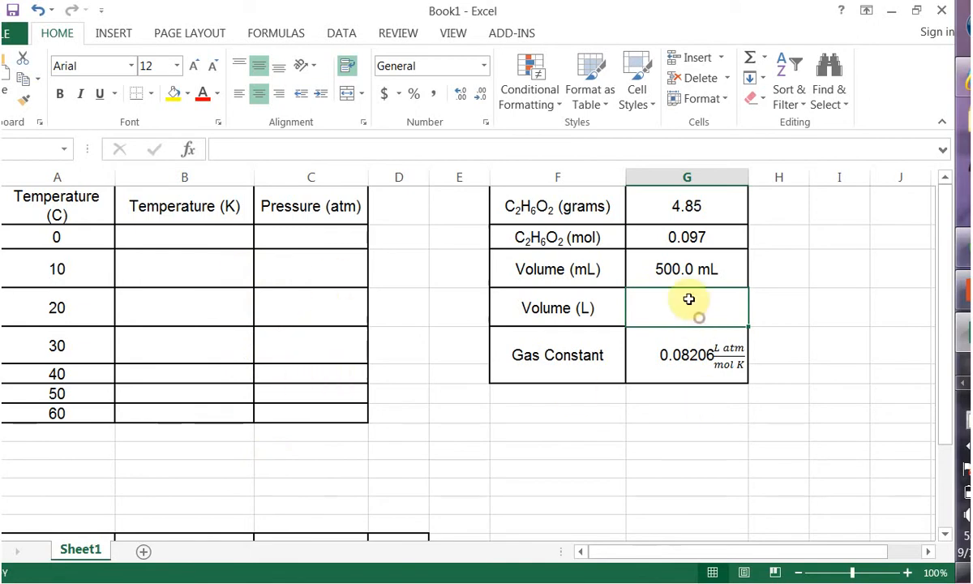
mouse_move(670, 301)
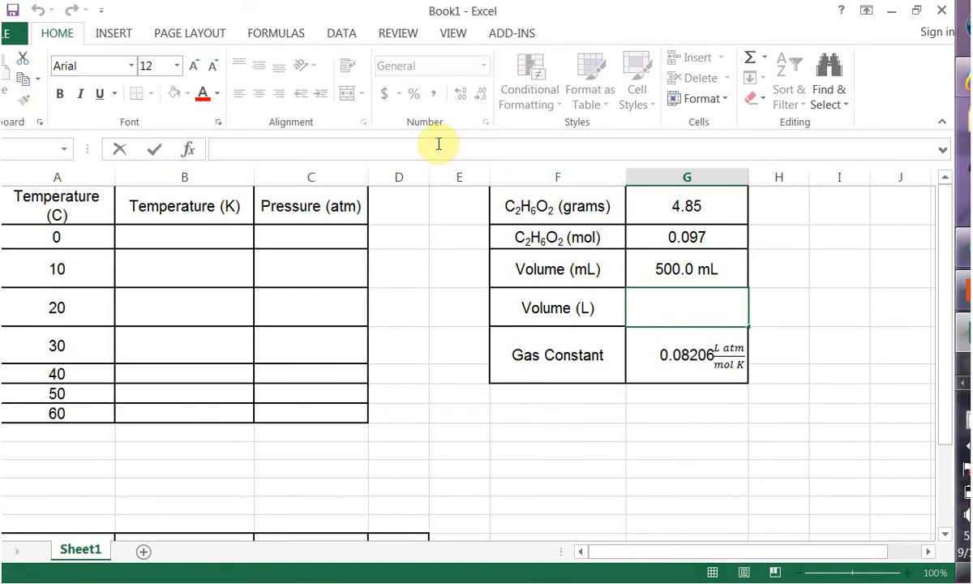
Enter =G3*1/1000 in G4 and strip ' mL' from G3 so litres show 0.5.
text(=)
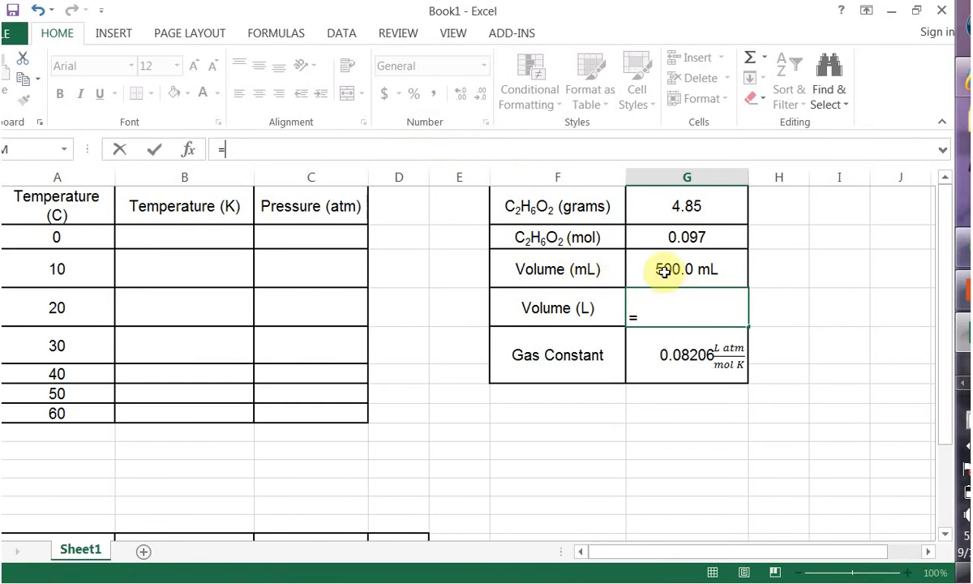
click(687, 268)
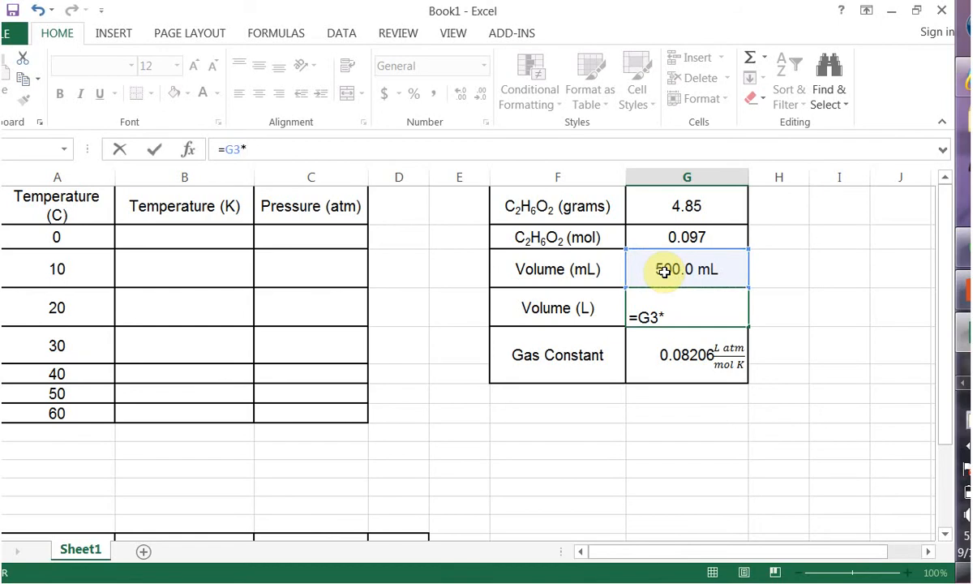
text(1/)
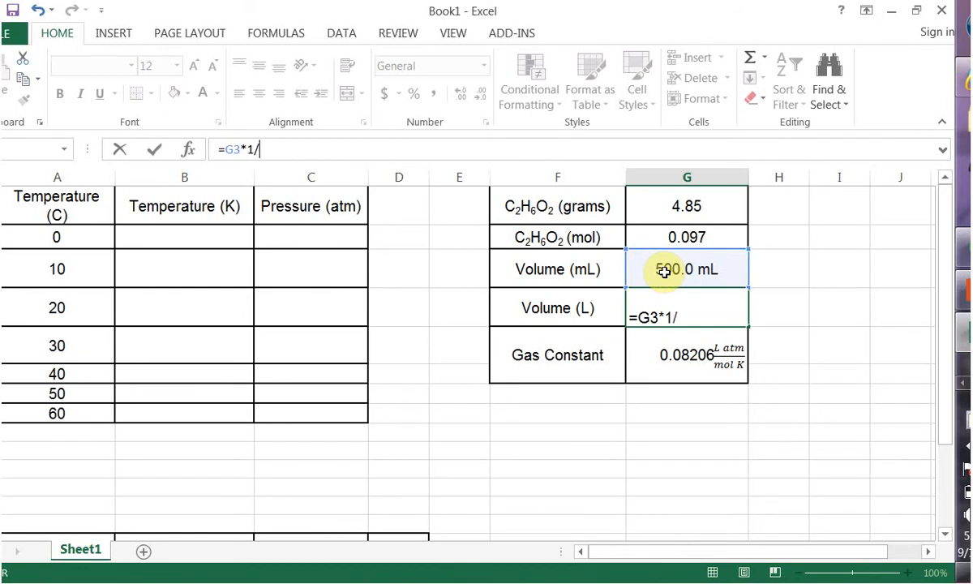
text(100)
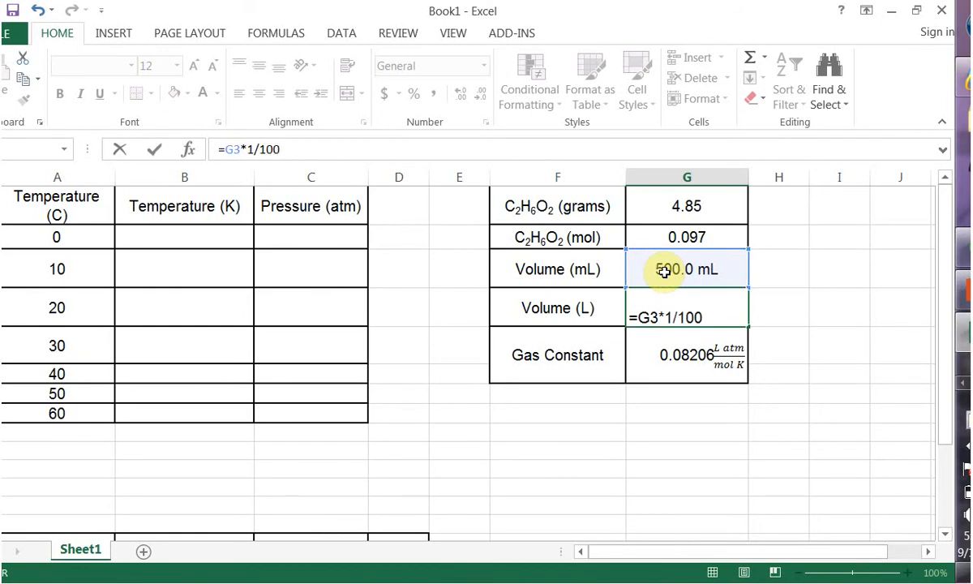
text(0)
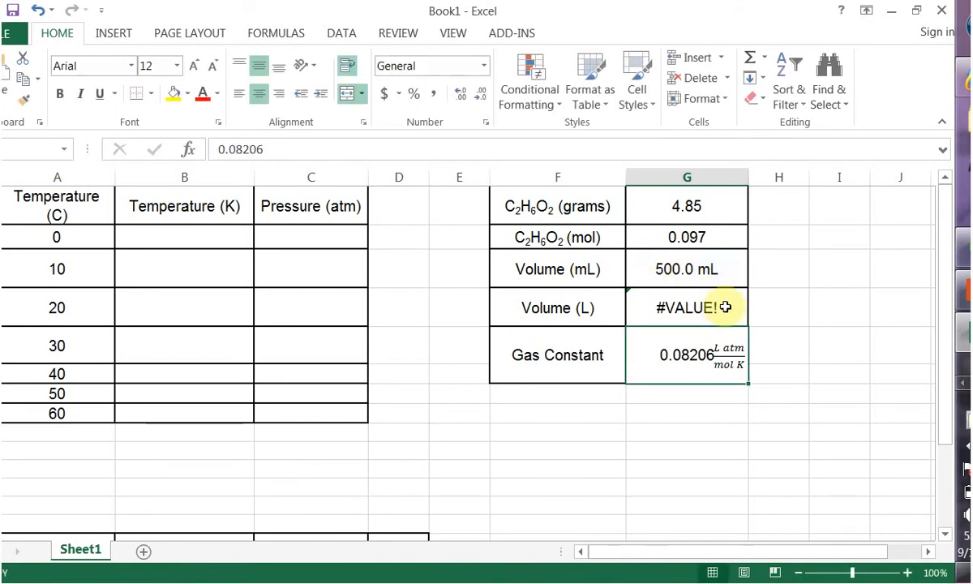
click(686, 269)
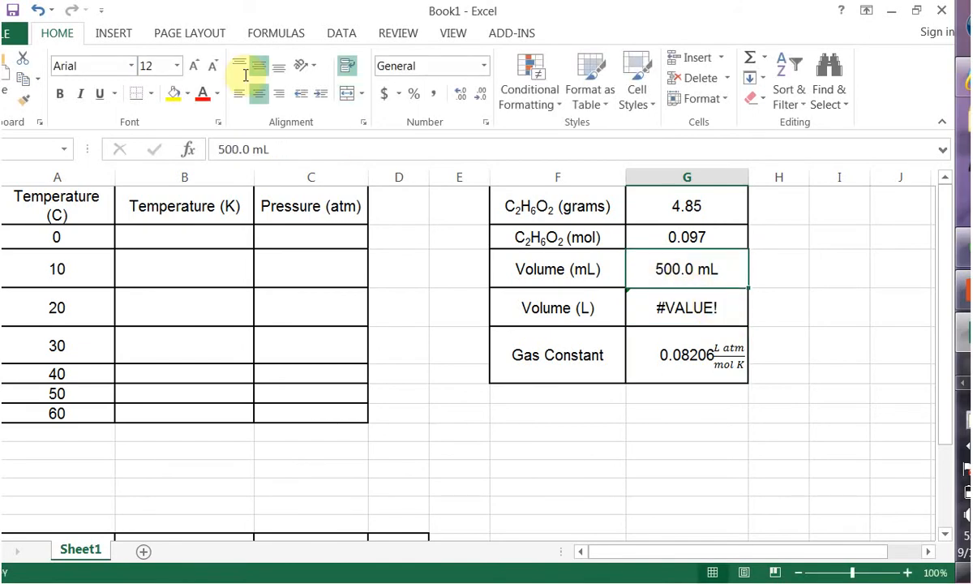
double_click(686, 277)
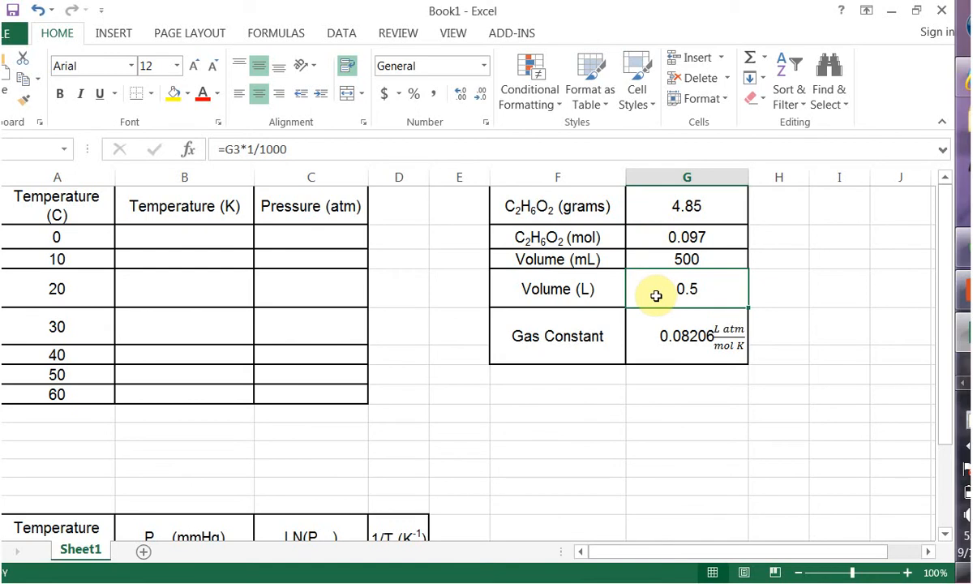
mouse_move(697, 280)
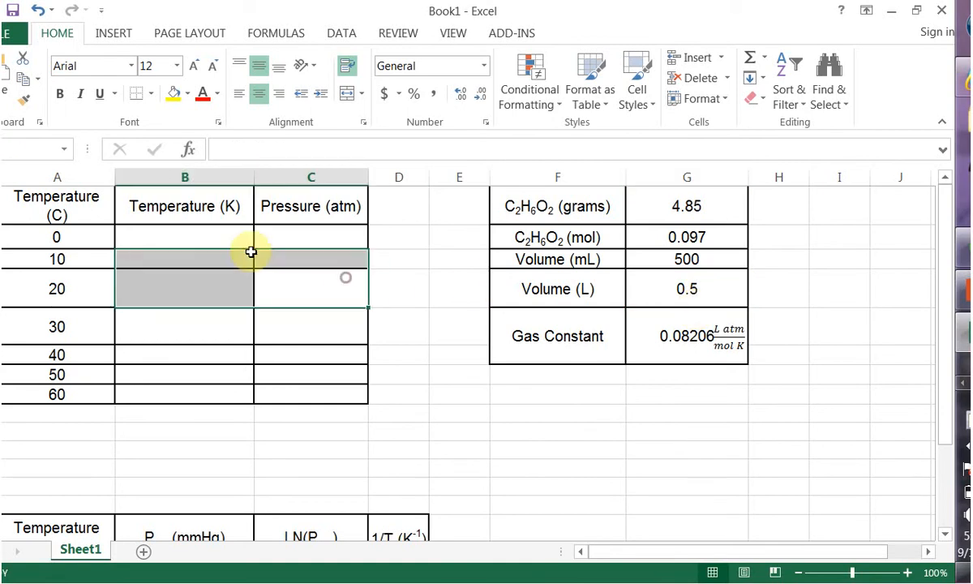
Enter =A2+273 in B2 so the first Kelvin cell shows 273.
click(184, 237)
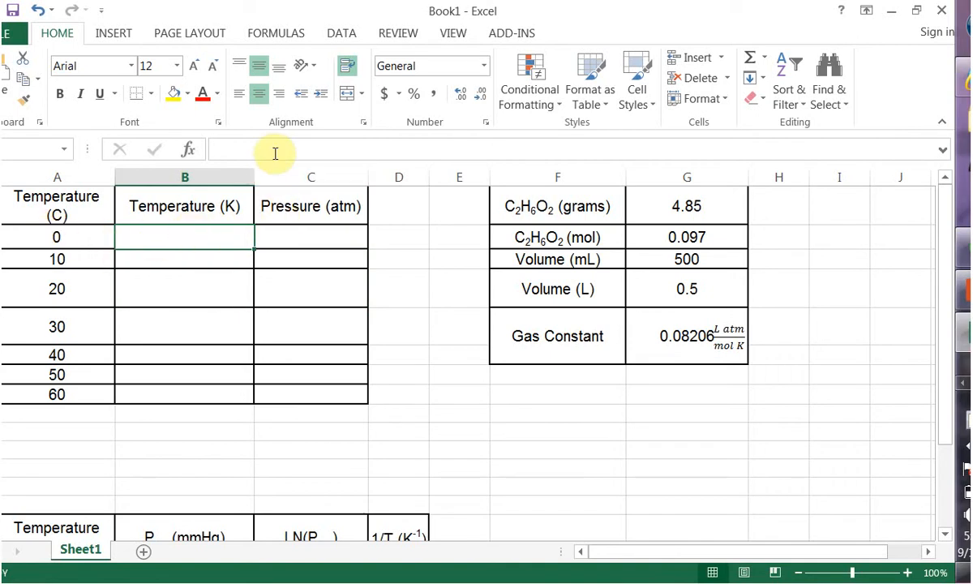
text(=)
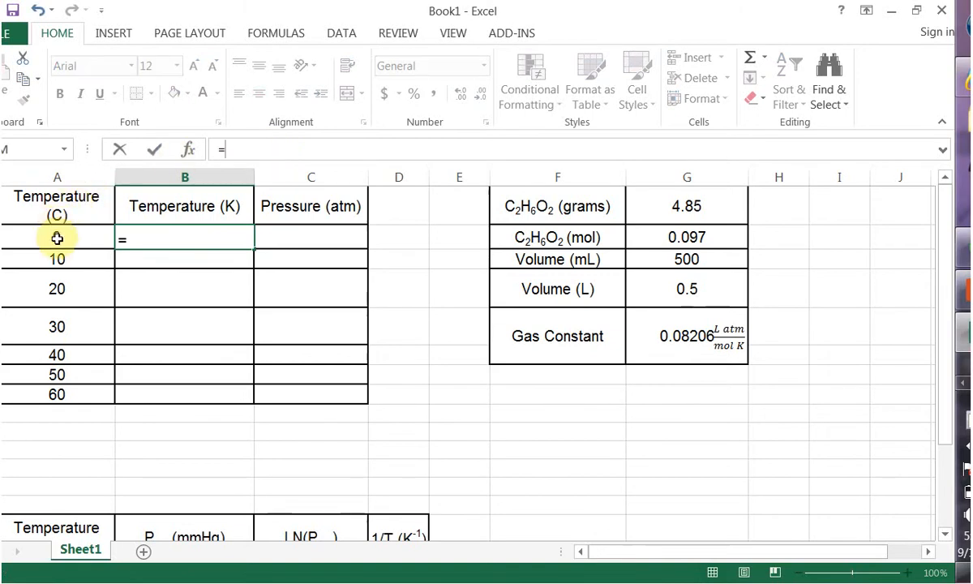
click(57, 237)
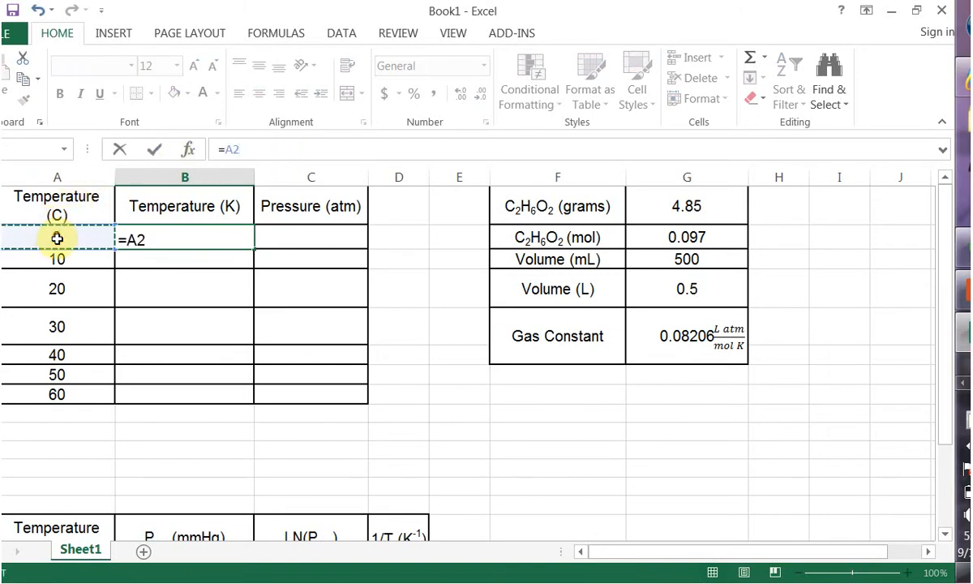
mouse_move(50, 236)
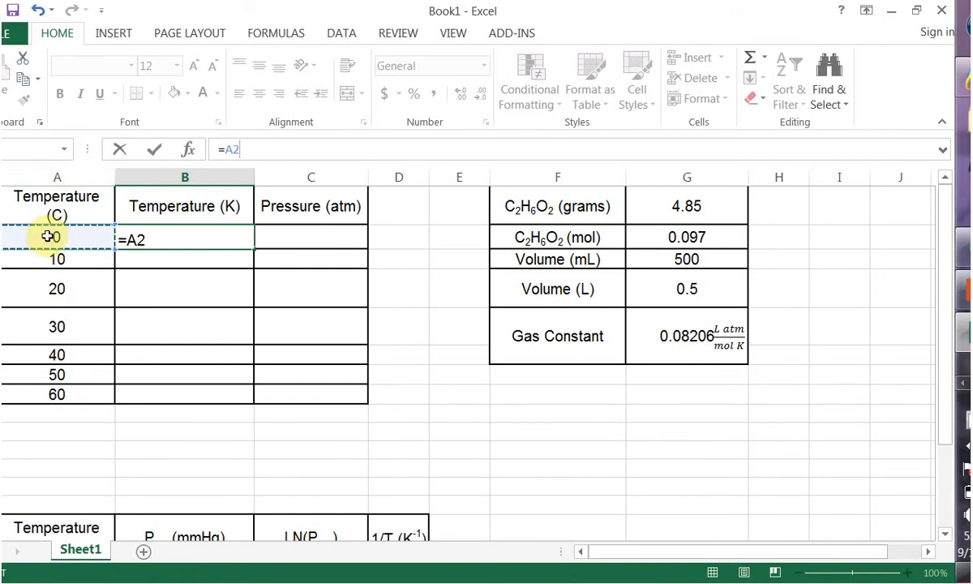
text(+)
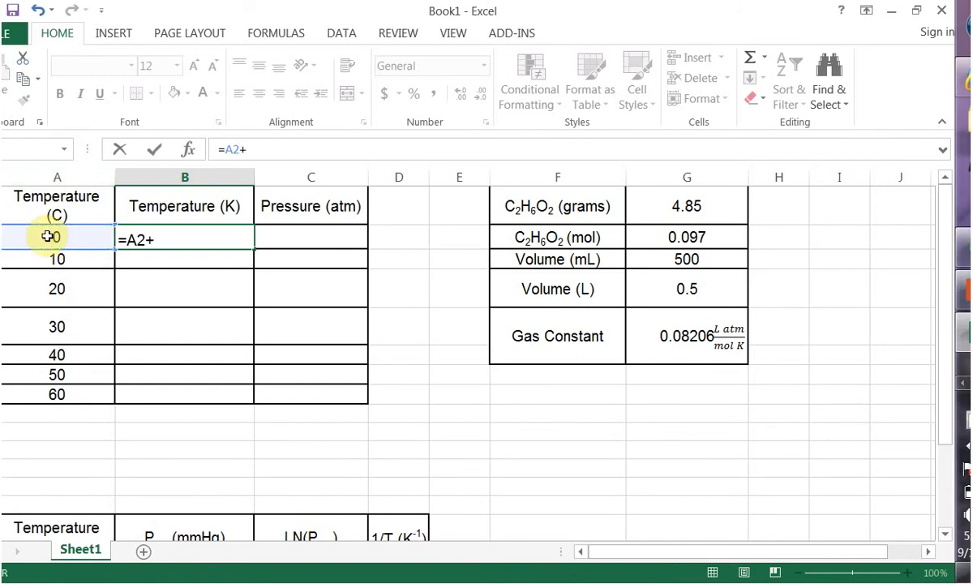
text(273)
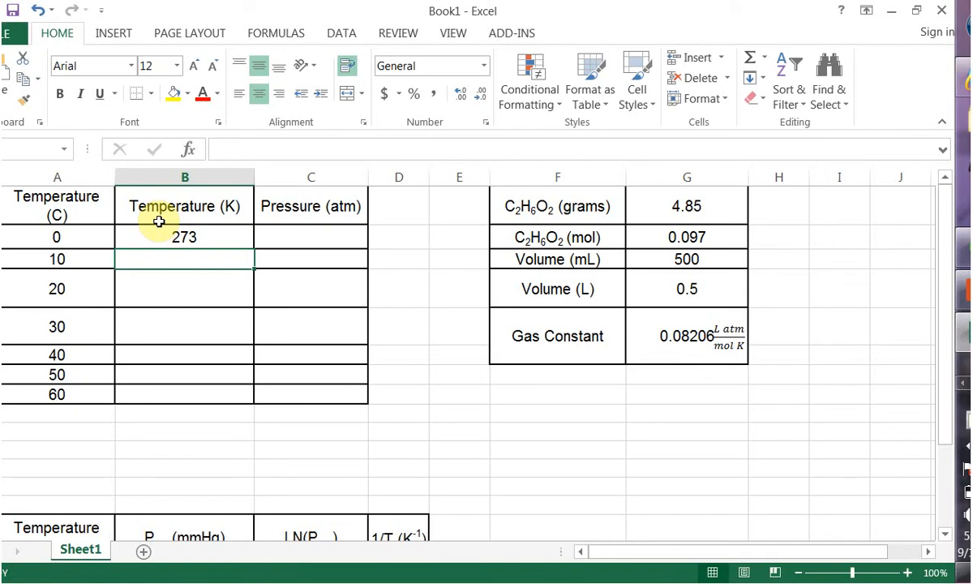
mouse_move(205, 238)
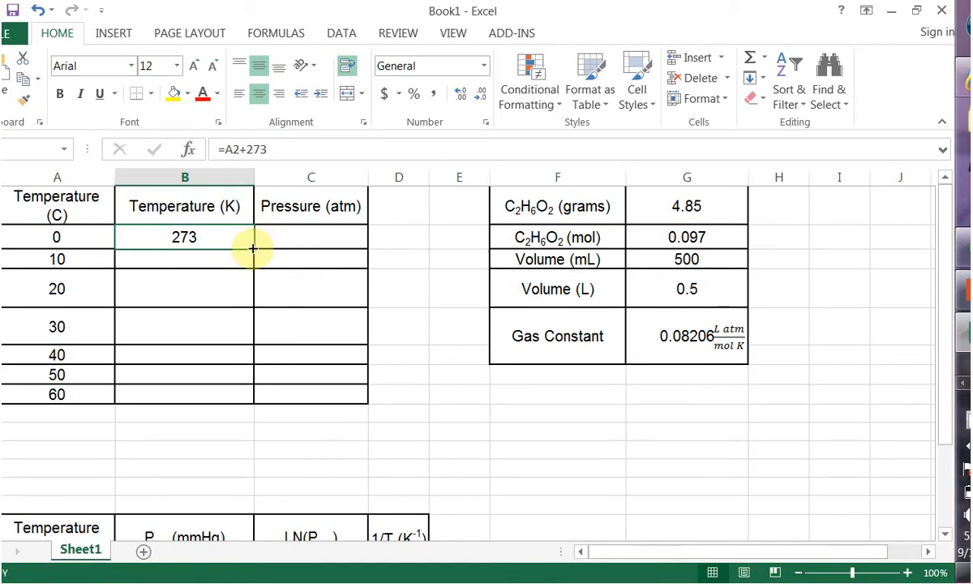
Shrink the tall 20 °C row and fill the Kelvin formula down to 333 K.
drag(252, 249, 229, 386)
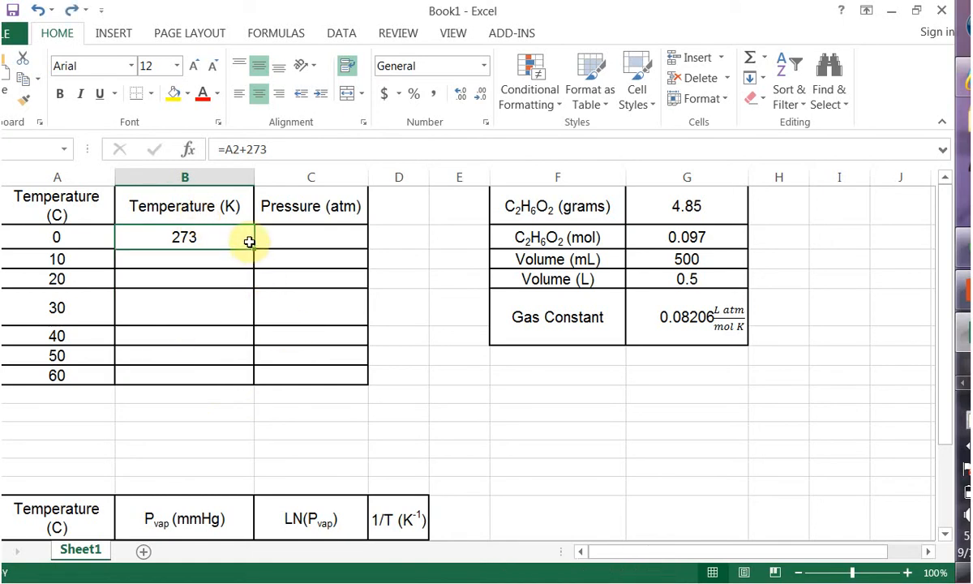
mouse_move(254, 247)
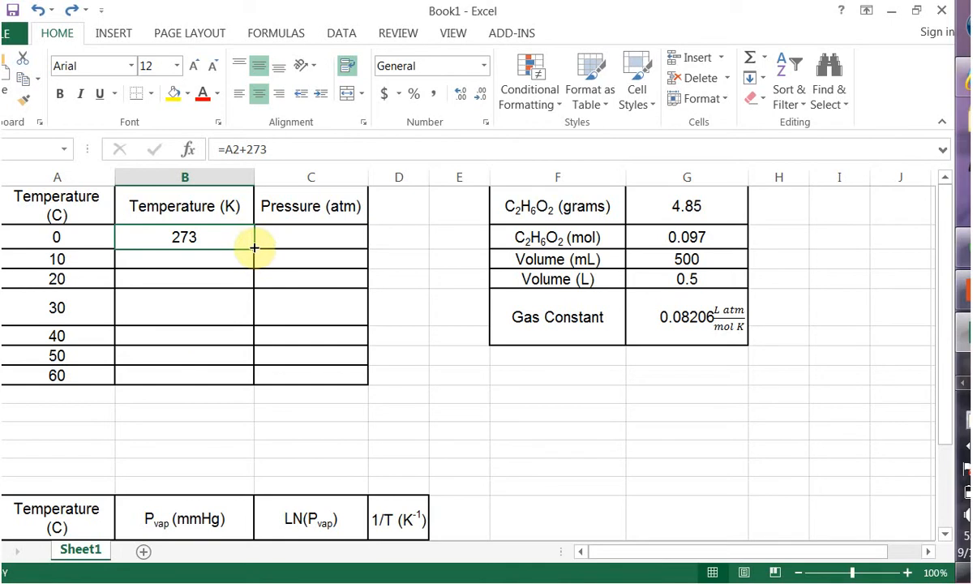
drag(254, 249, 246, 364)
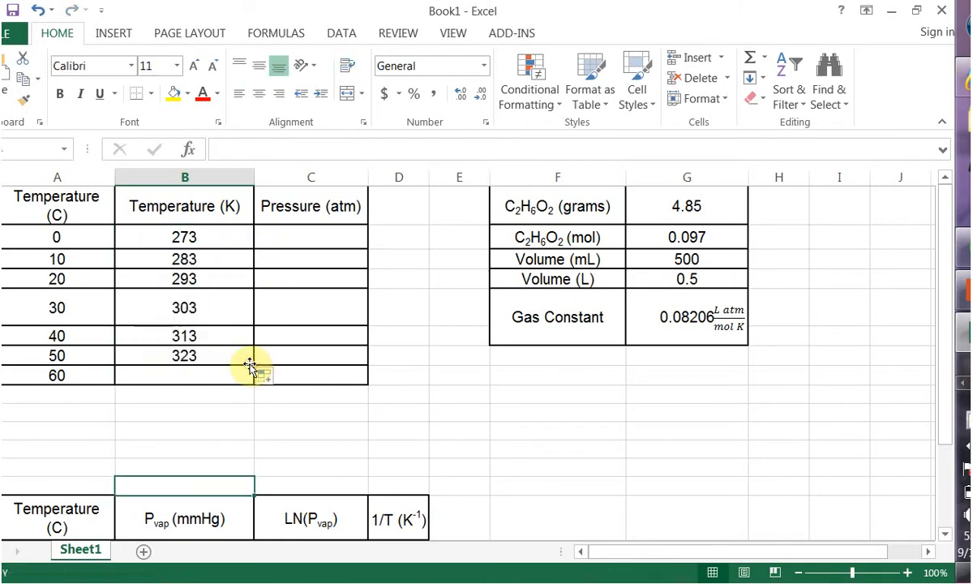
click(184, 355)
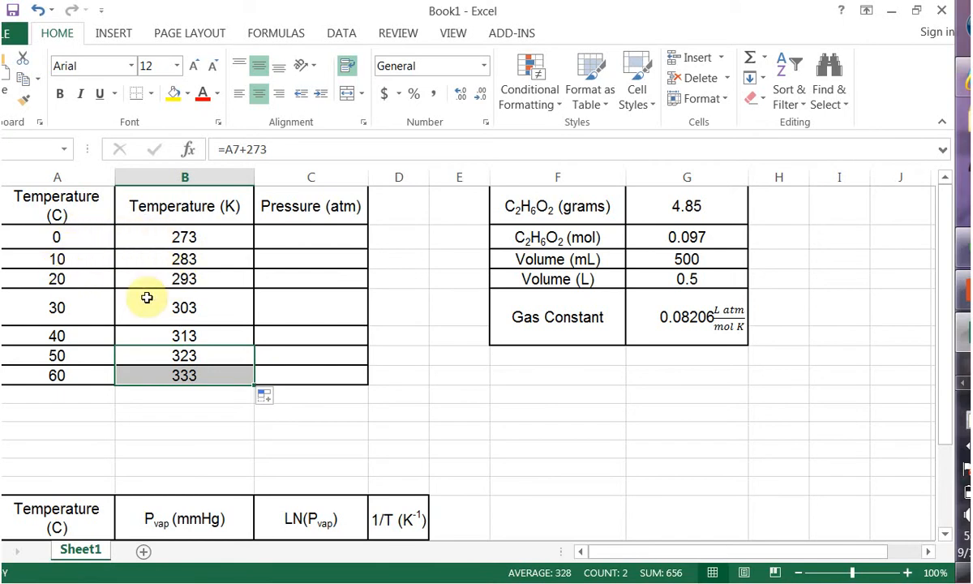
mouse_move(295, 385)
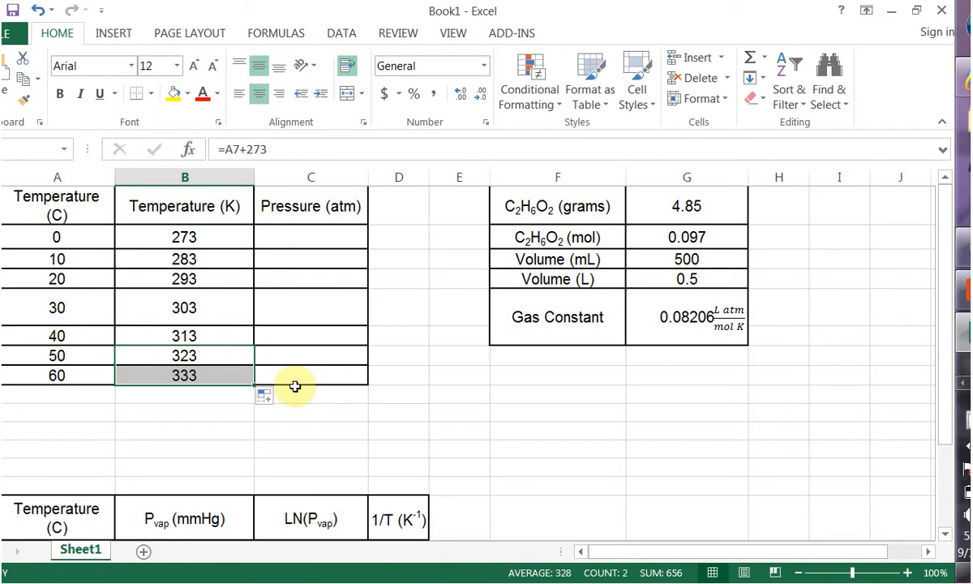
mouse_move(317, 249)
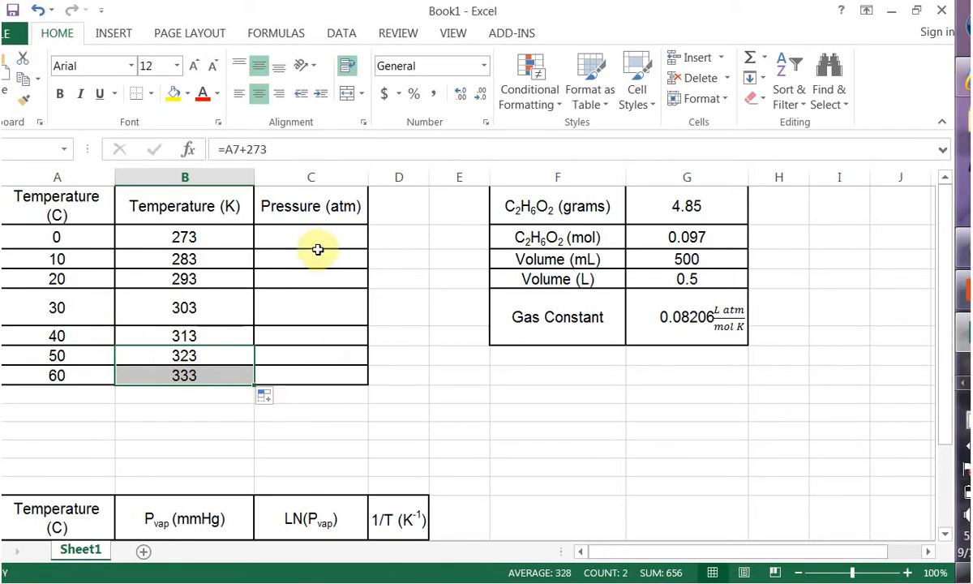
click(311, 237)
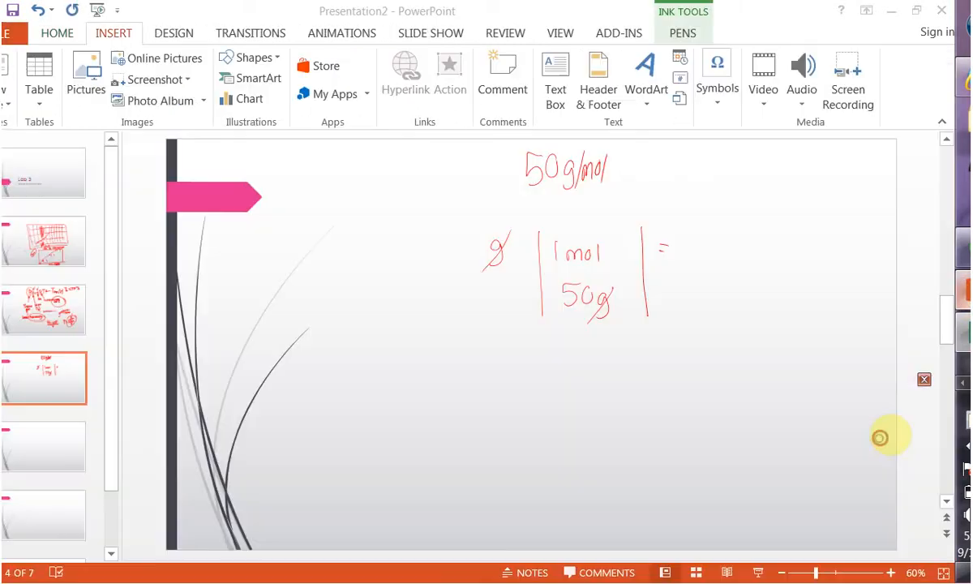
click(43, 310)
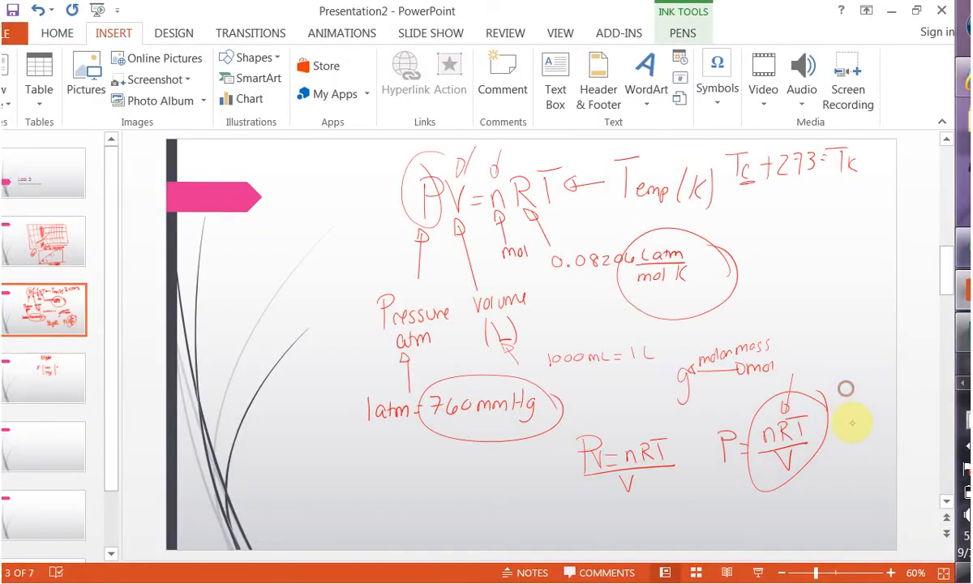
mouse_move(678, 529)
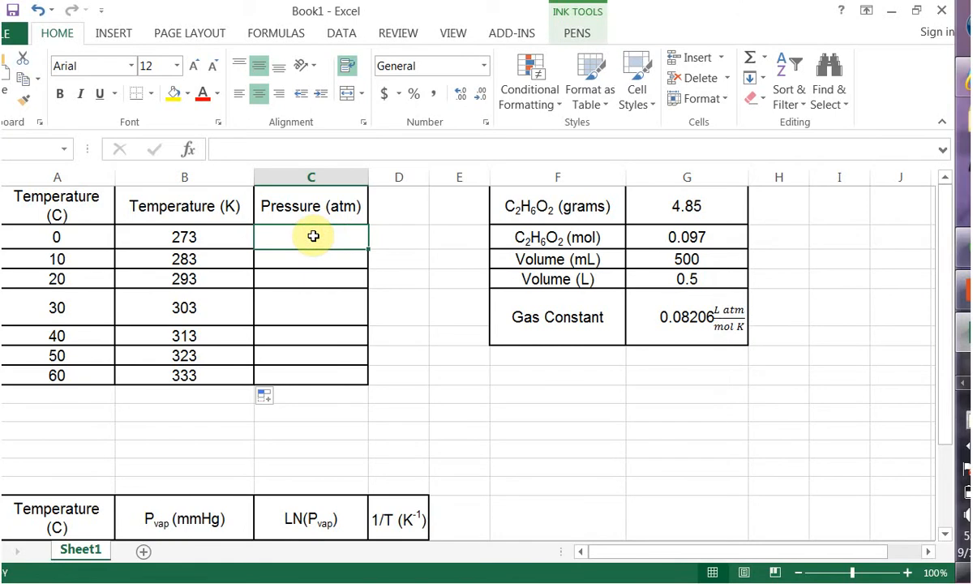
Enter =(G2*G5*B2)/G4 in C2, declining the typo correction, to get 4.34606172.
text(=G2)
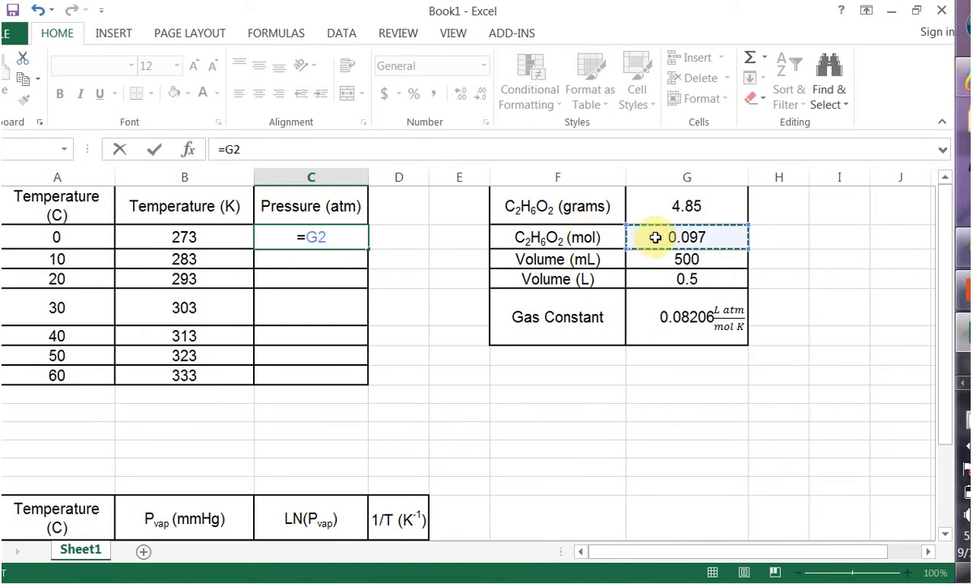
text(*)
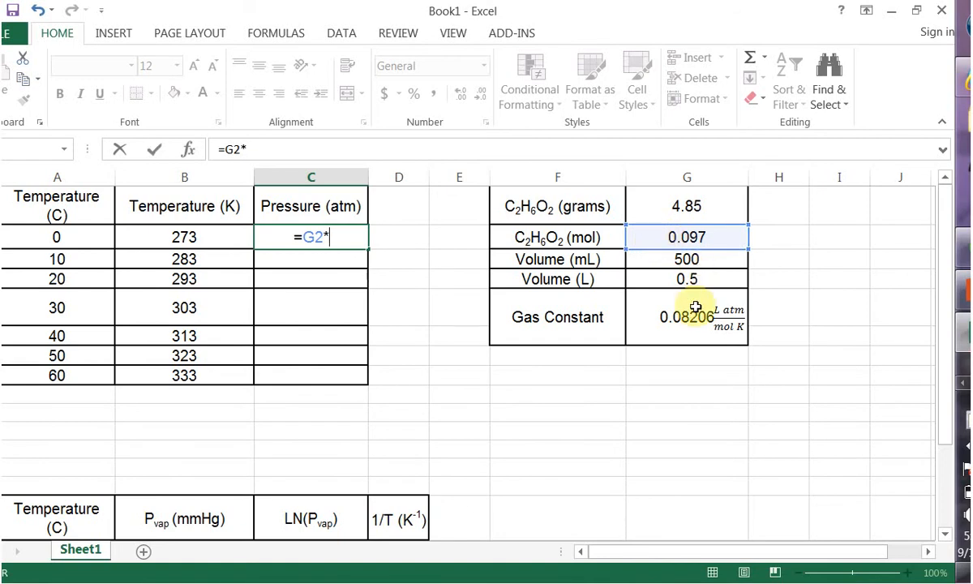
click(687, 316)
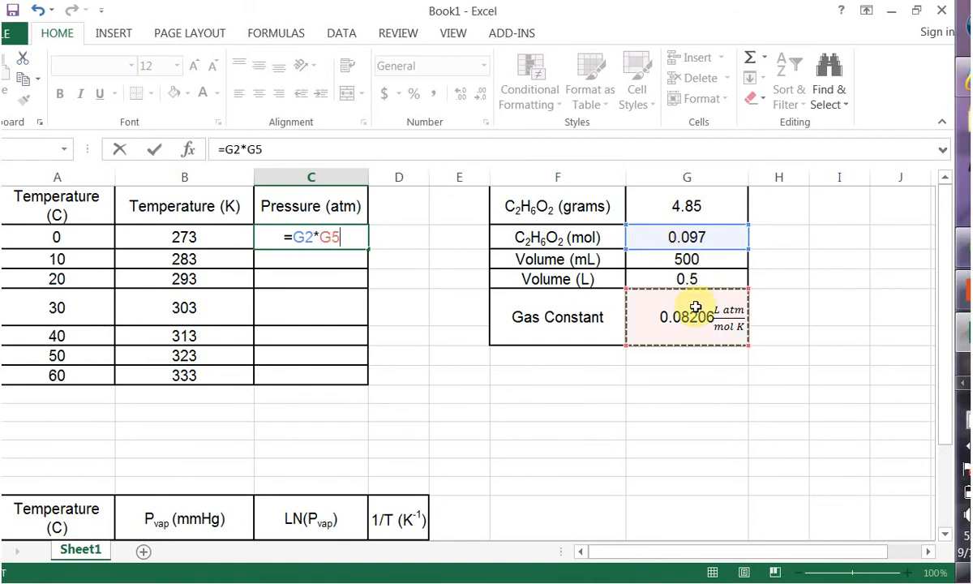
text(*)
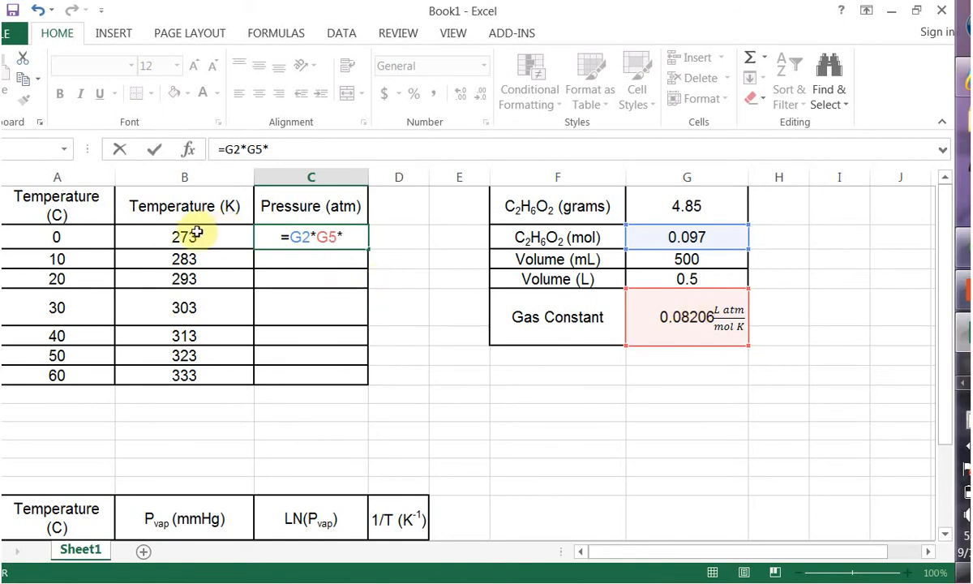
click(184, 236)
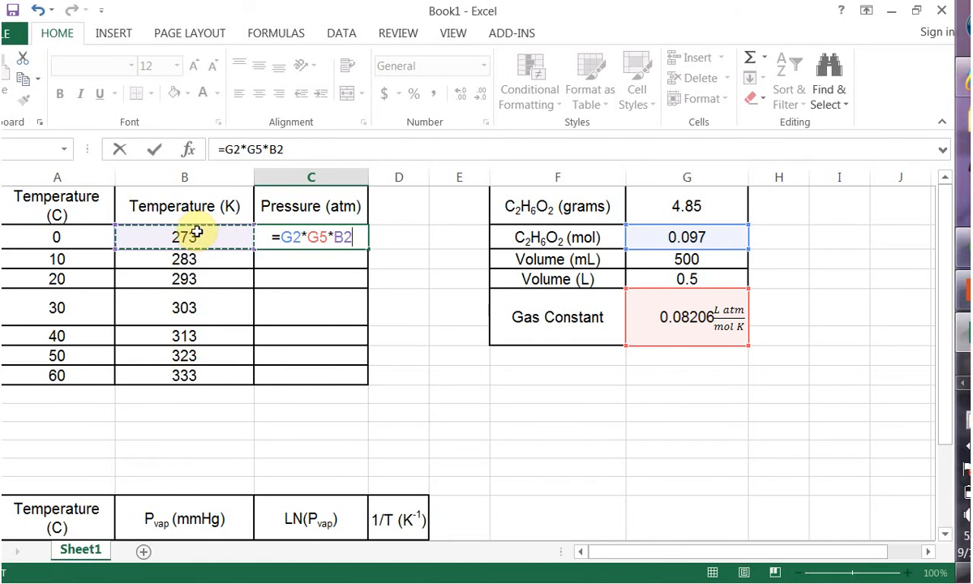
text())
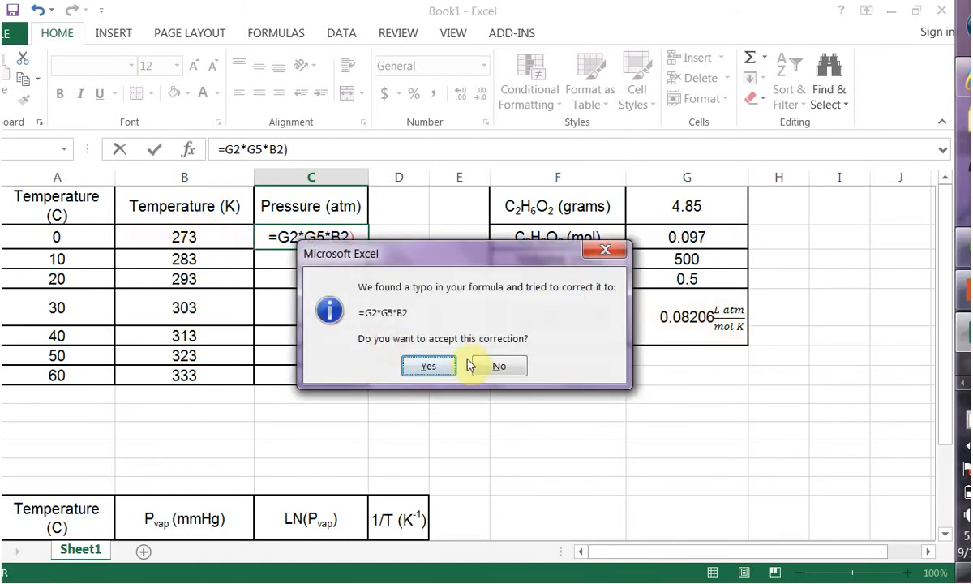
click(498, 366)
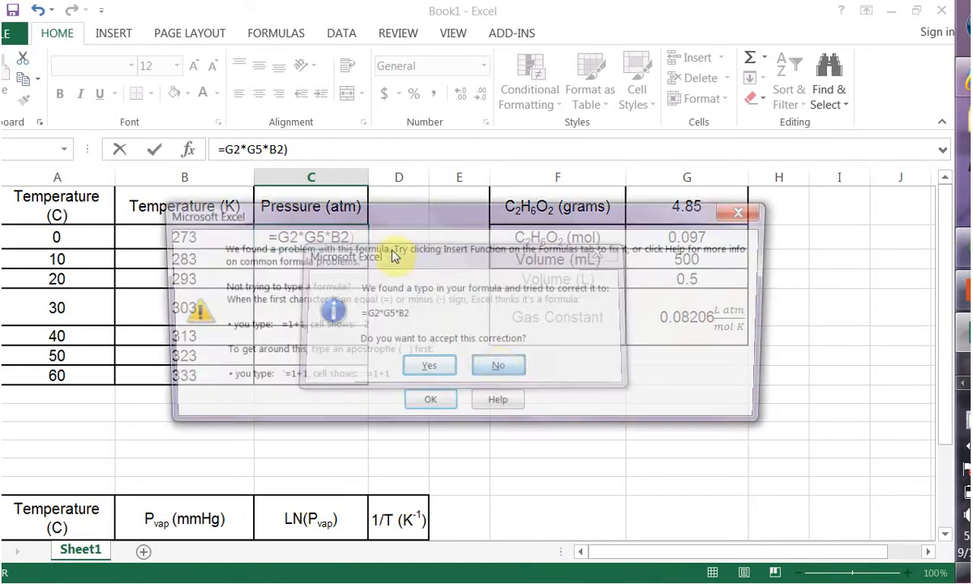
click(497, 365)
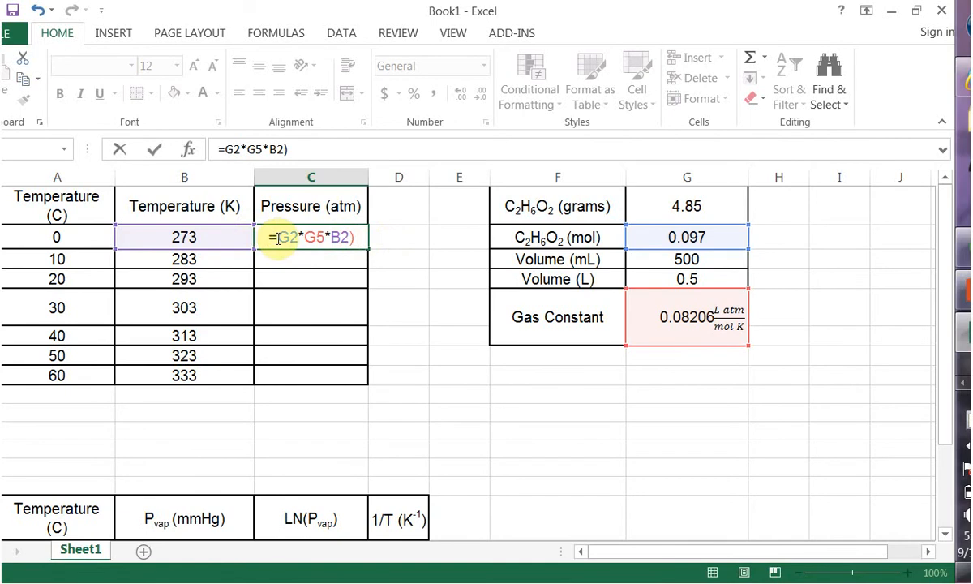
text(()
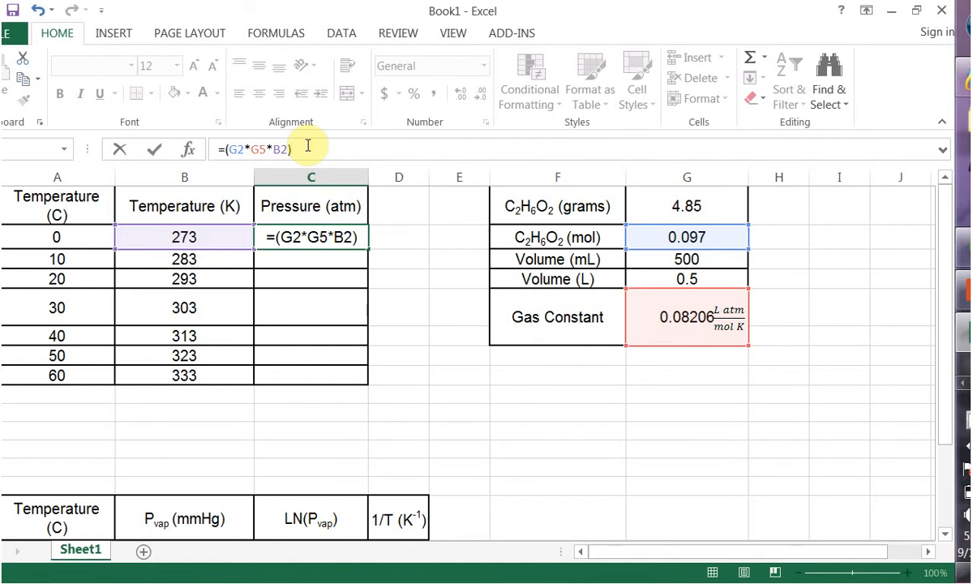
text(/)
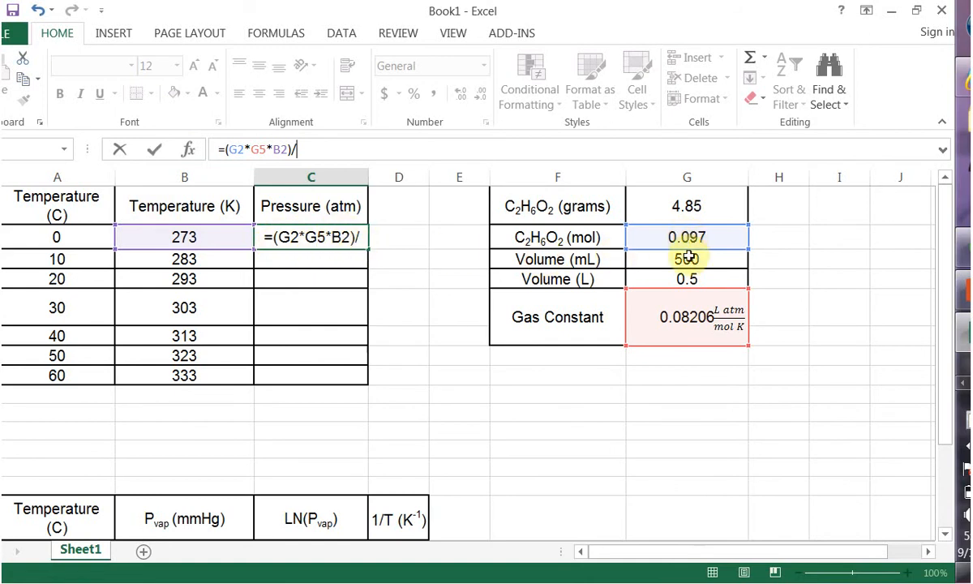
click(687, 279)
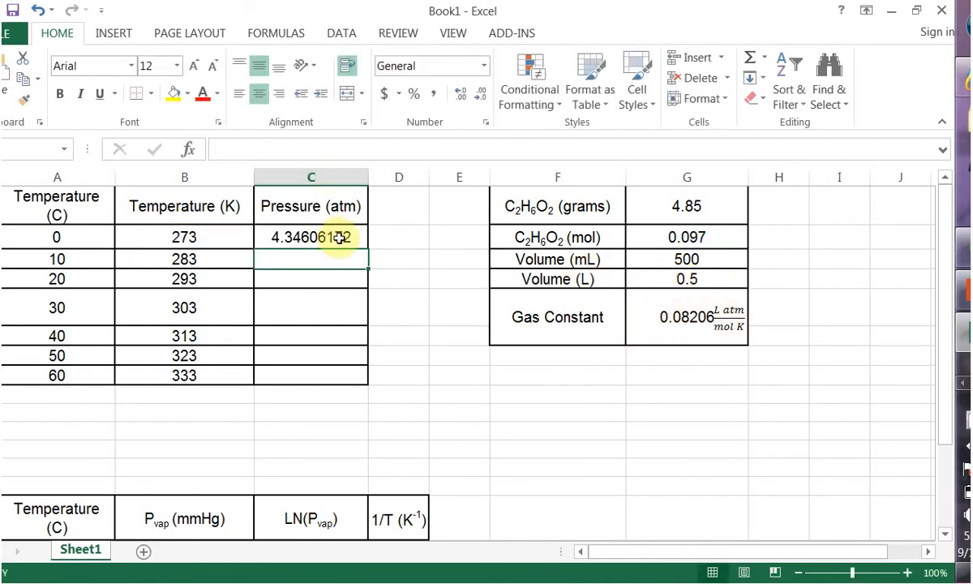
Fill C2 down, then rewrite C3 as =(0.097*0.08206*B3)/0.5 and copy it to C8.
click(310, 237)
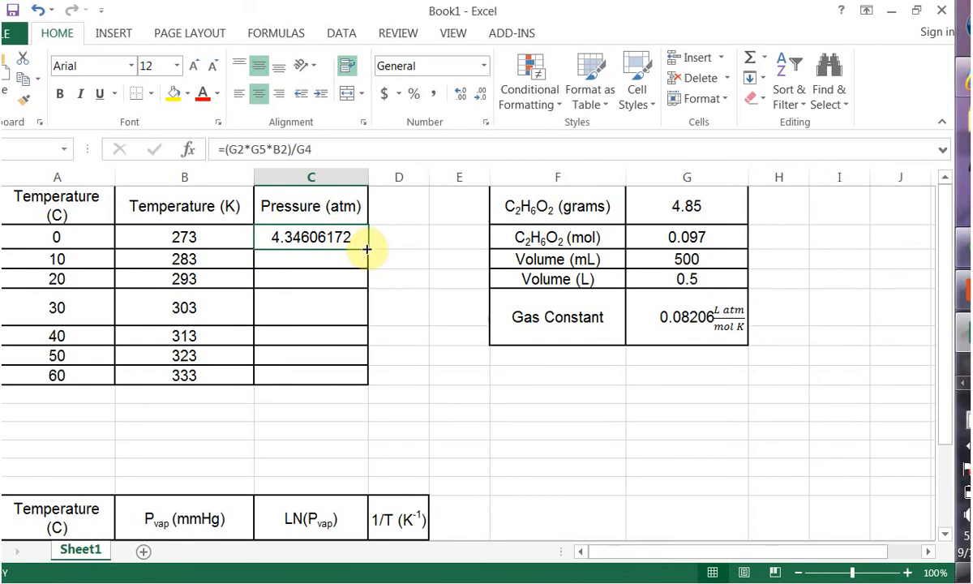
drag(367, 249, 342, 375)
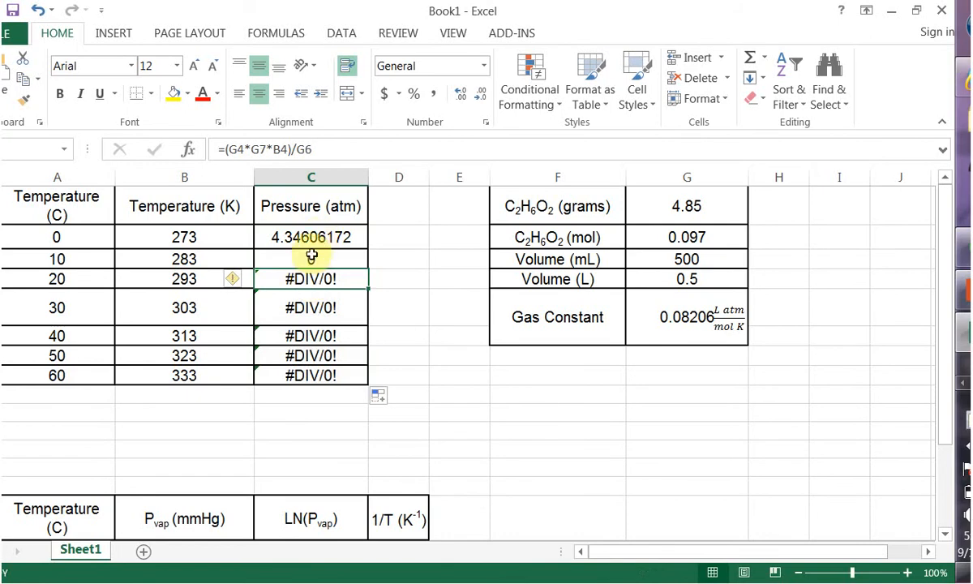
click(310, 259)
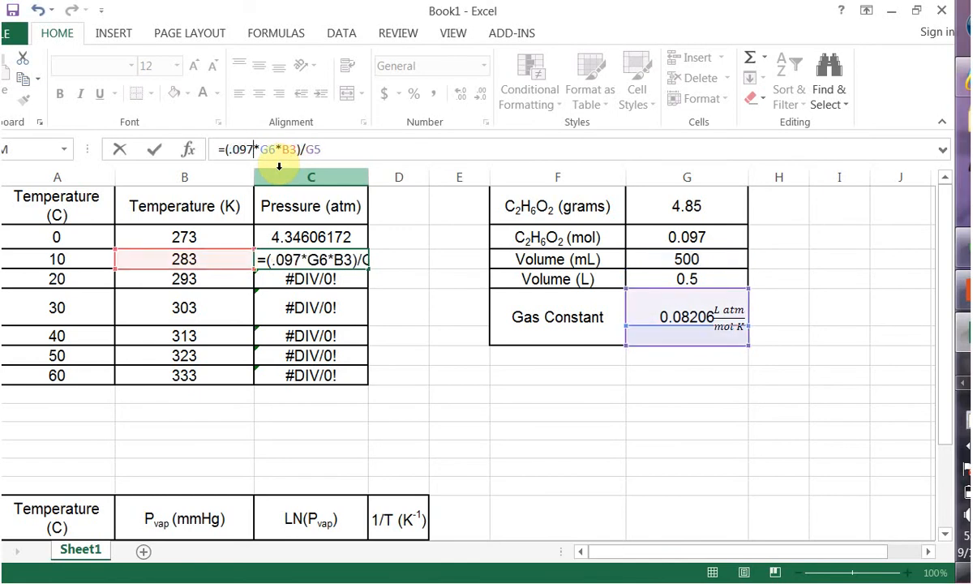
mouse_move(750, 243)
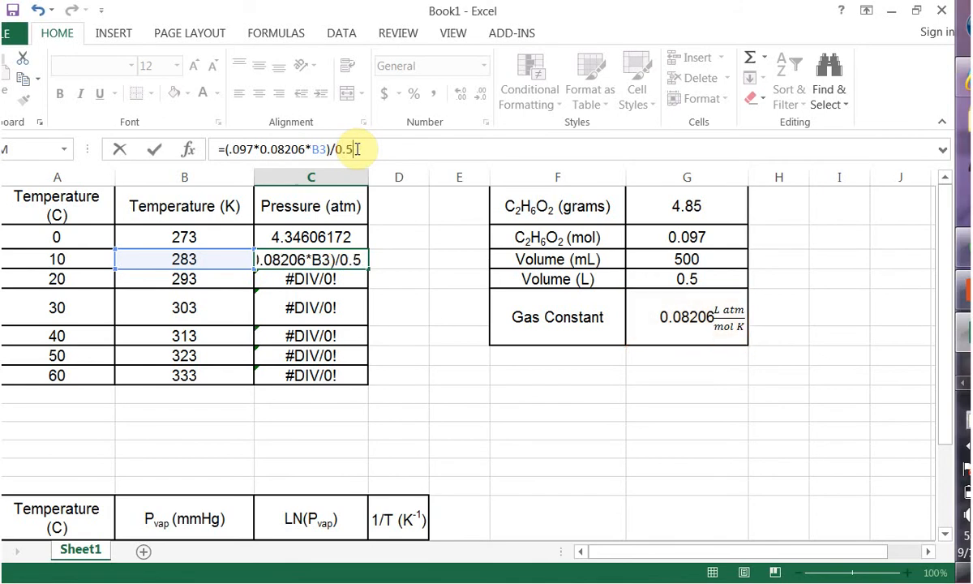
key(Enter)
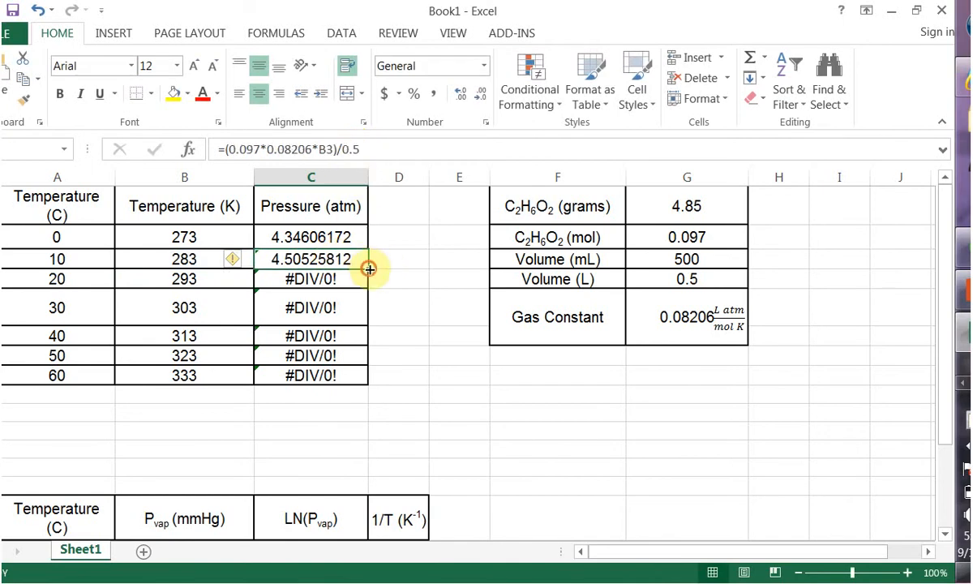
drag(369, 268, 352, 316)
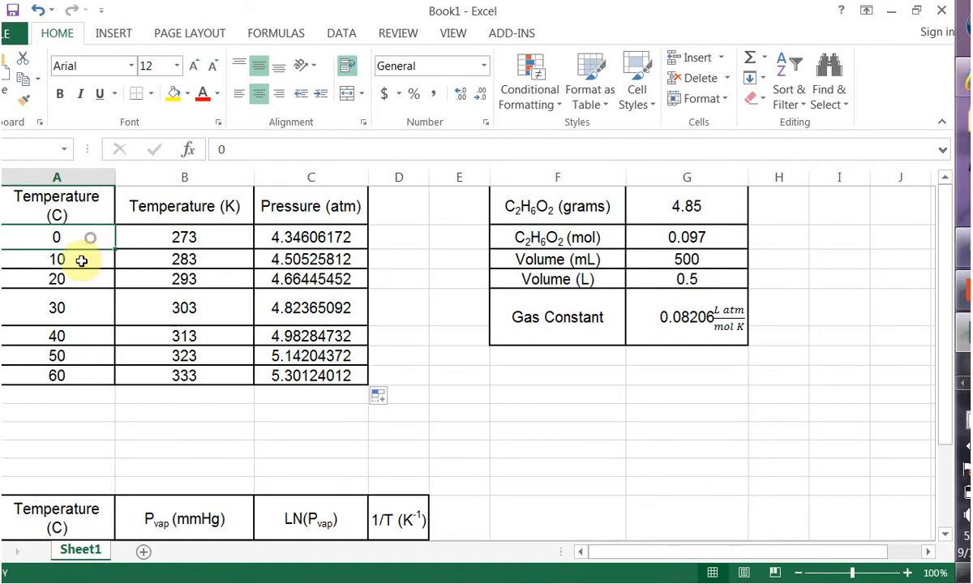
Select the Kelvin temperatures and pressures in B2:C8.
drag(81, 237, 65, 374)
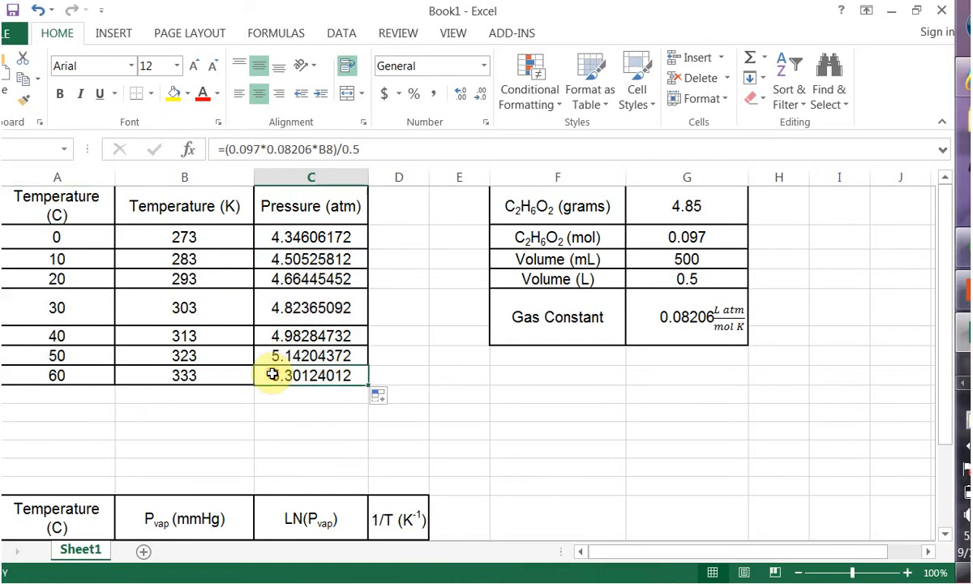
click(184, 237)
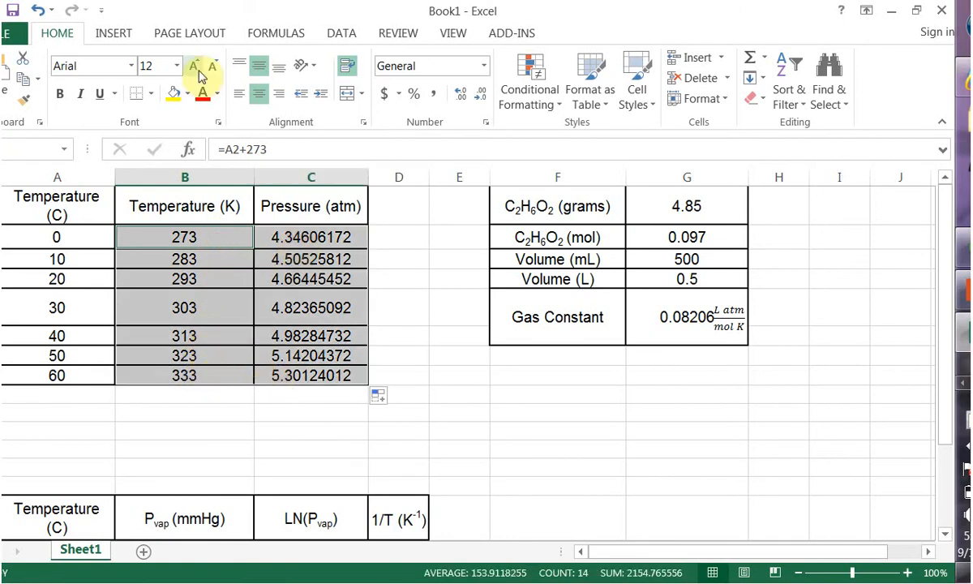
Insert a Scatter with Straight Lines and Markers chart from the selected data.
click(114, 33)
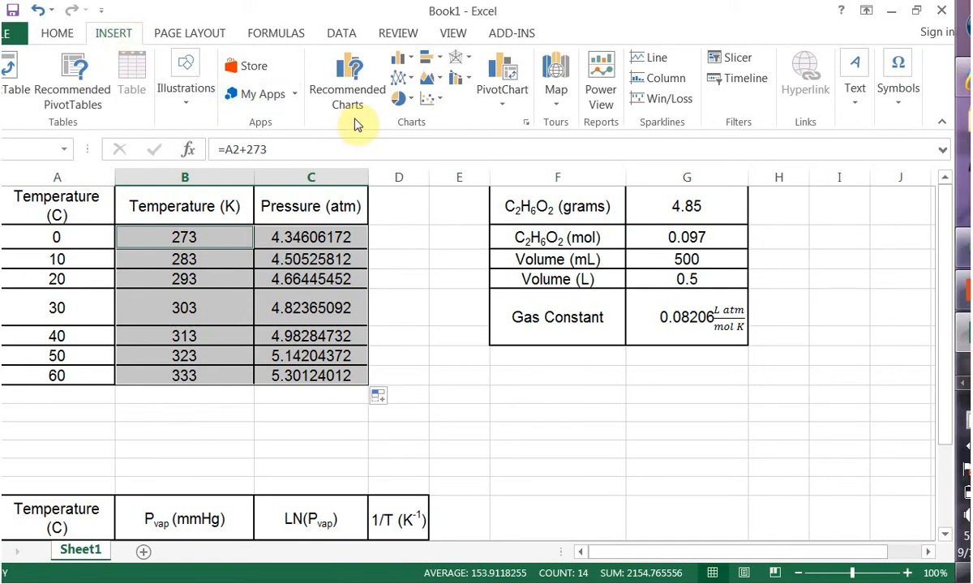
click(431, 98)
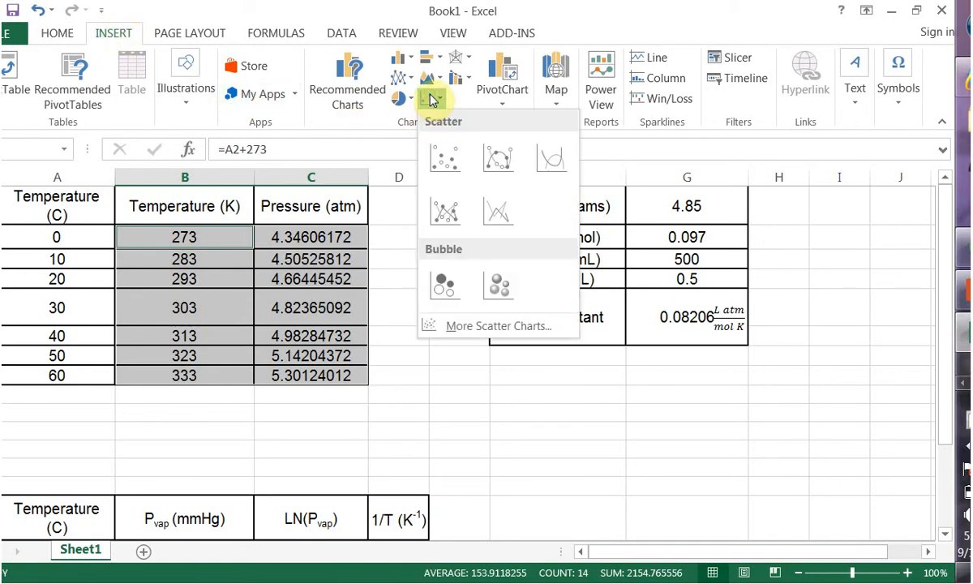
click(444, 158)
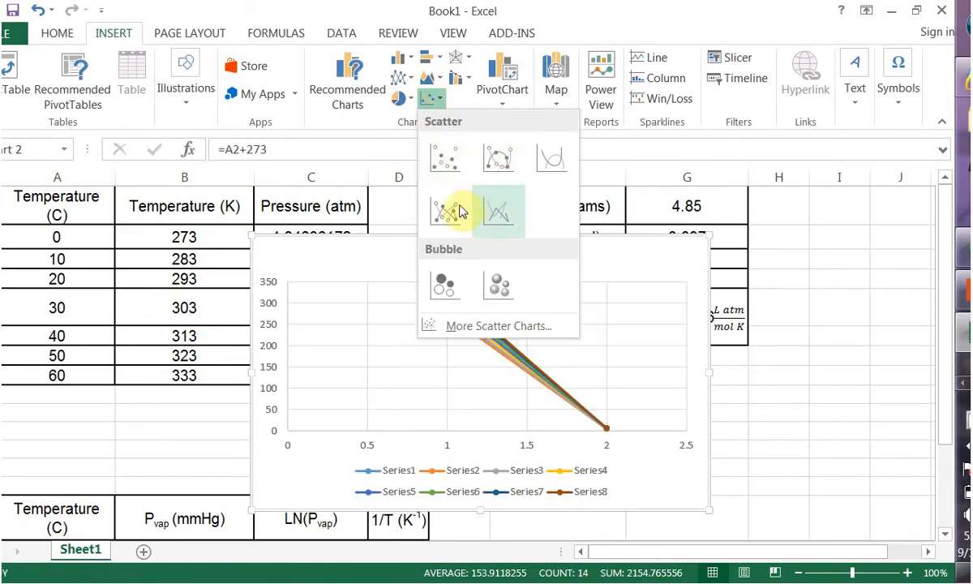
mouse_move(444, 210)
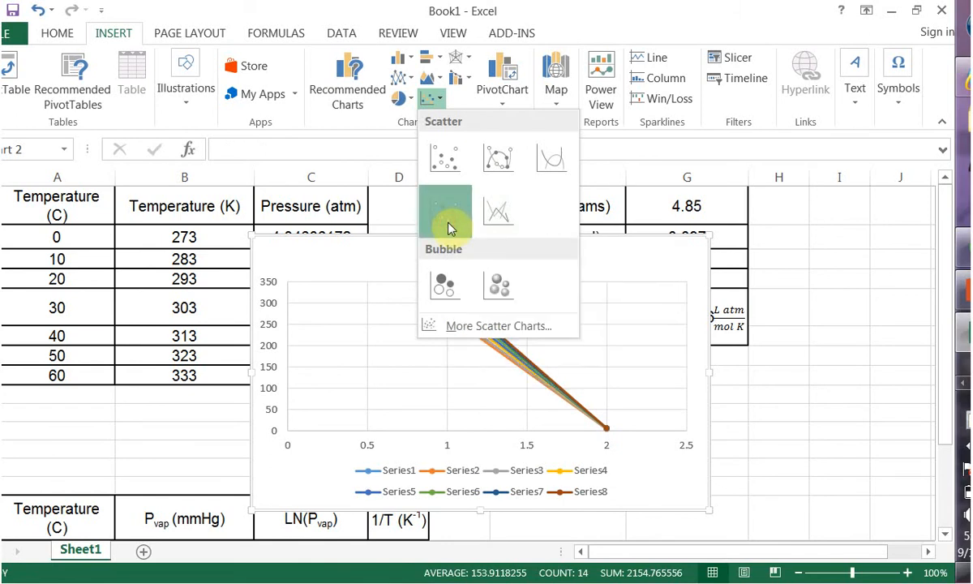
click(444, 209)
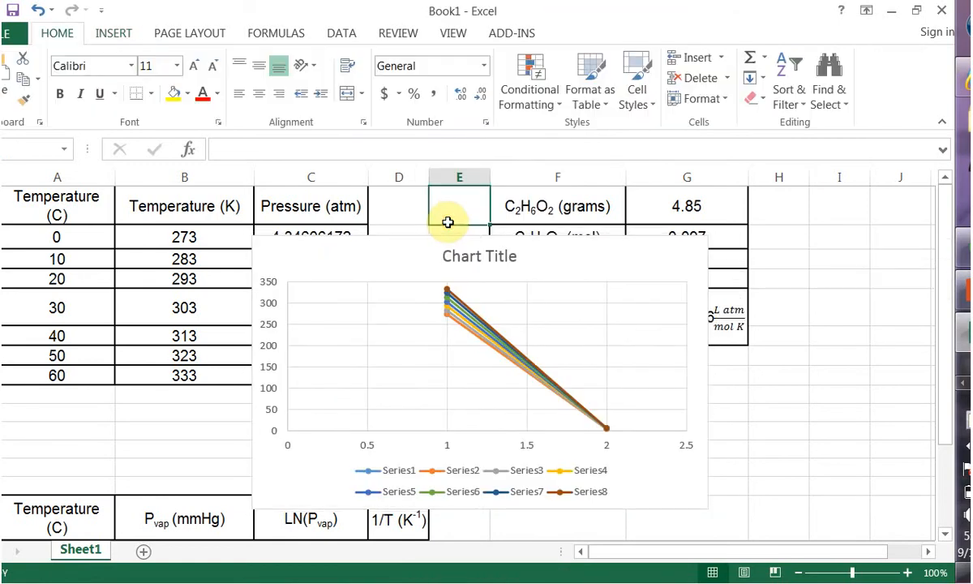
Open Select Data from the chart's right-click menu.
click(397, 470)
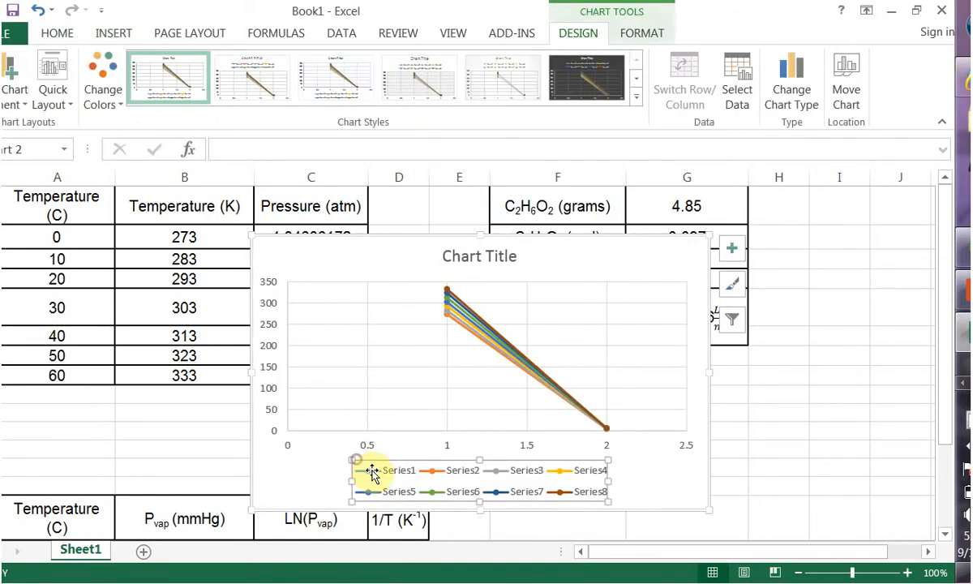
mouse_move(665, 497)
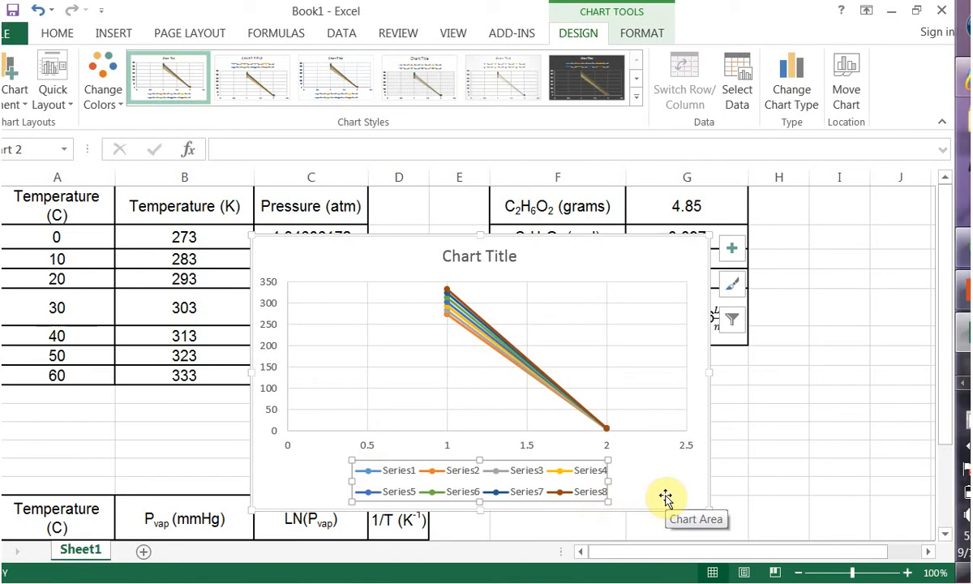
right_click(666, 496)
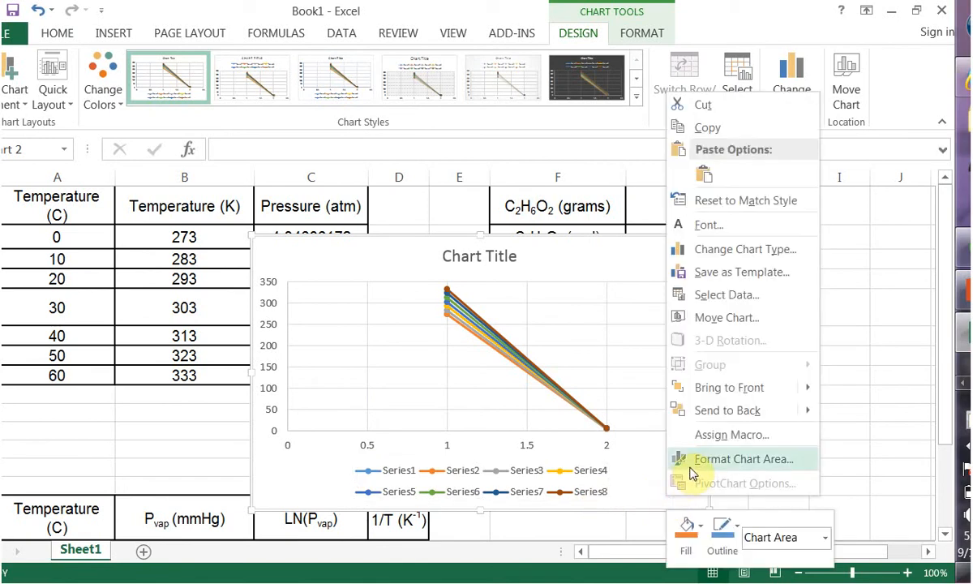
click(726, 294)
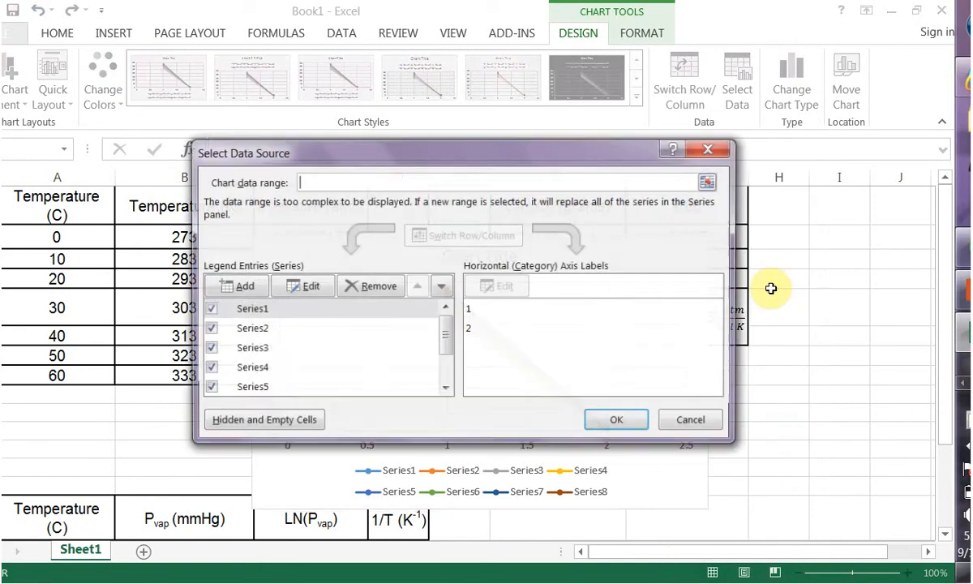
In Select Data Source, remove the extra series and toggle Switch Row/Column twice.
drag(243, 153, 349, 165)
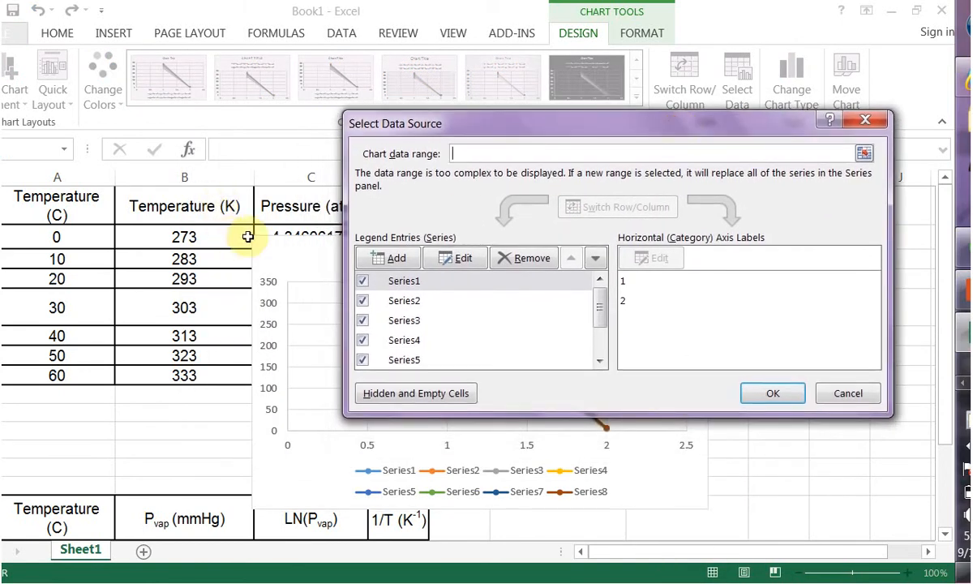
click(362, 280)
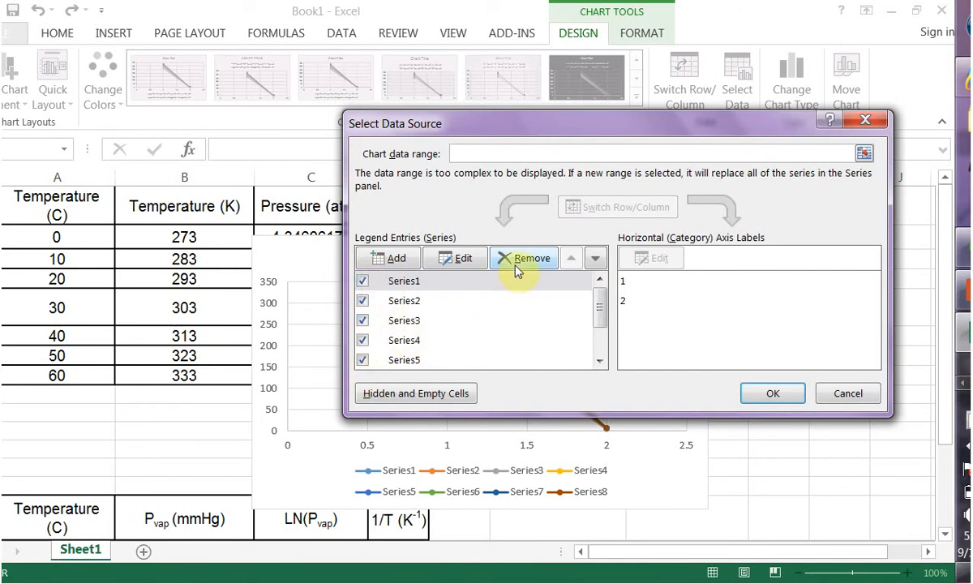
click(525, 257)
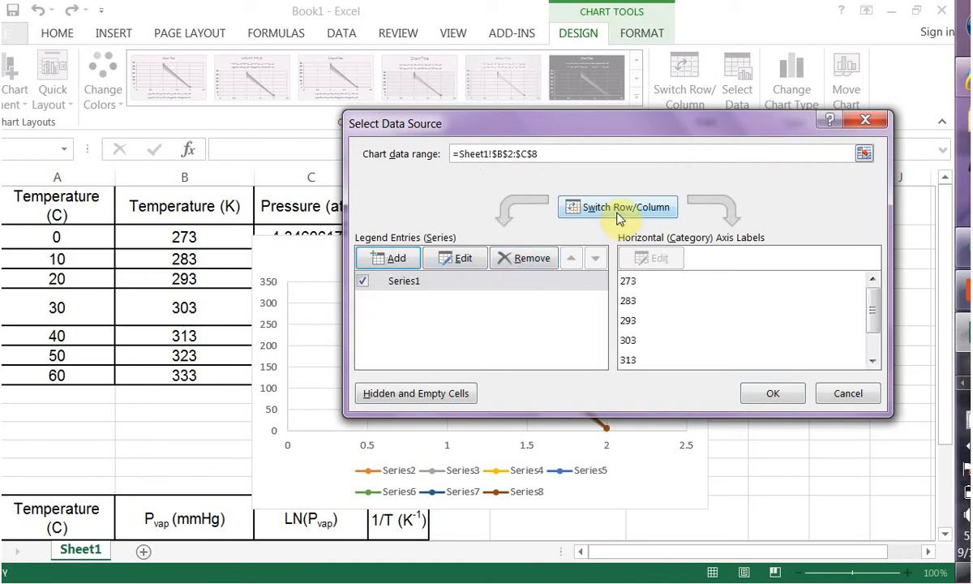
click(618, 206)
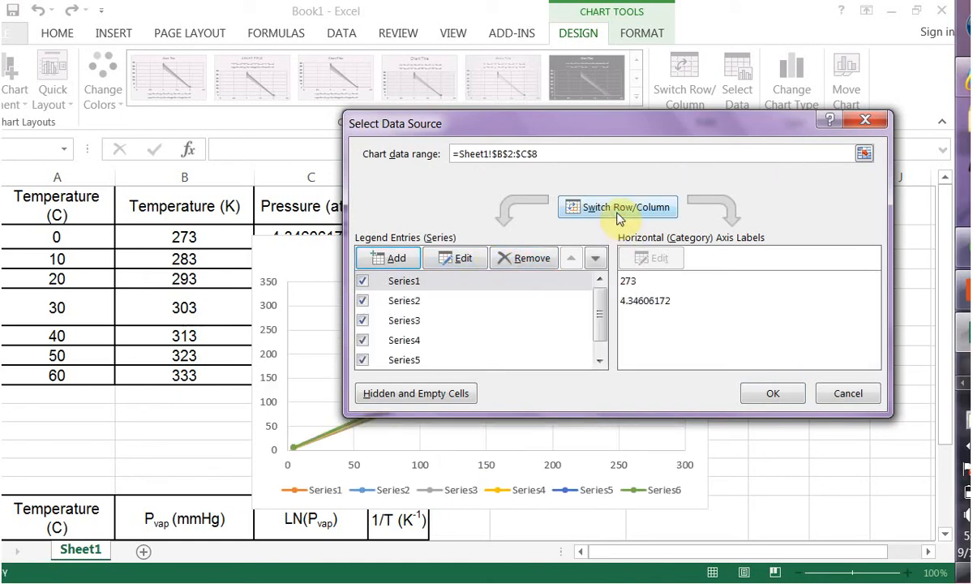
click(617, 207)
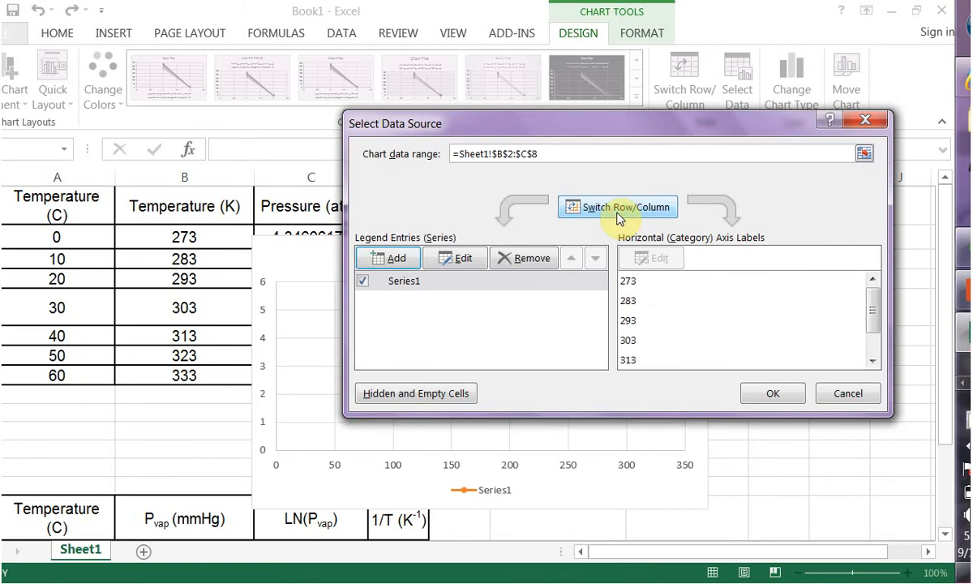
mouse_move(716, 166)
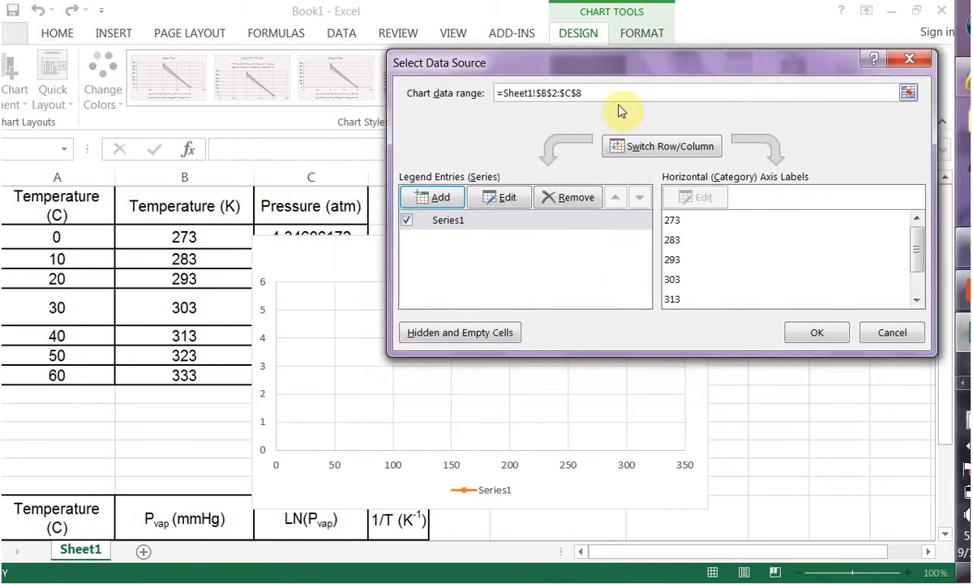
drag(620, 63, 469, 302)
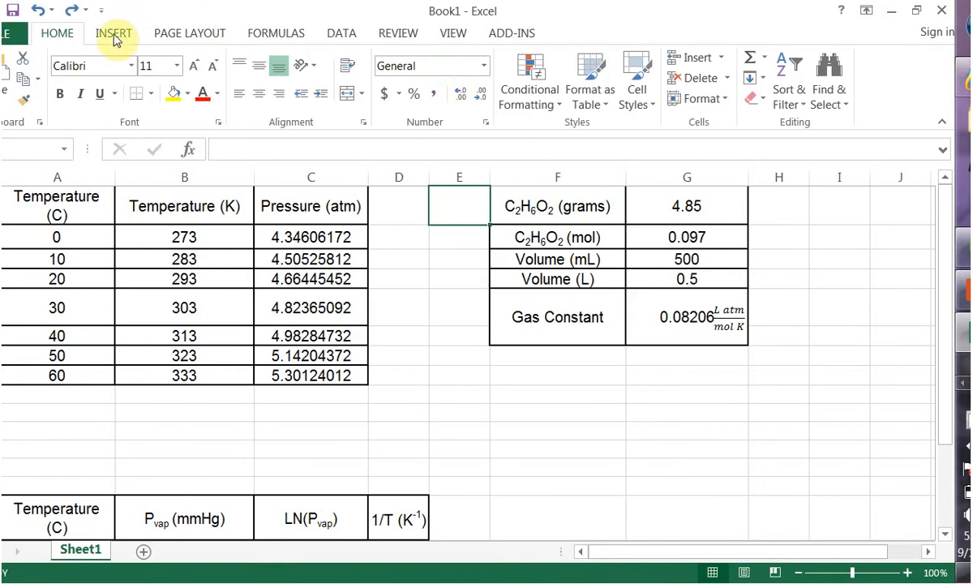
Insert a markers-only scatter chart and right-click its Series2 points and plot area.
click(113, 33)
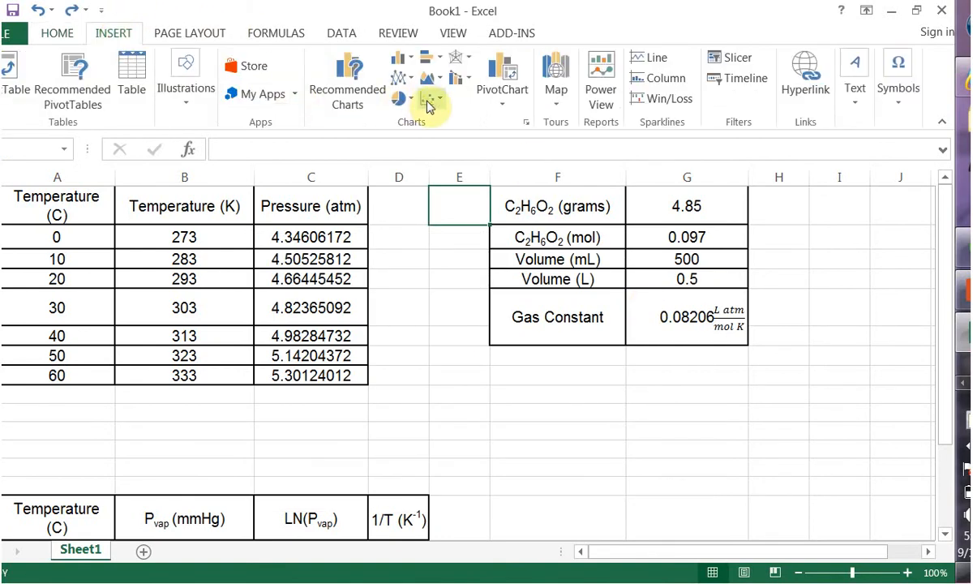
click(431, 97)
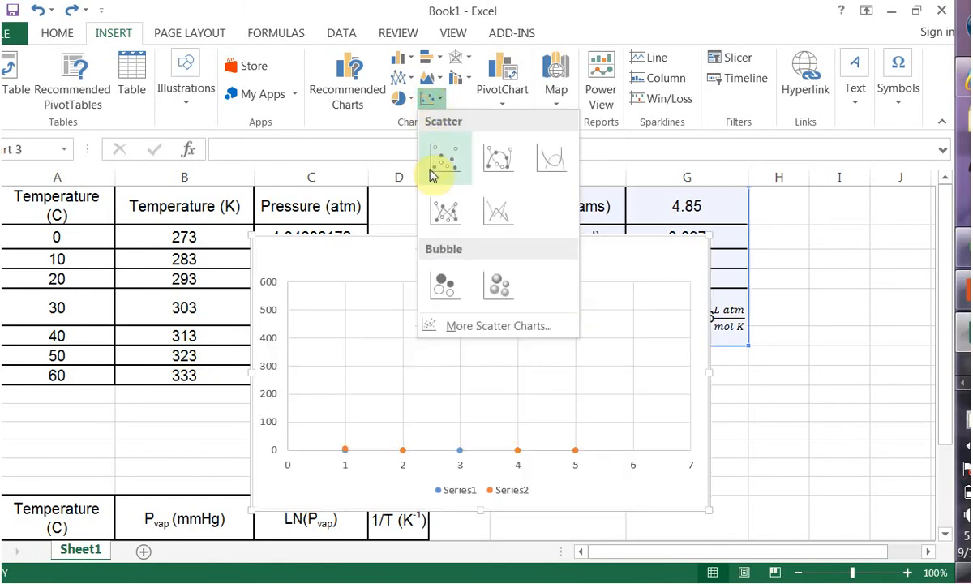
click(444, 157)
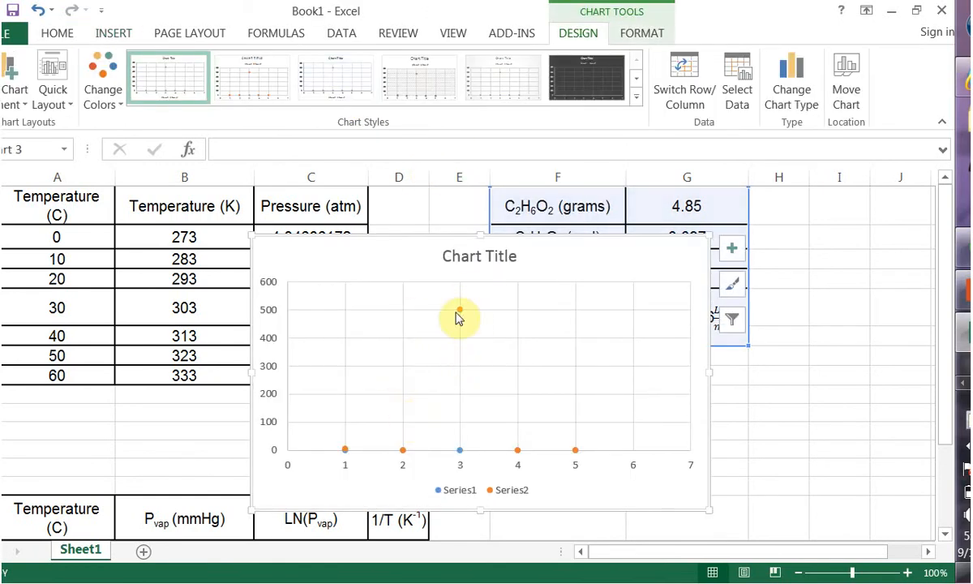
right_click(460, 313)
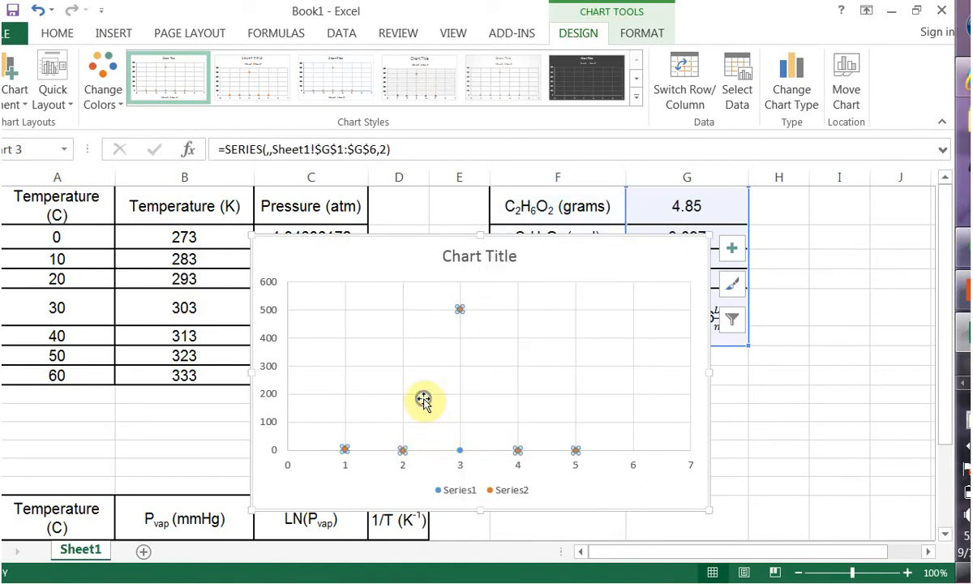
right_click(424, 402)
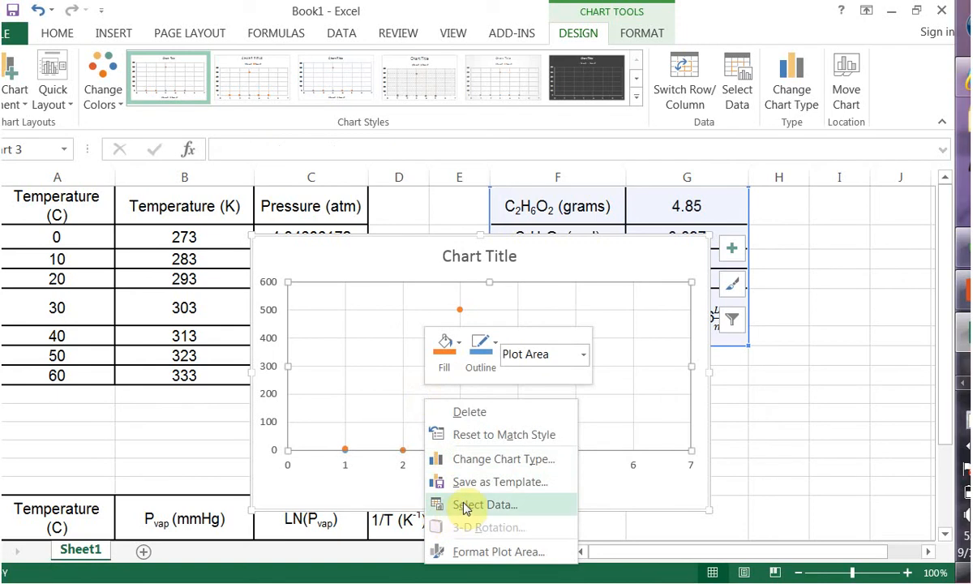
In Select Data, toggle Switch Row/Column four times and confirm with OK.
click(484, 504)
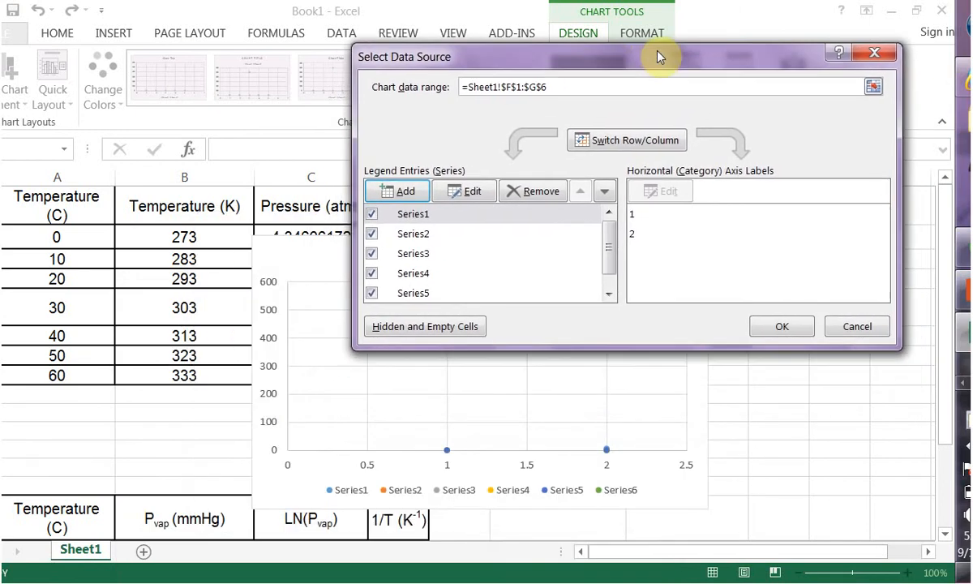
click(626, 140)
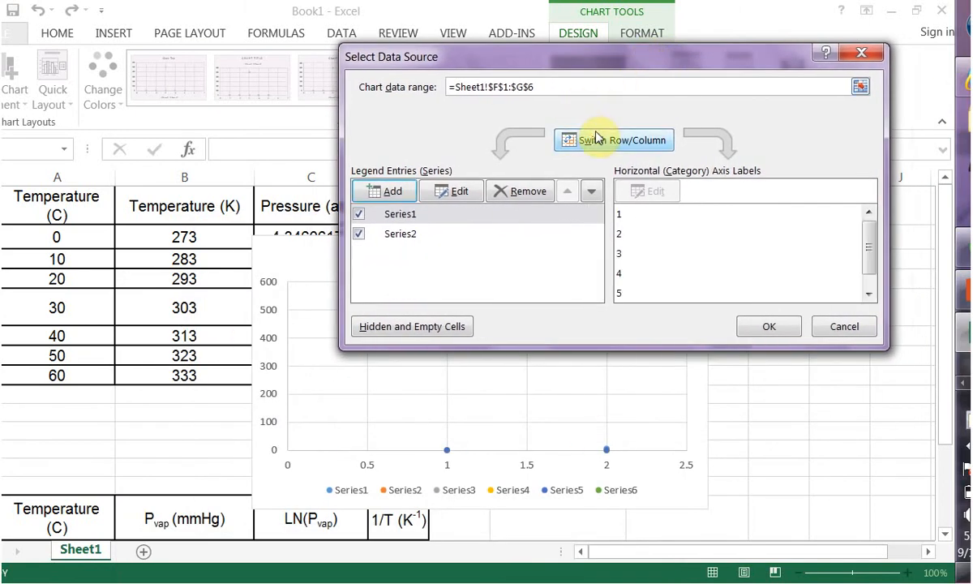
click(613, 139)
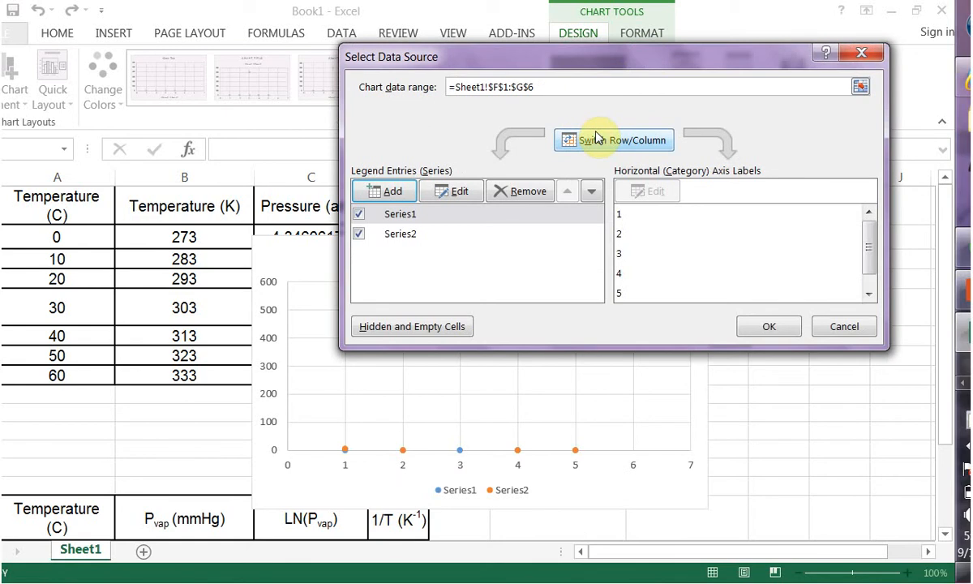
click(614, 140)
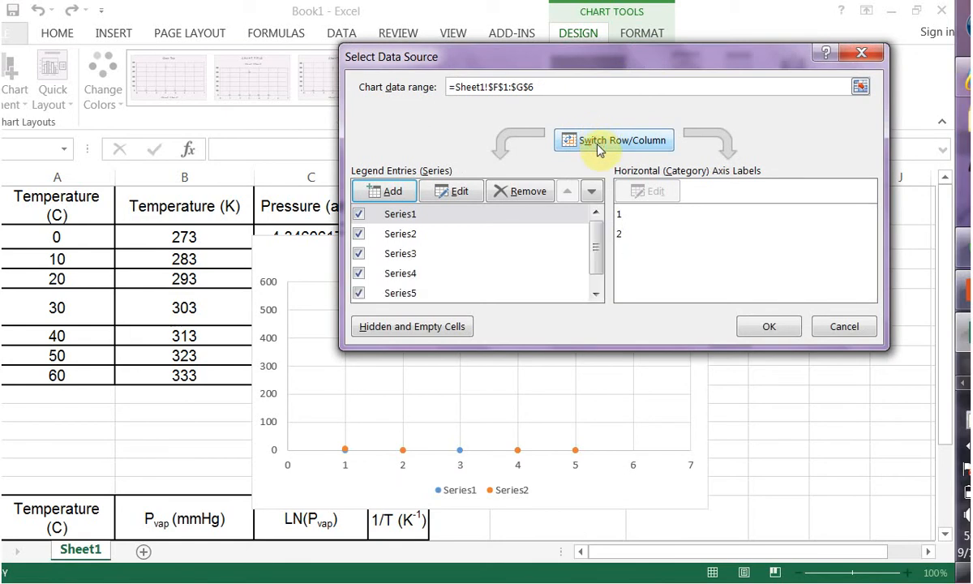
click(614, 140)
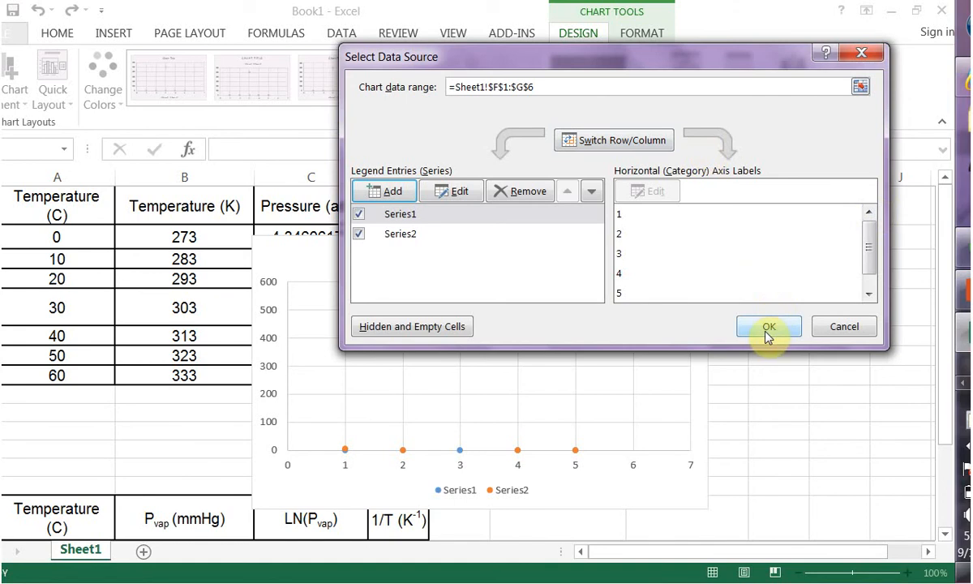
click(768, 326)
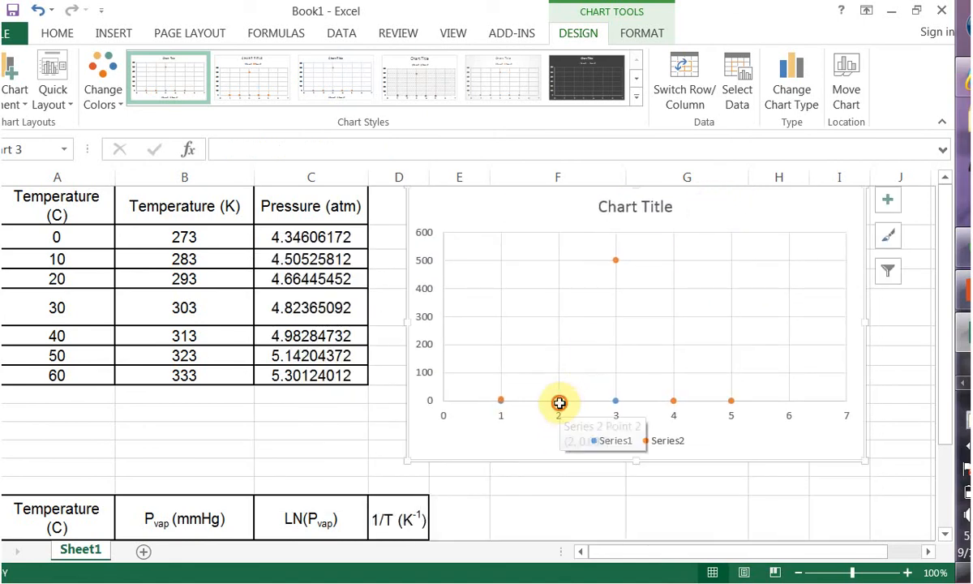
Open the Format Chart Area pane from a Series2 point, then close it.
click(558, 403)
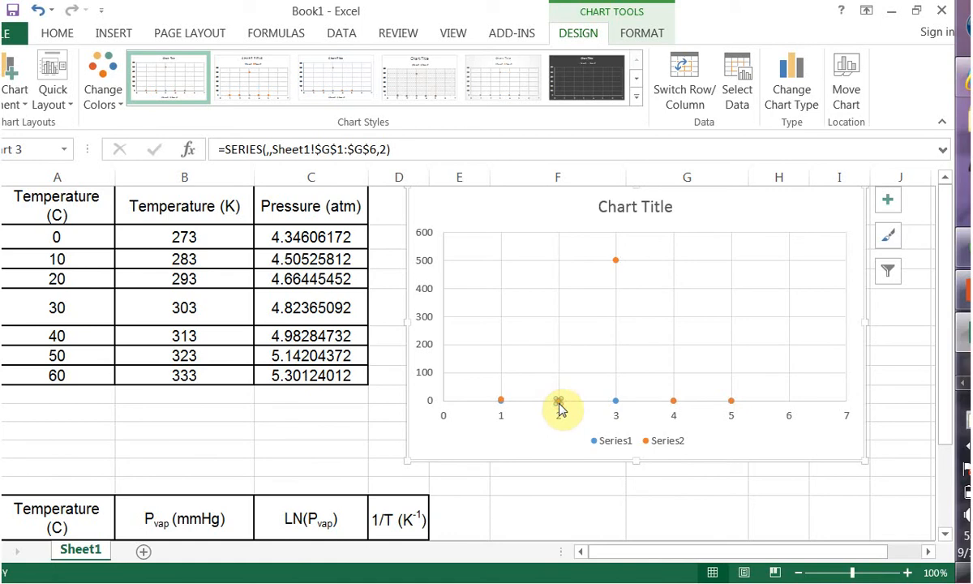
double_click(559, 401)
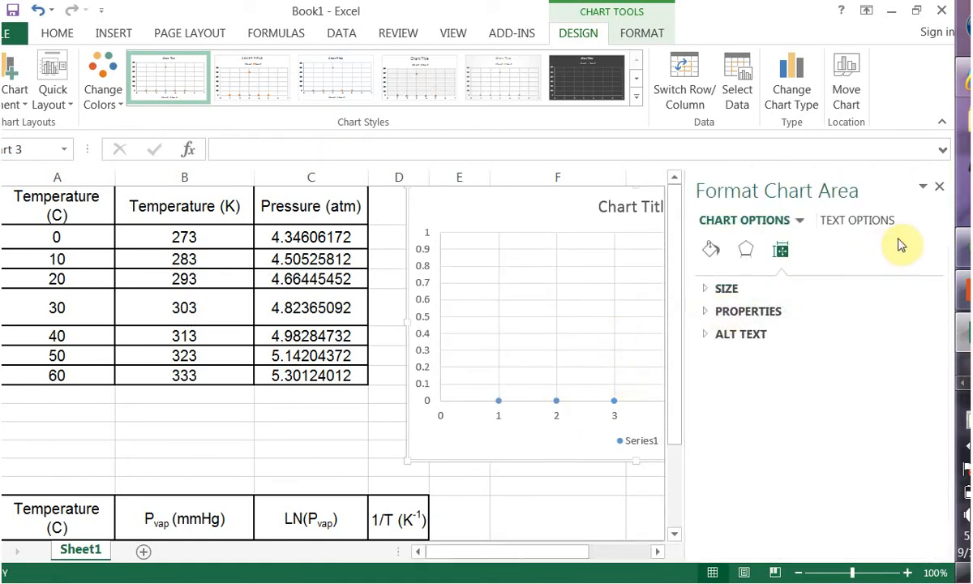
click(940, 185)
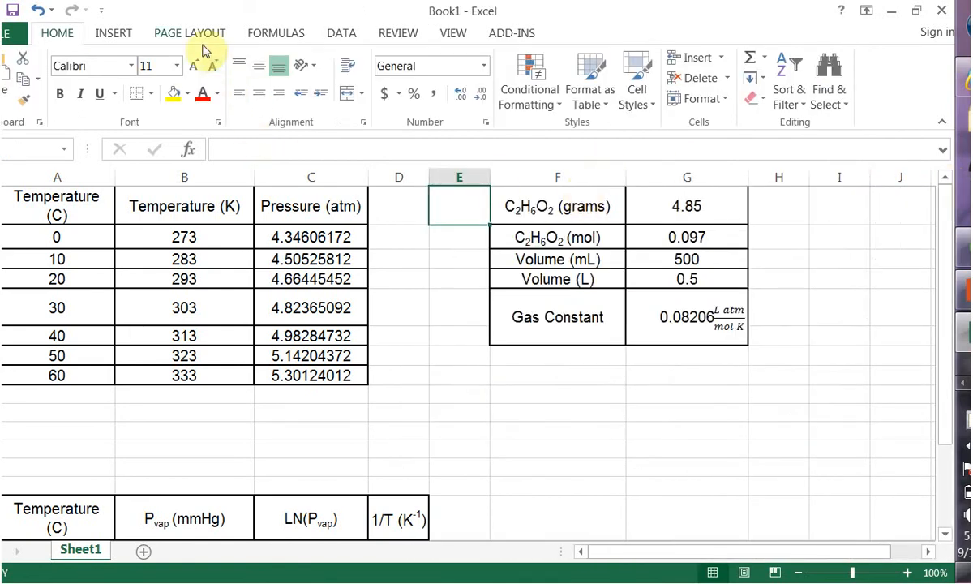
Insert a markers-only scatter chart.
click(114, 34)
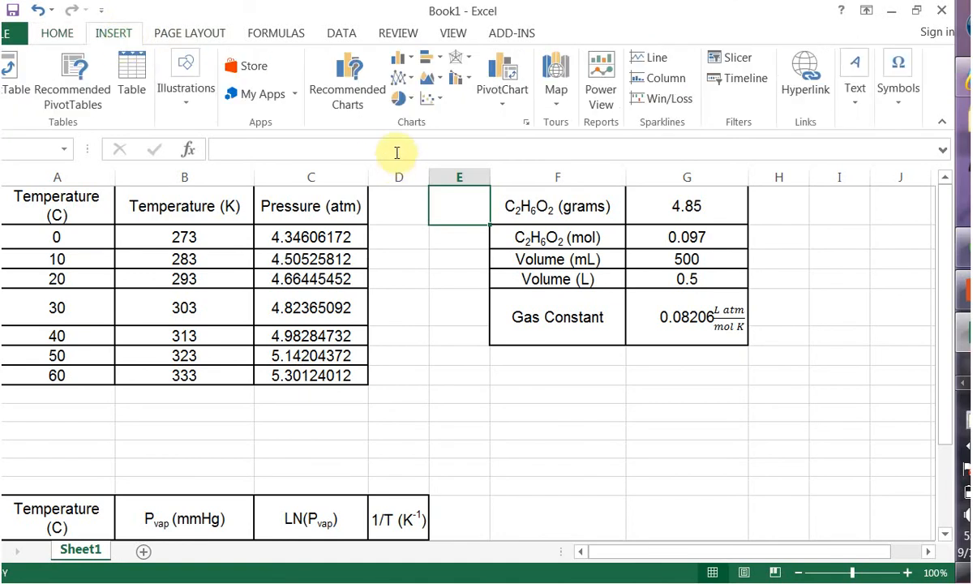
click(428, 99)
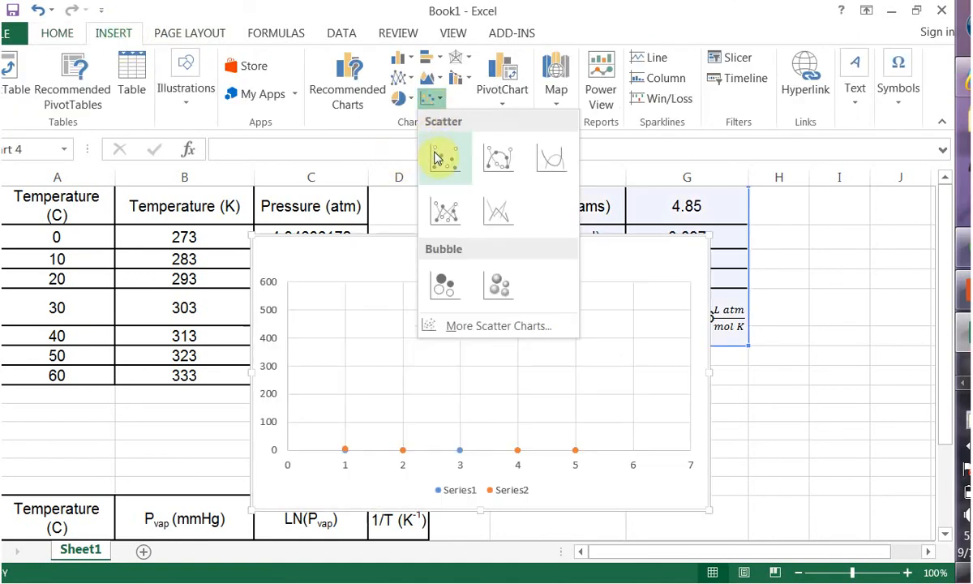
click(443, 157)
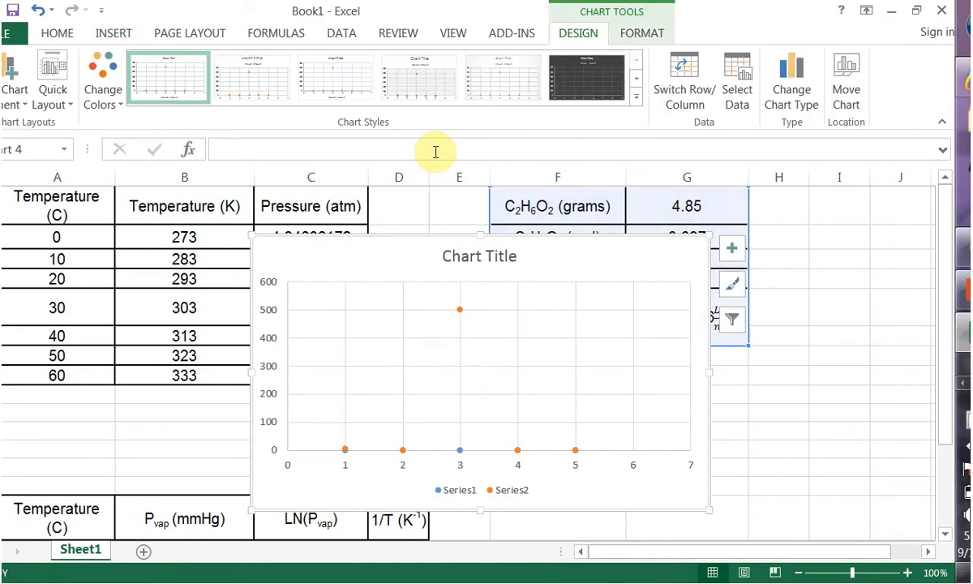
mouse_move(669, 306)
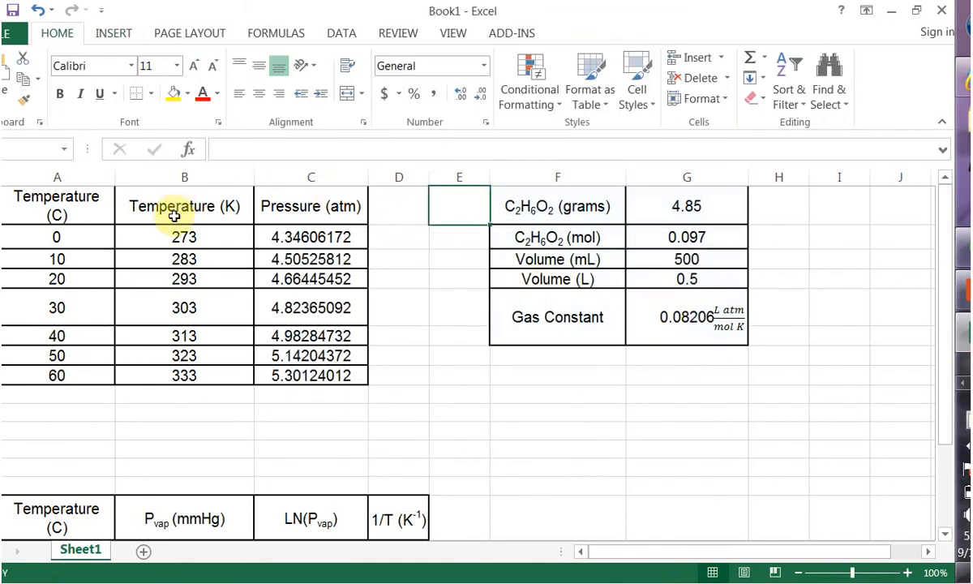
Select the B2:C8 temperatures and pressures and insert a scatter chart from them.
click(184, 237)
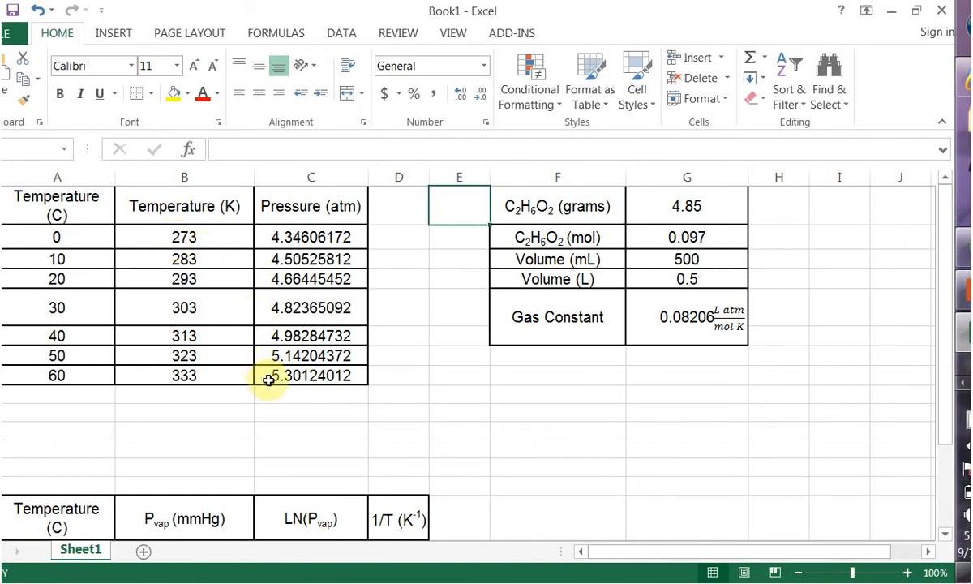
click(184, 236)
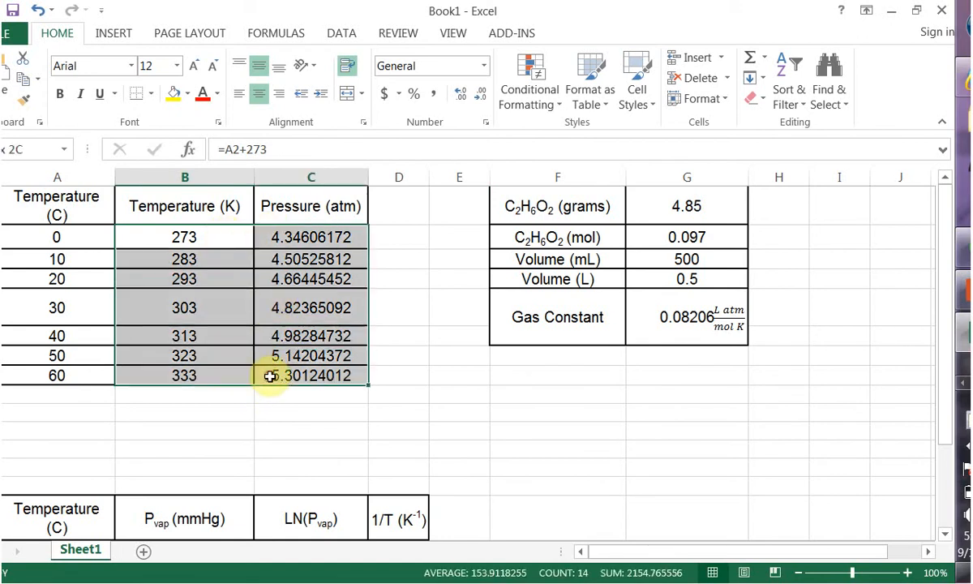
click(114, 33)
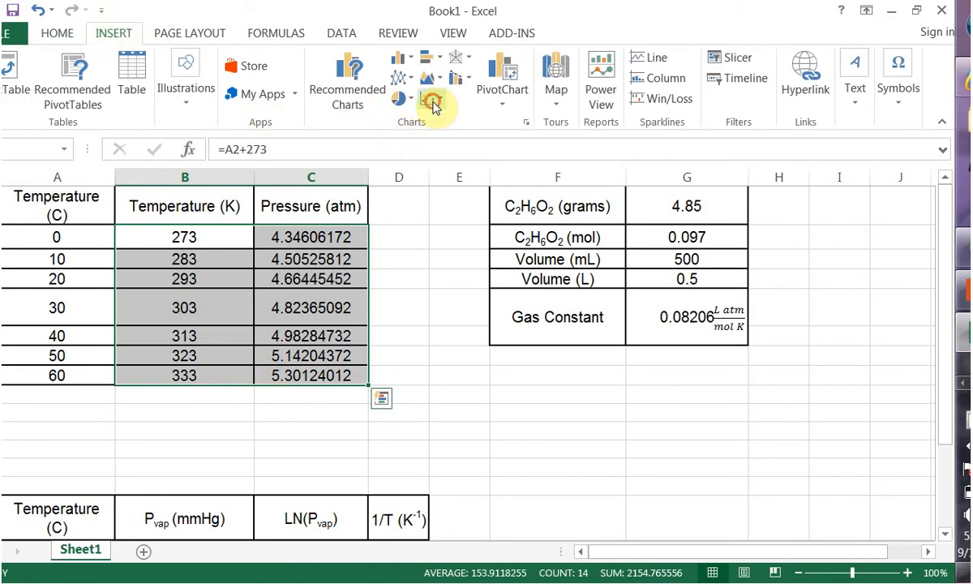
click(433, 100)
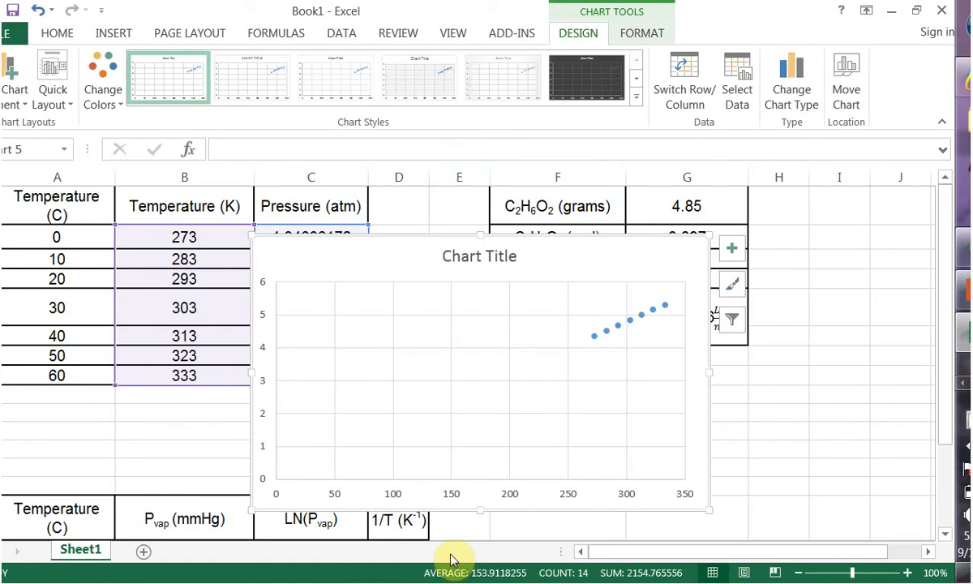
mouse_move(371, 509)
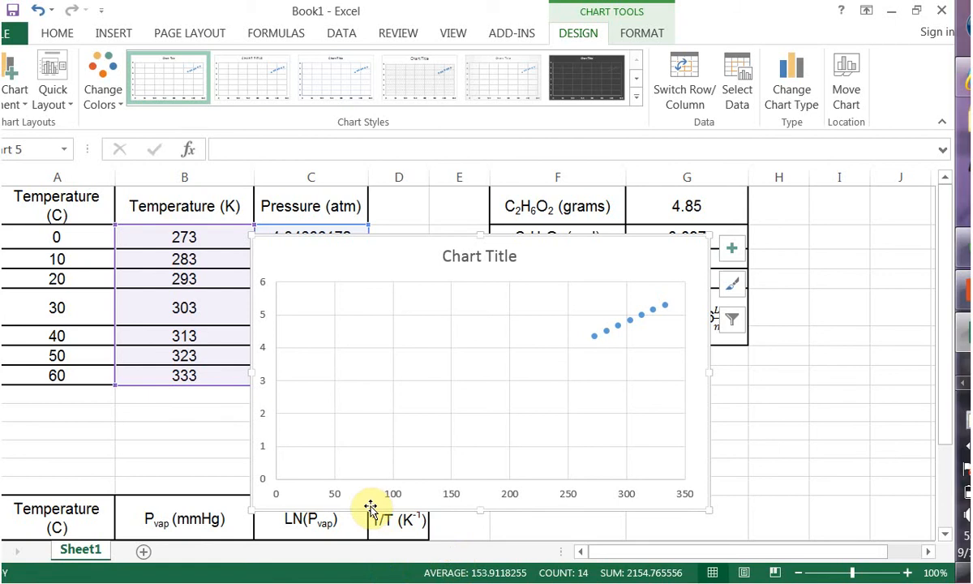
mouse_move(263, 416)
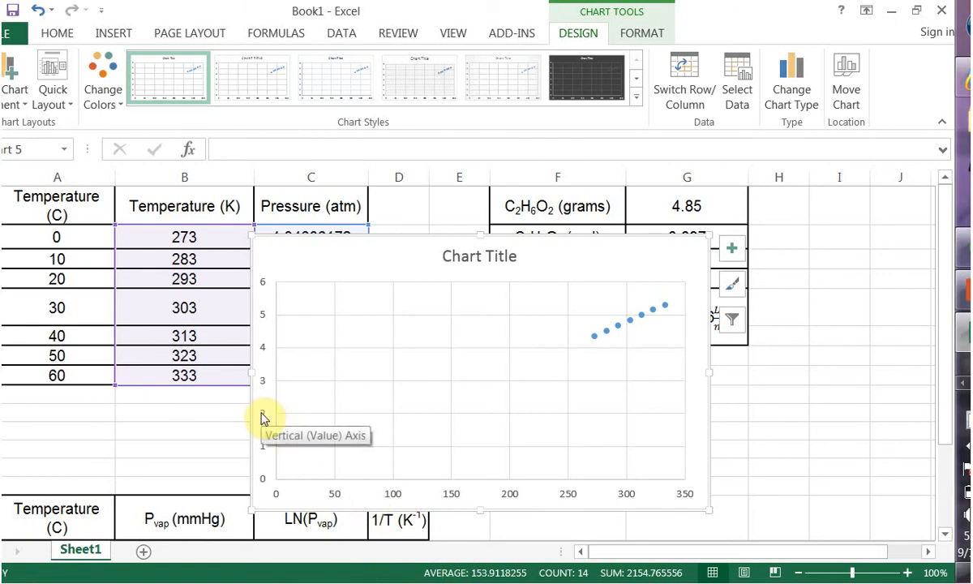
mouse_move(261, 501)
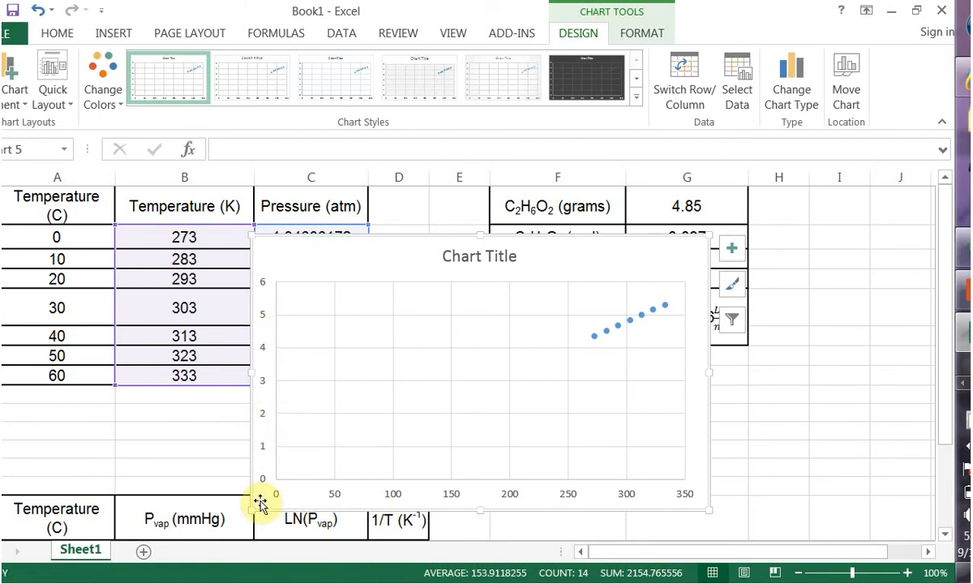
mouse_move(363, 472)
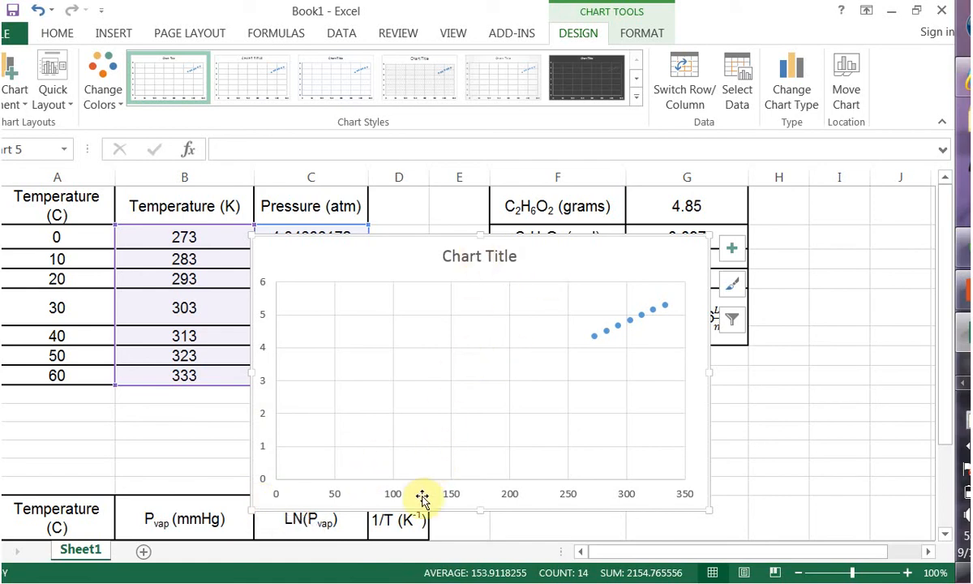
mouse_move(507, 482)
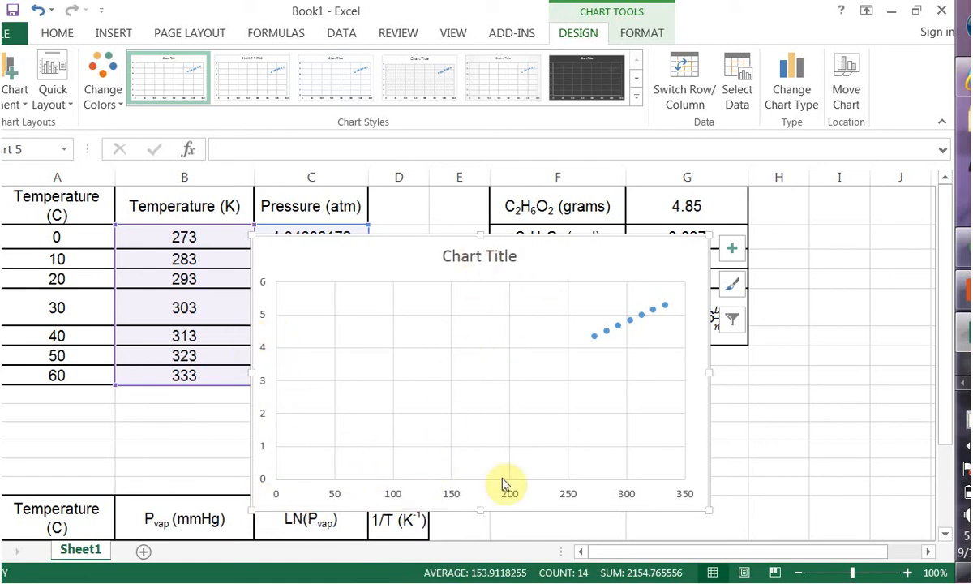
mouse_move(502, 492)
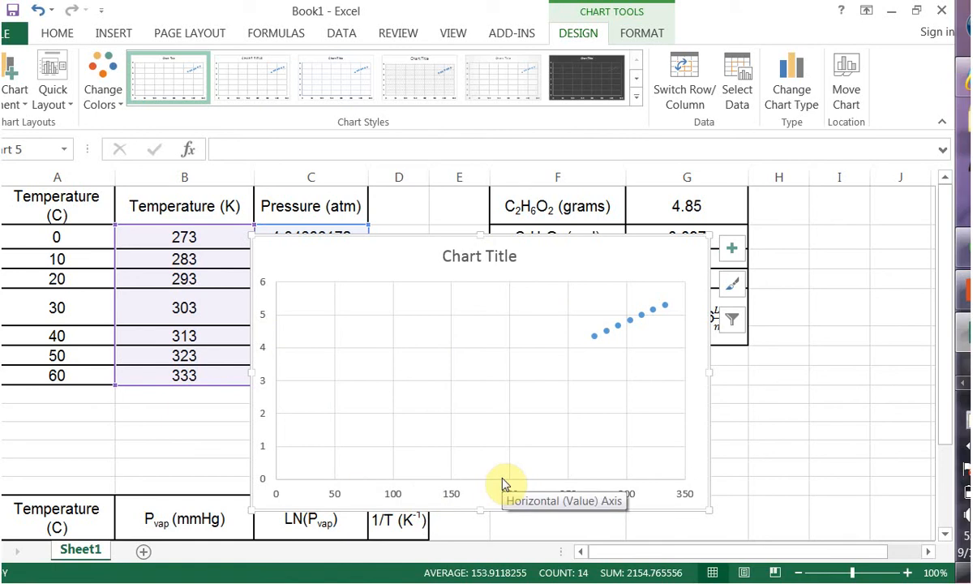
mouse_move(657, 133)
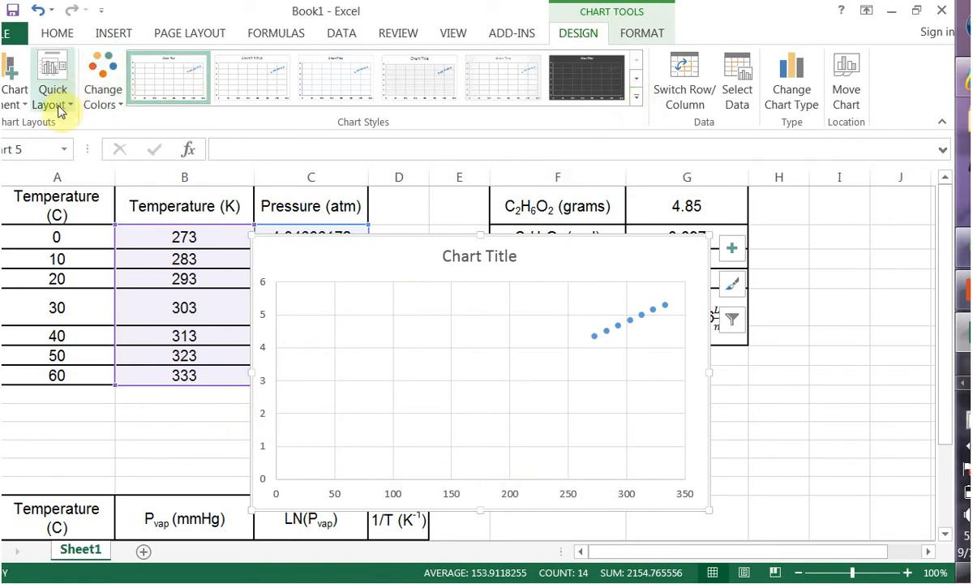
Show the Quick Layout presets for the pressure–temperature scatter chart.
click(52, 81)
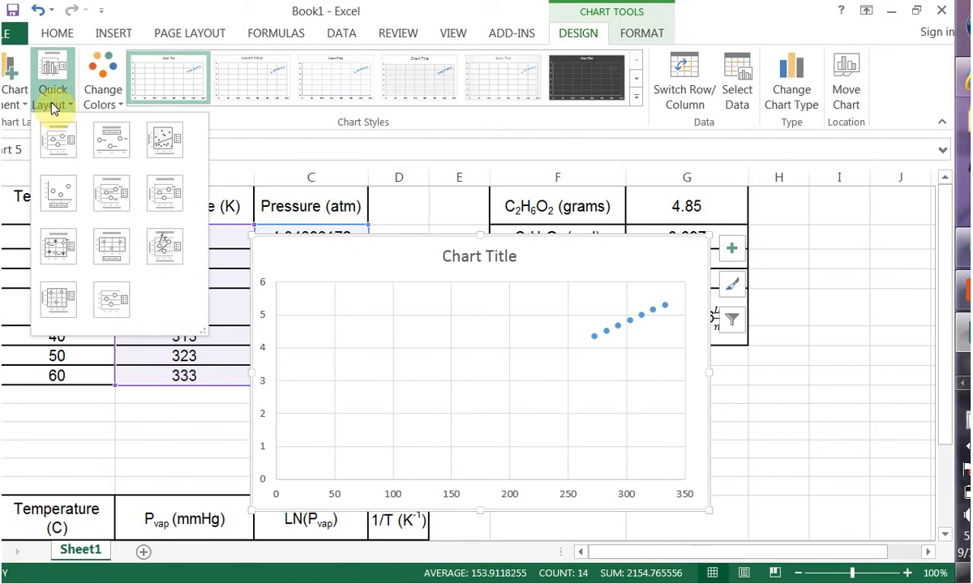
Apply Layout 9 to add axis titles, a linear trendline, its equation and R².
click(57, 299)
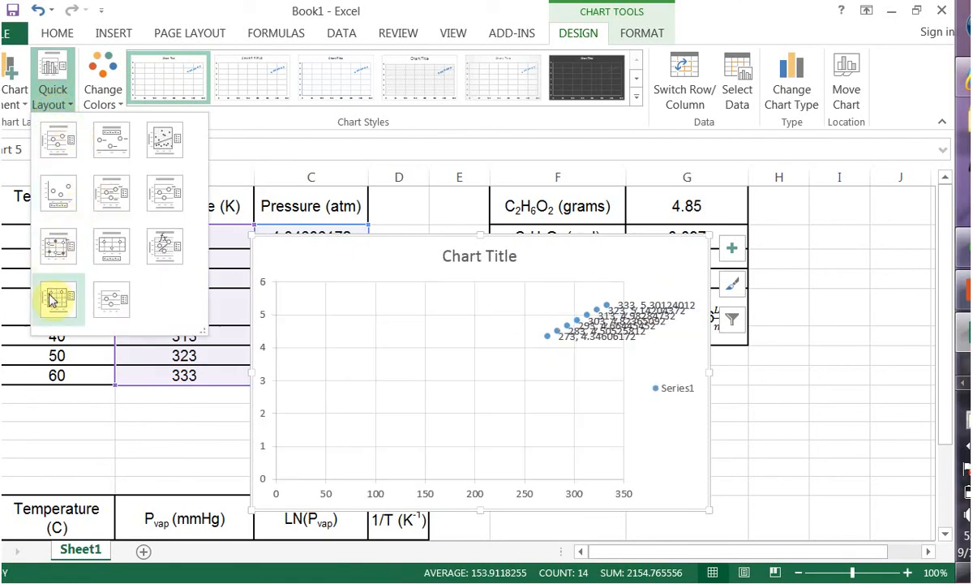
click(57, 299)
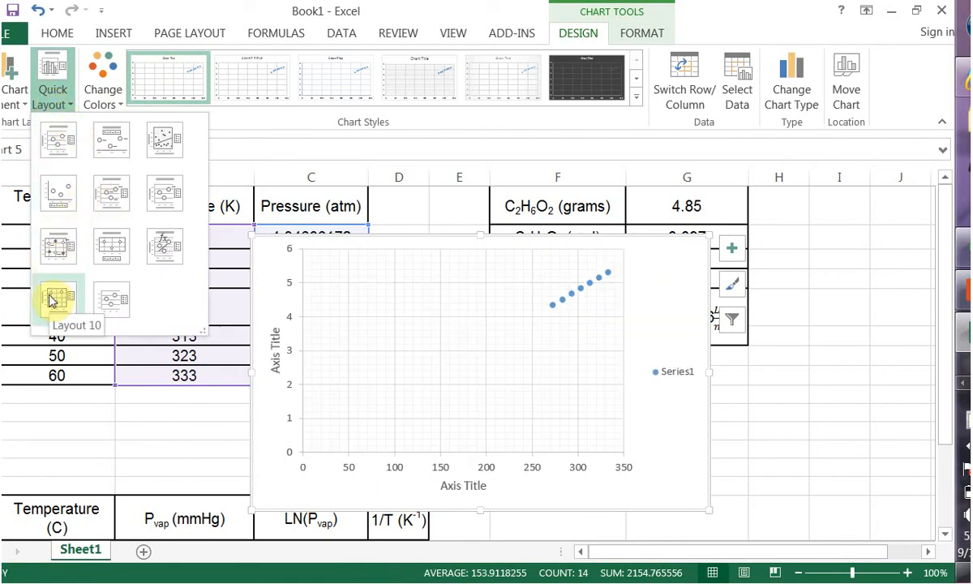
click(165, 246)
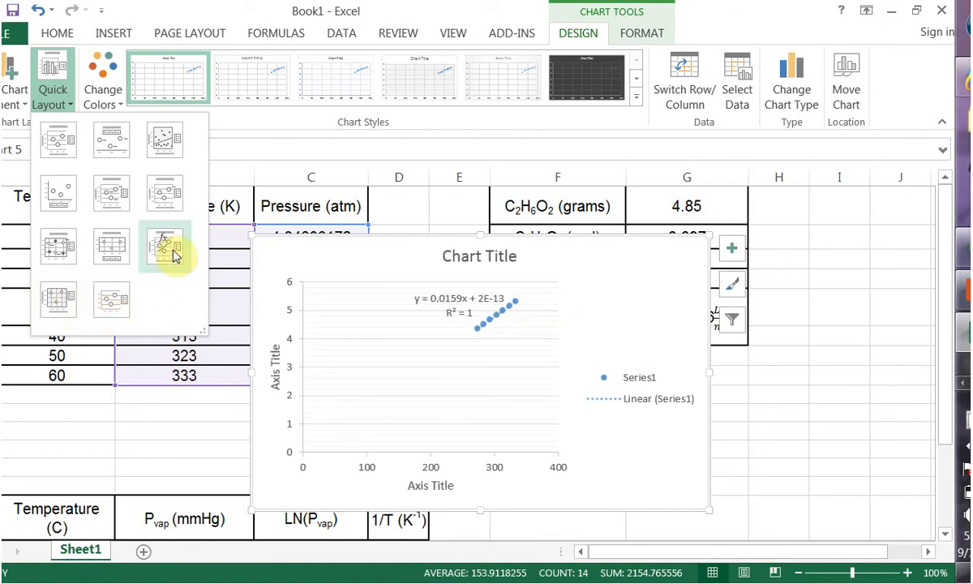
mouse_move(165, 246)
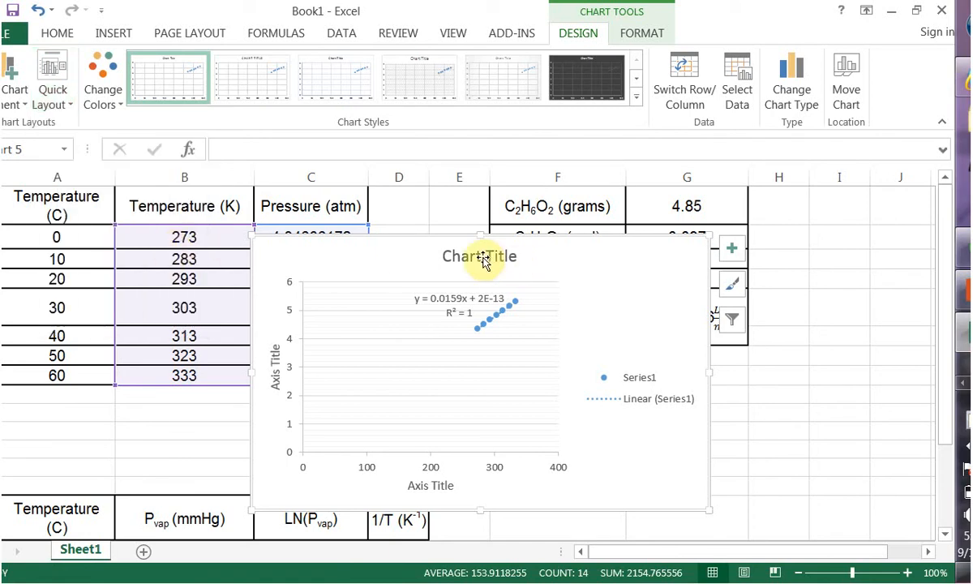
mouse_move(466, 257)
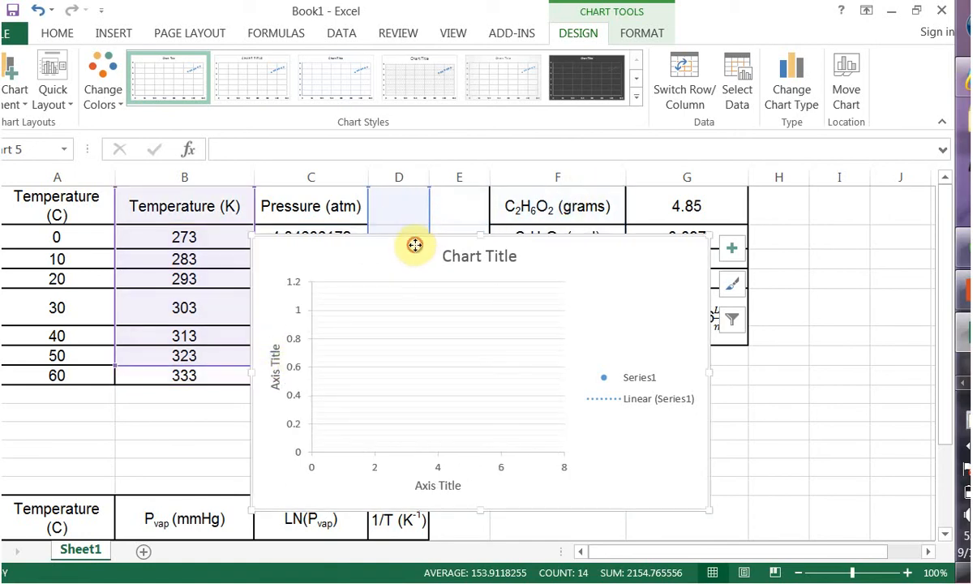
mouse_move(374, 249)
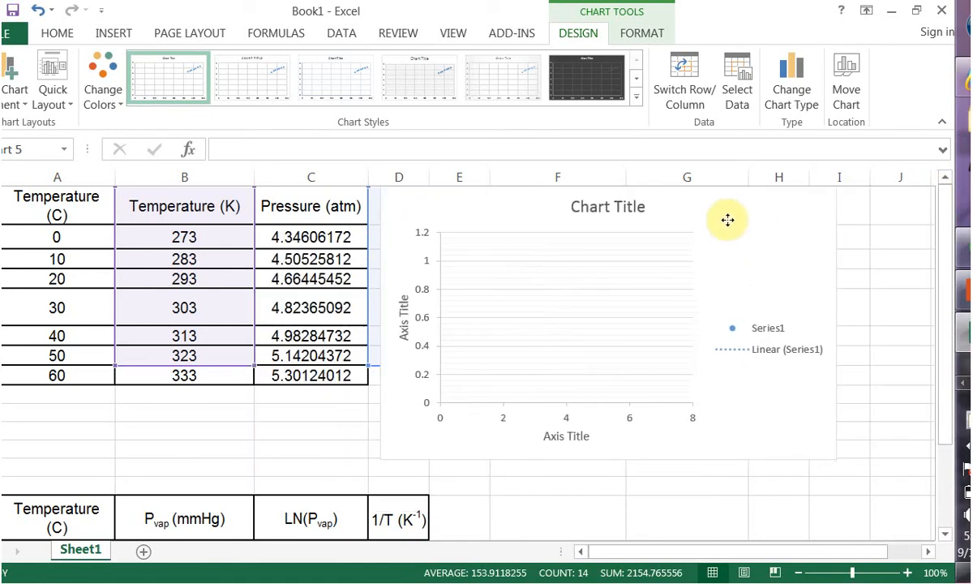
click(728, 219)
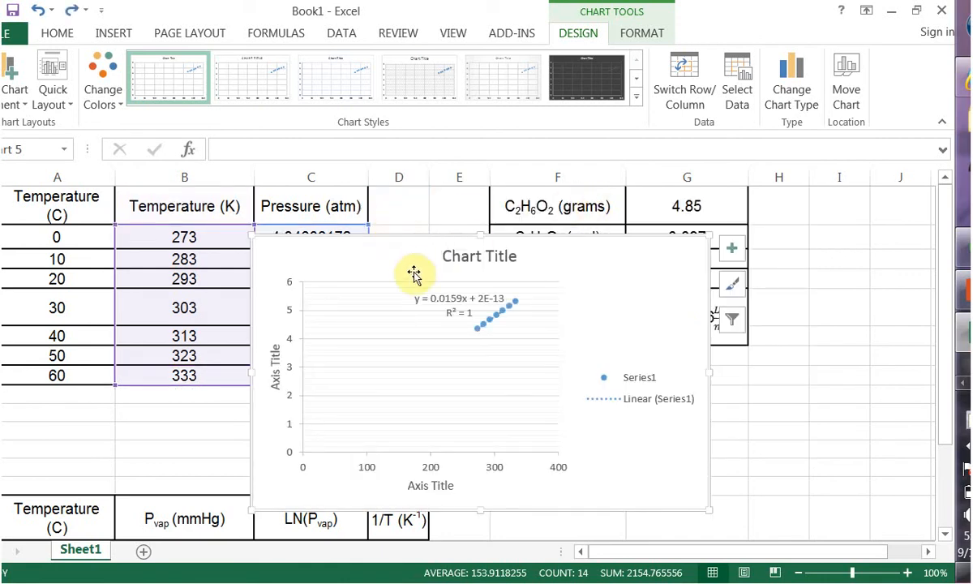
mouse_move(304, 245)
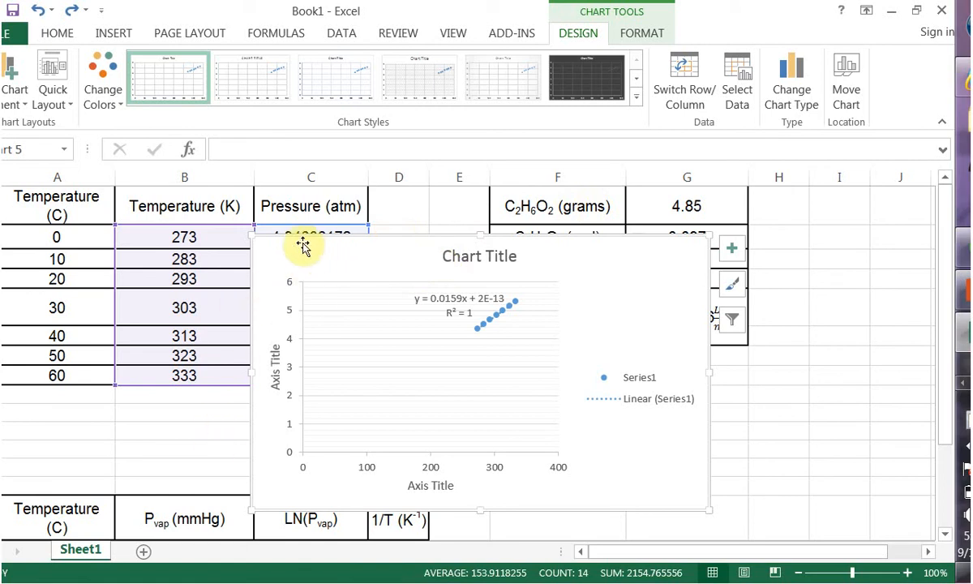
mouse_move(334, 47)
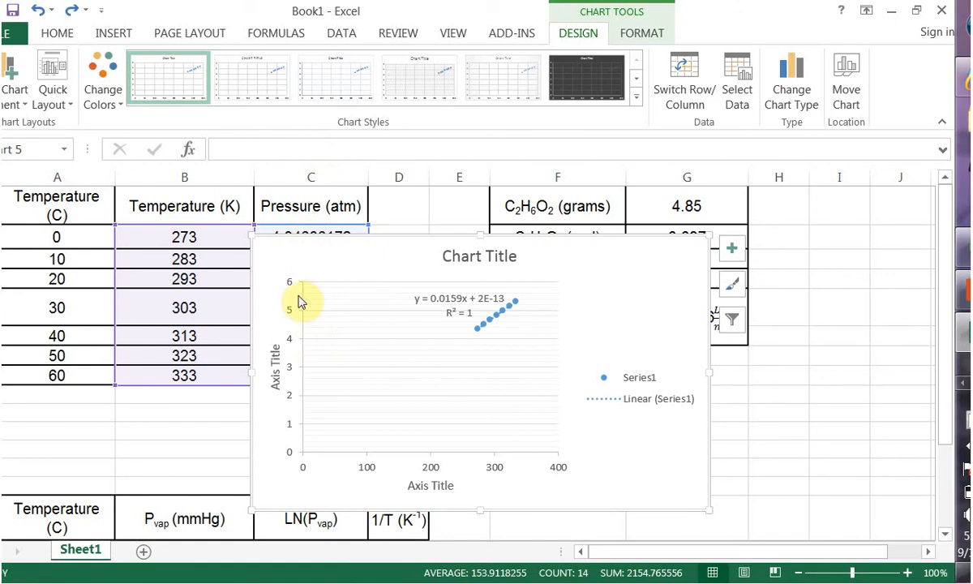
mouse_move(272, 395)
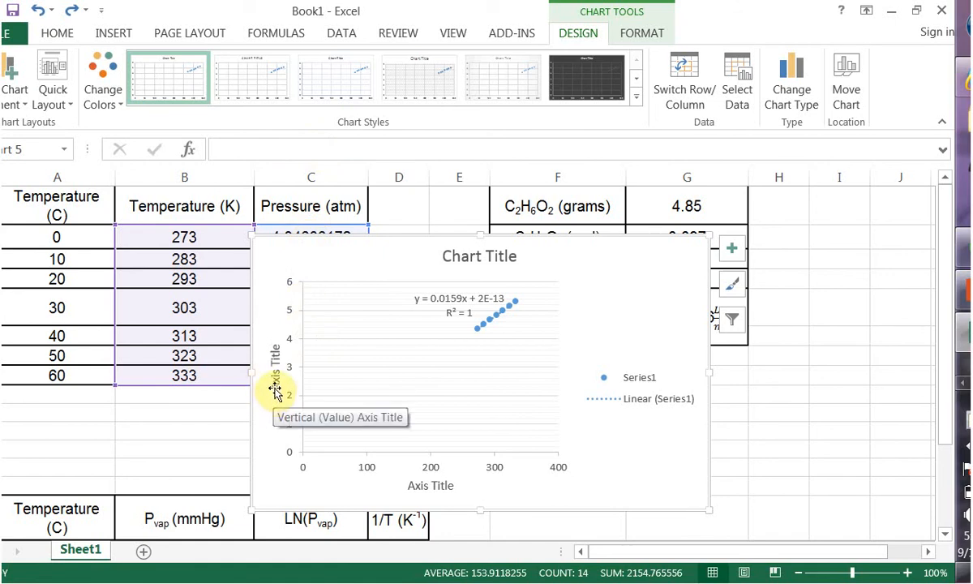
mouse_move(293, 437)
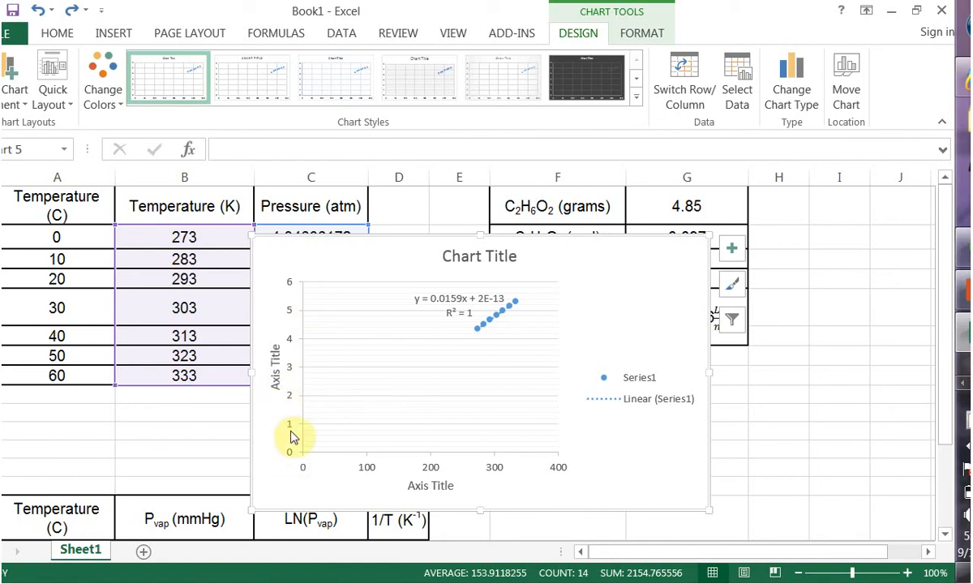
mouse_move(537, 302)
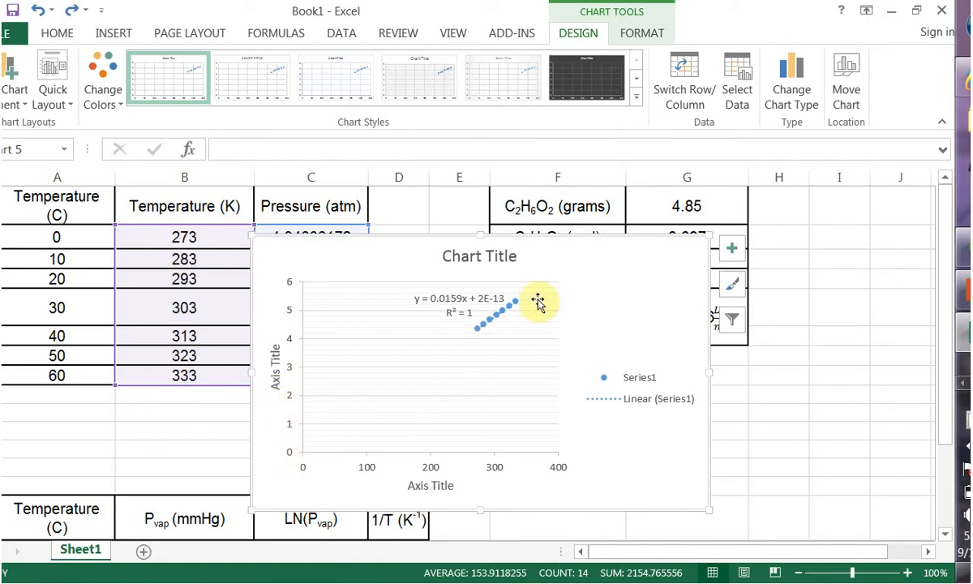
mouse_move(482, 328)
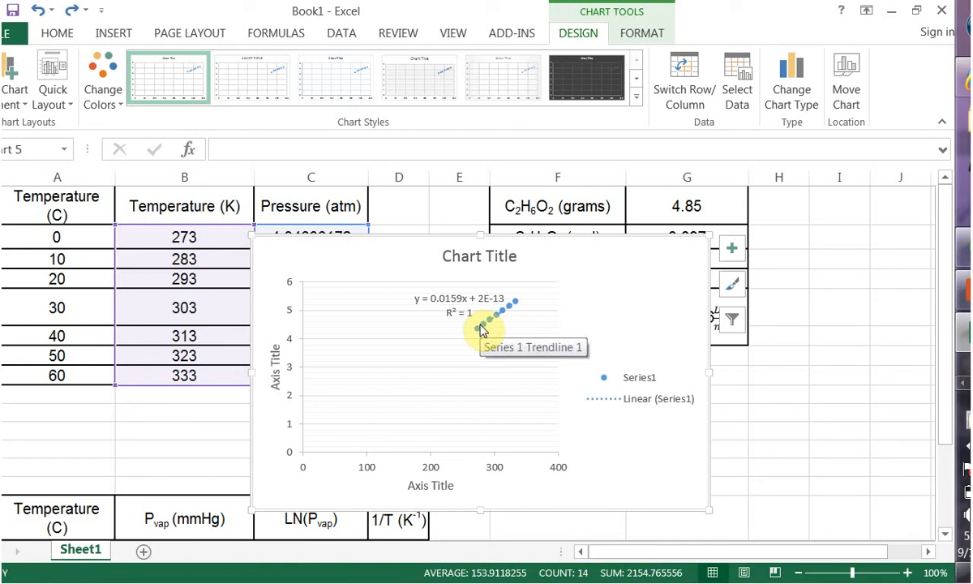
mouse_move(284, 324)
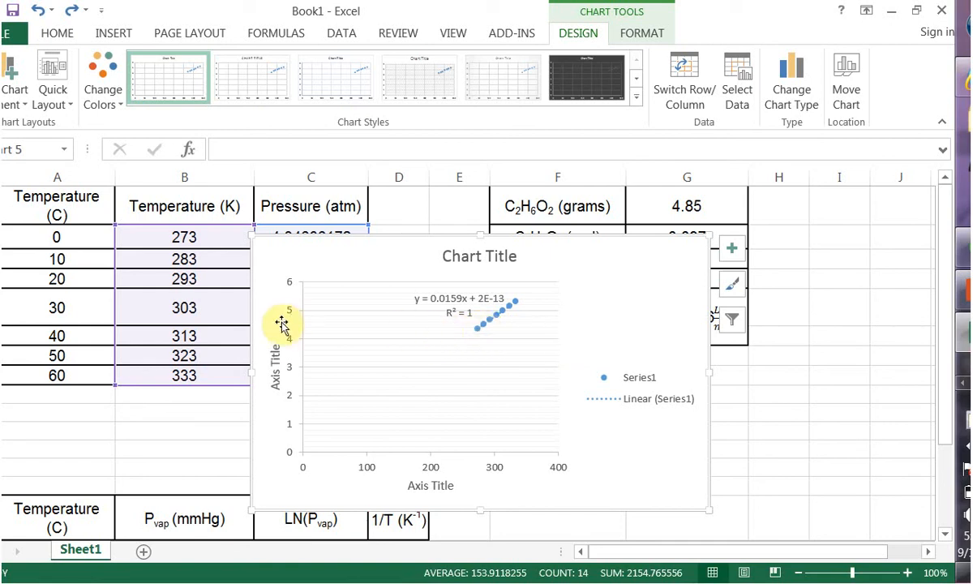
Open the Format Axis pane from the vertical axis's context menu.
right_click(282, 324)
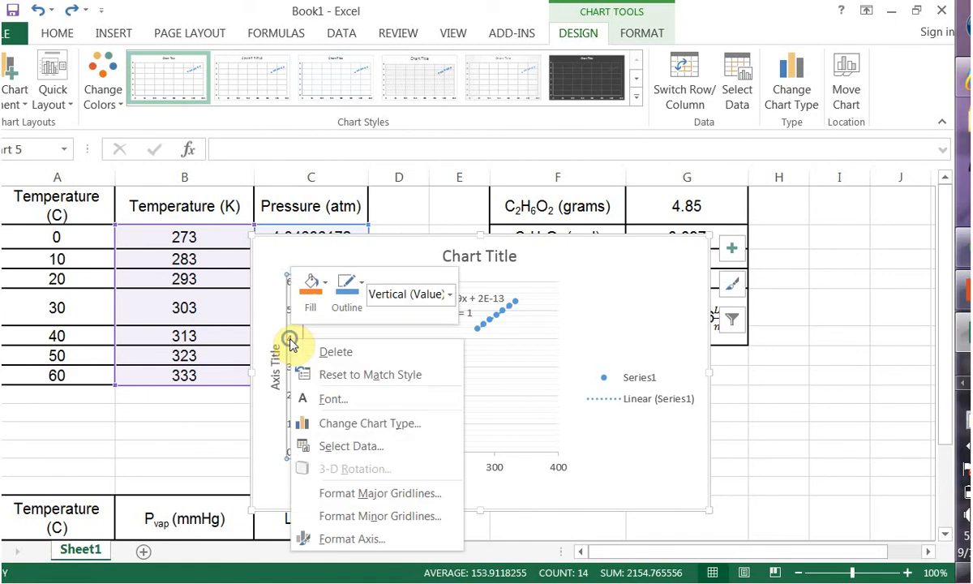
mouse_move(337, 492)
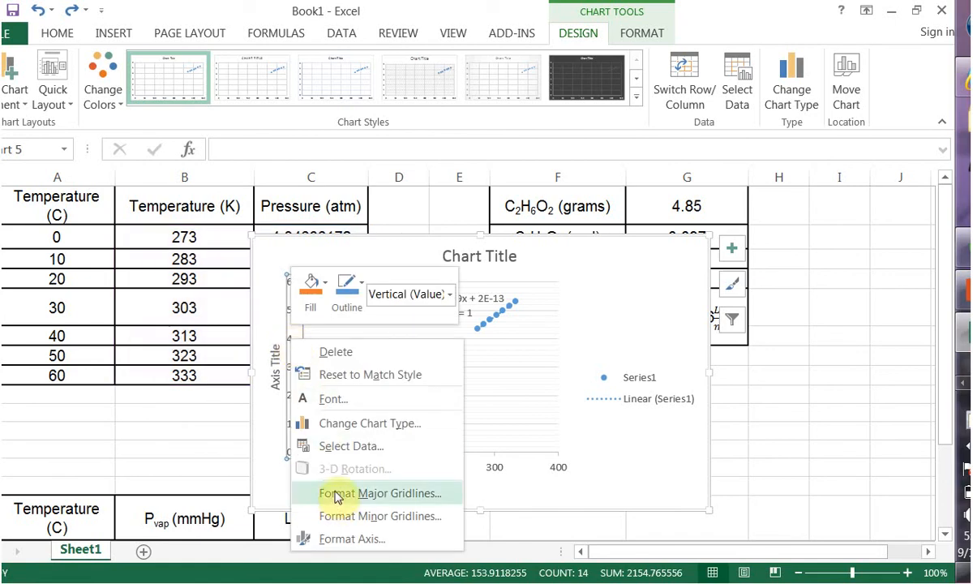
mouse_move(324, 538)
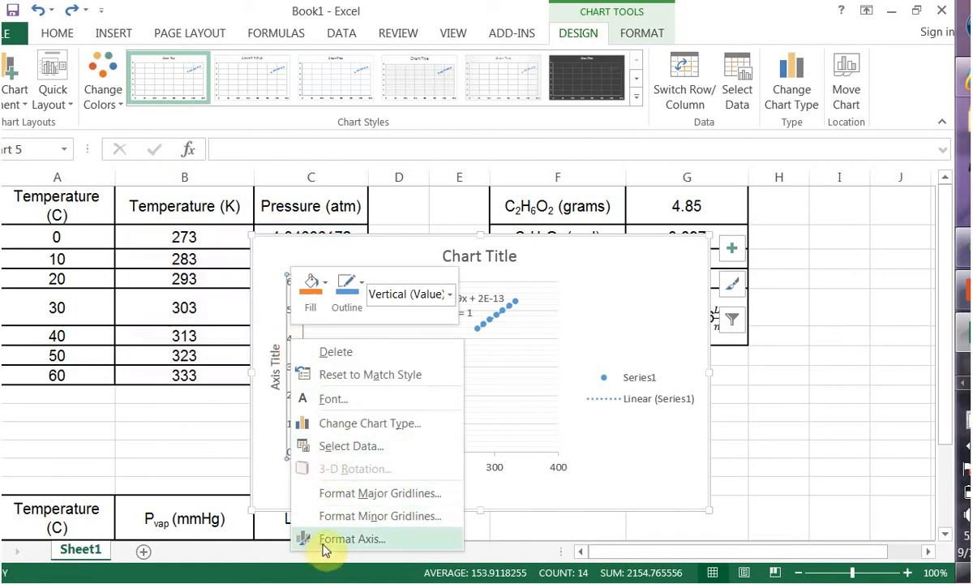
click(352, 539)
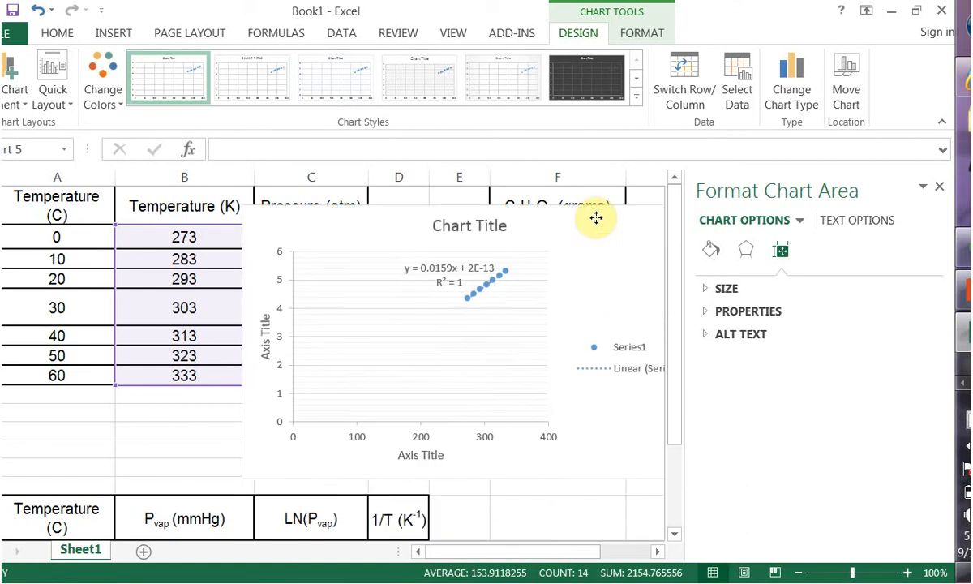
Set the vertical pressure axis bounds to minimum 4.25 and maximum 5.45.
click(746, 311)
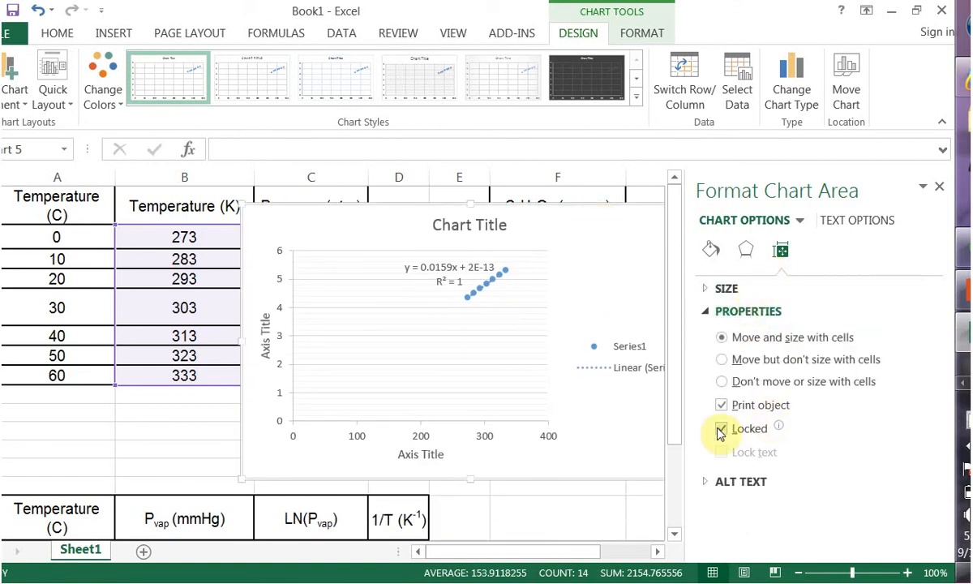
click(718, 288)
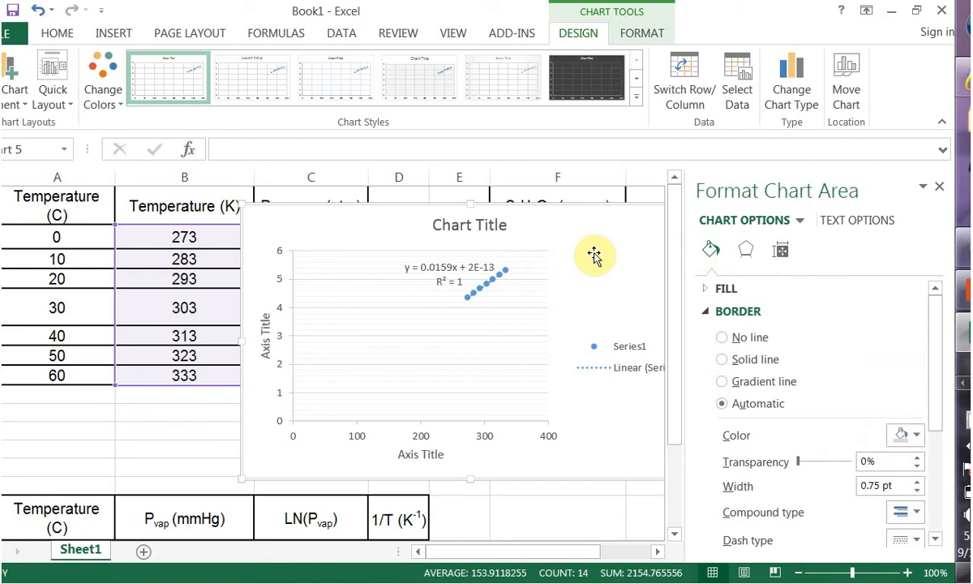
click(263, 335)
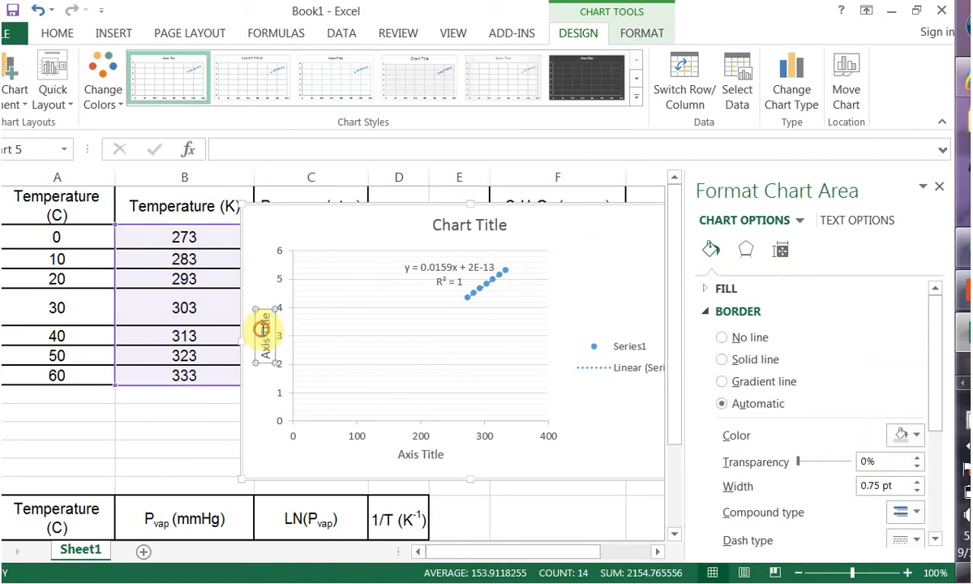
click(263, 333)
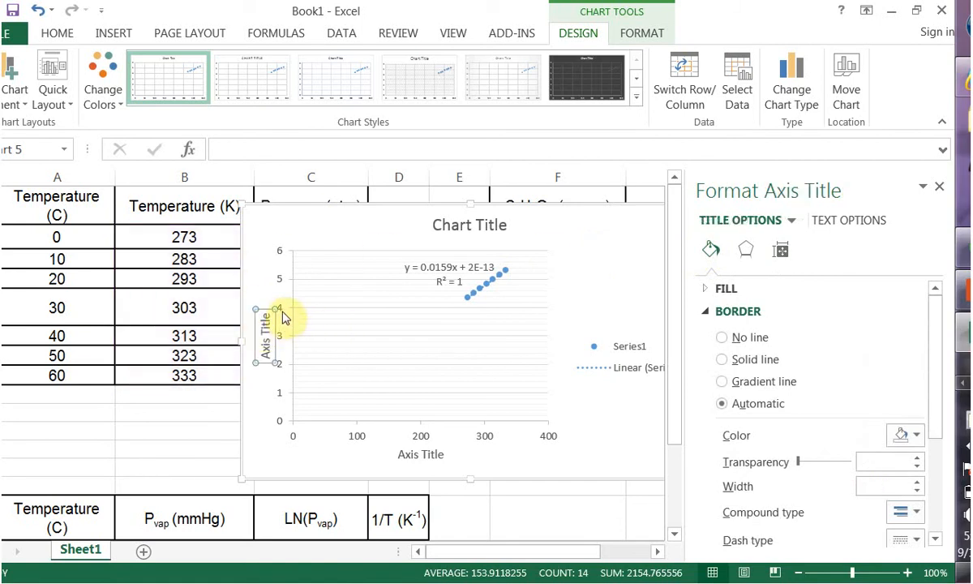
right_click(282, 316)
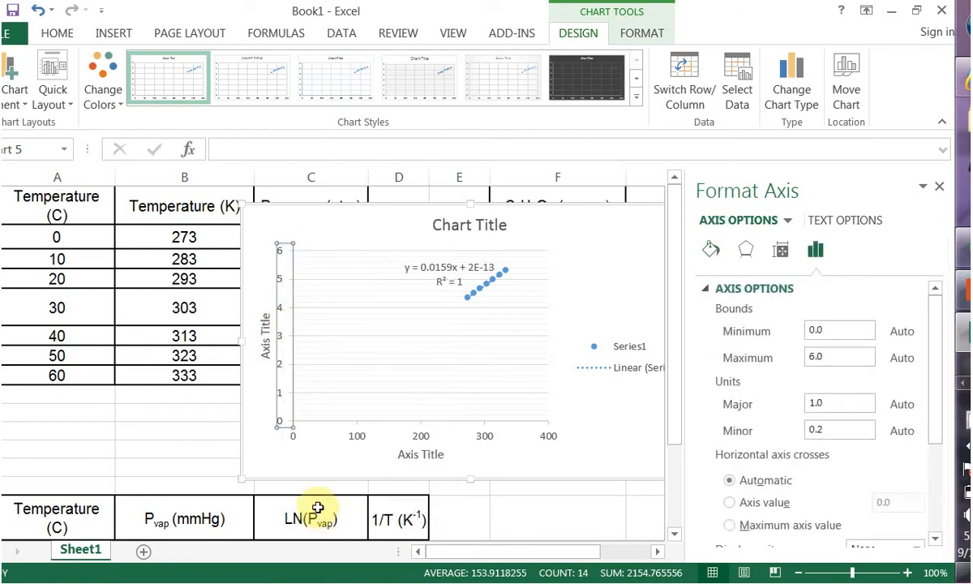
click(839, 330)
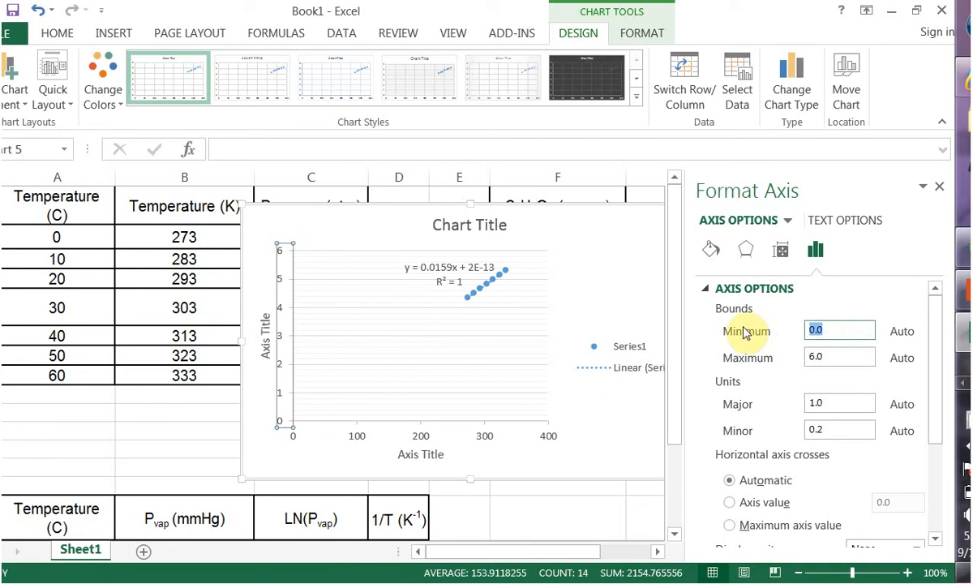
text(4.2)
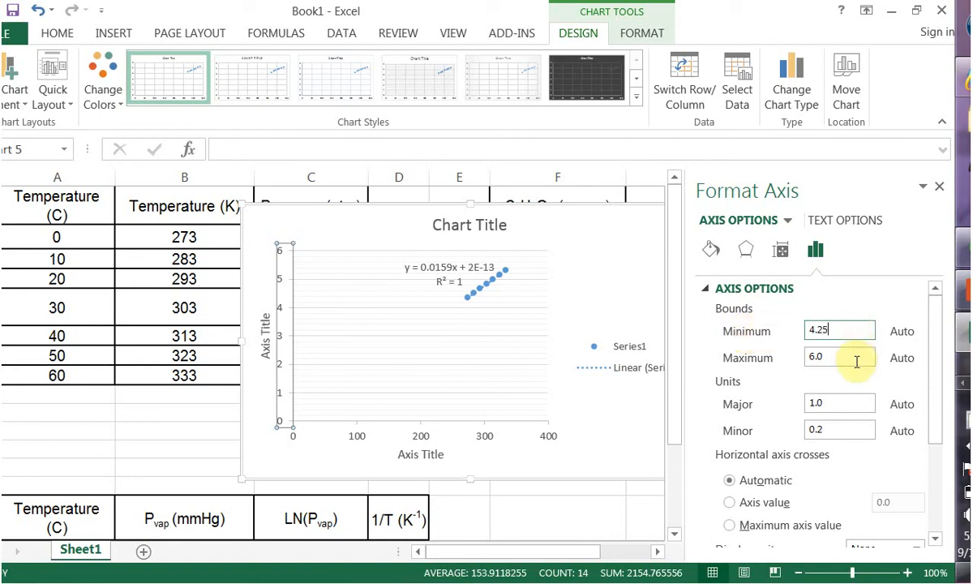
text(5.45)
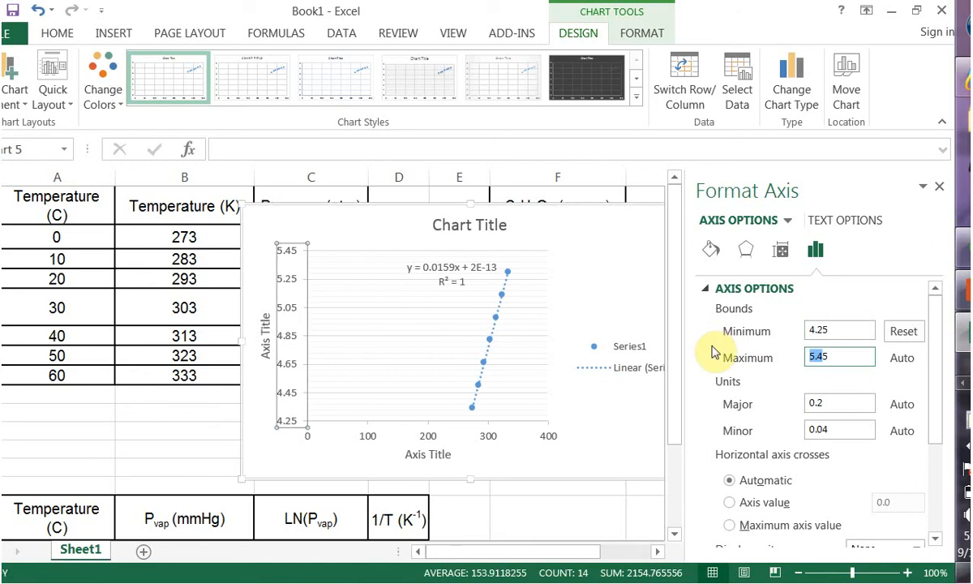
mouse_move(563, 216)
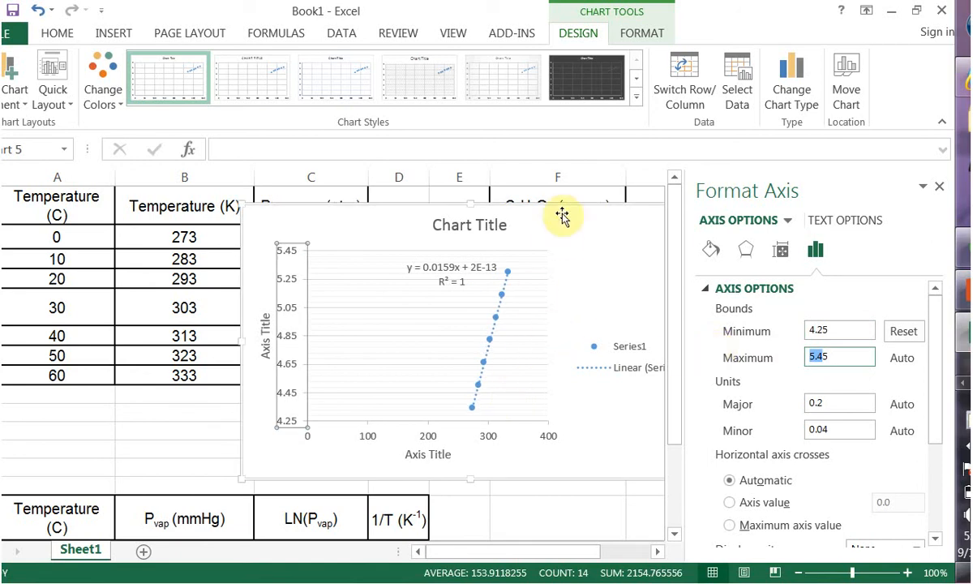
mouse_move(498, 373)
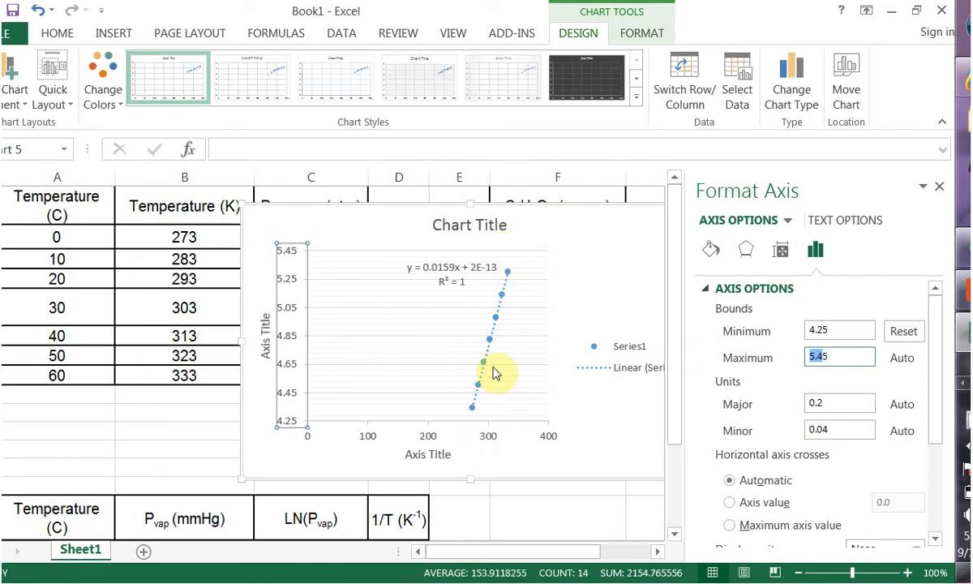
mouse_move(771, 396)
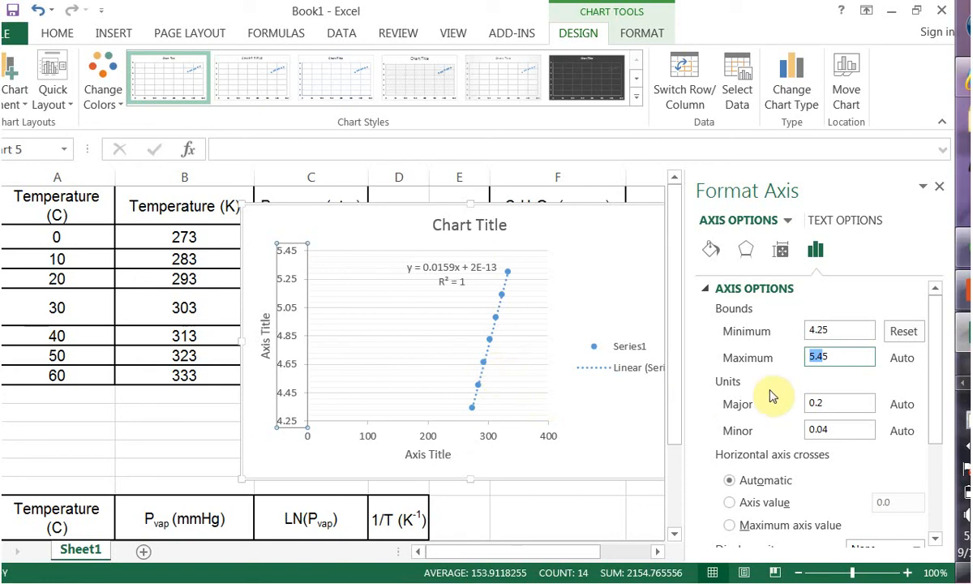
mouse_move(401, 395)
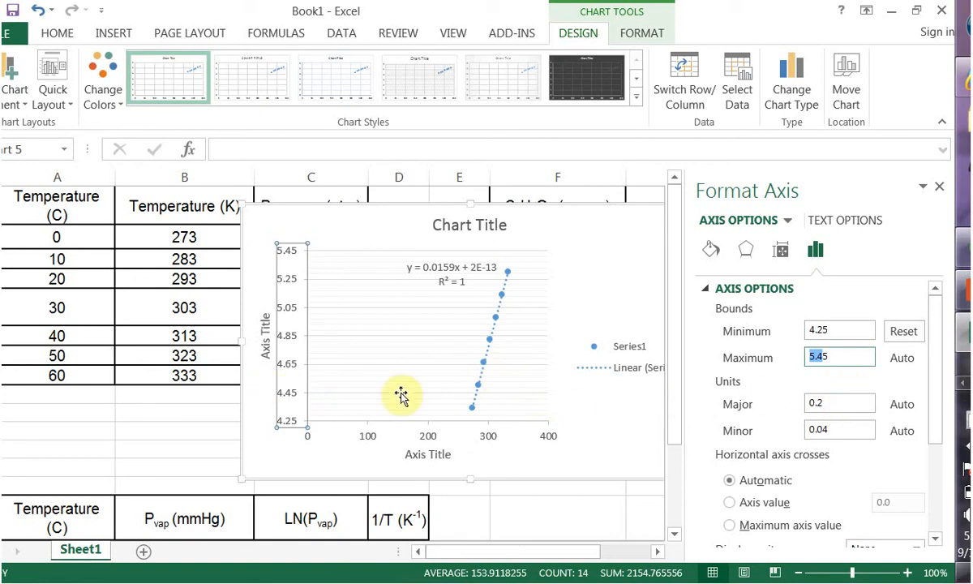
mouse_move(428, 446)
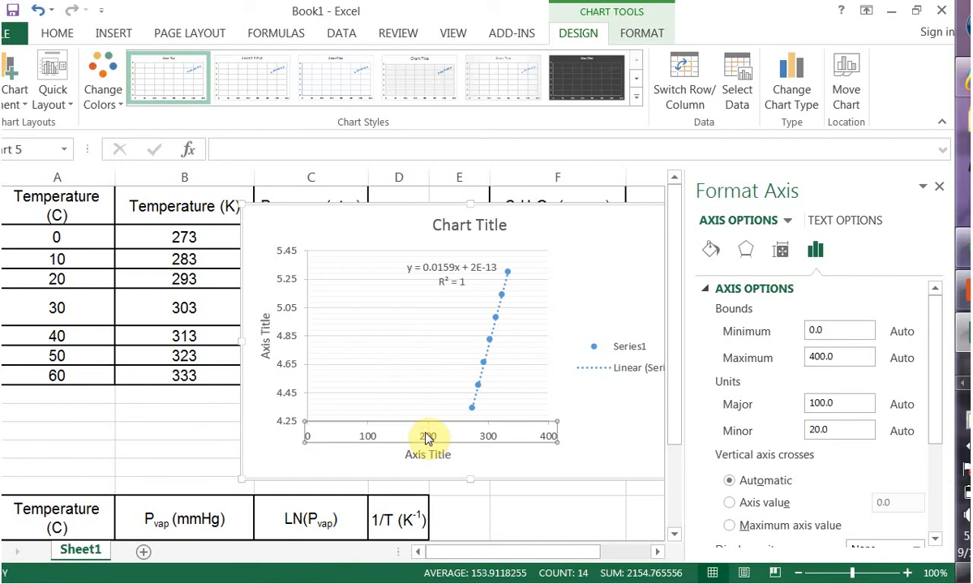
mouse_move(477, 427)
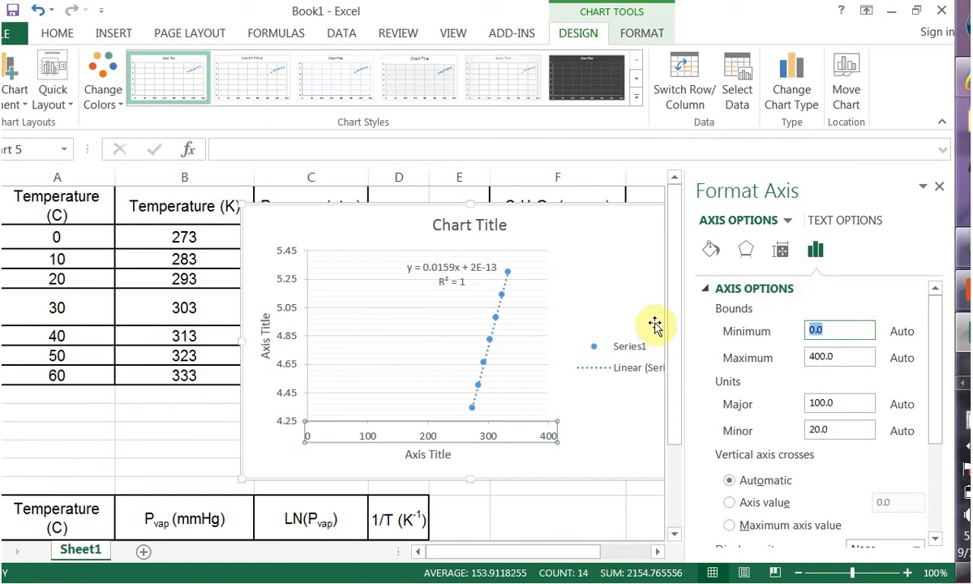
Set the horizontal temperature axis bounds to minimum 270 and maximum 350.
text(270)
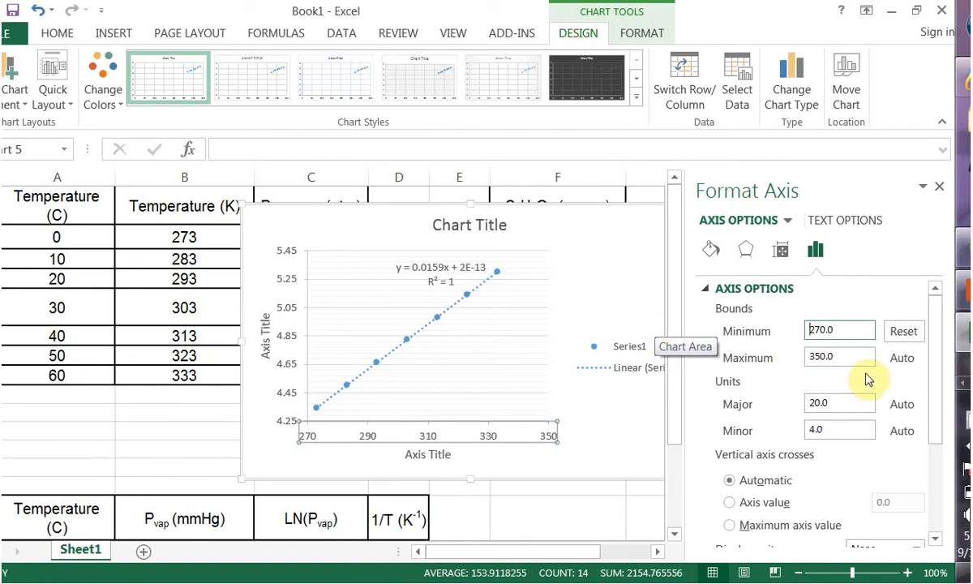
mouse_move(716, 317)
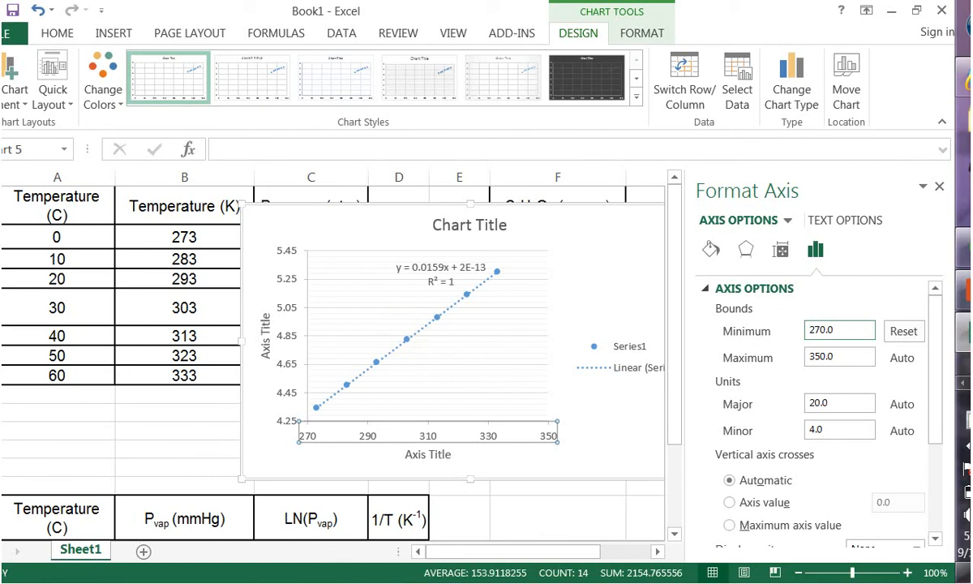
mouse_move(427, 454)
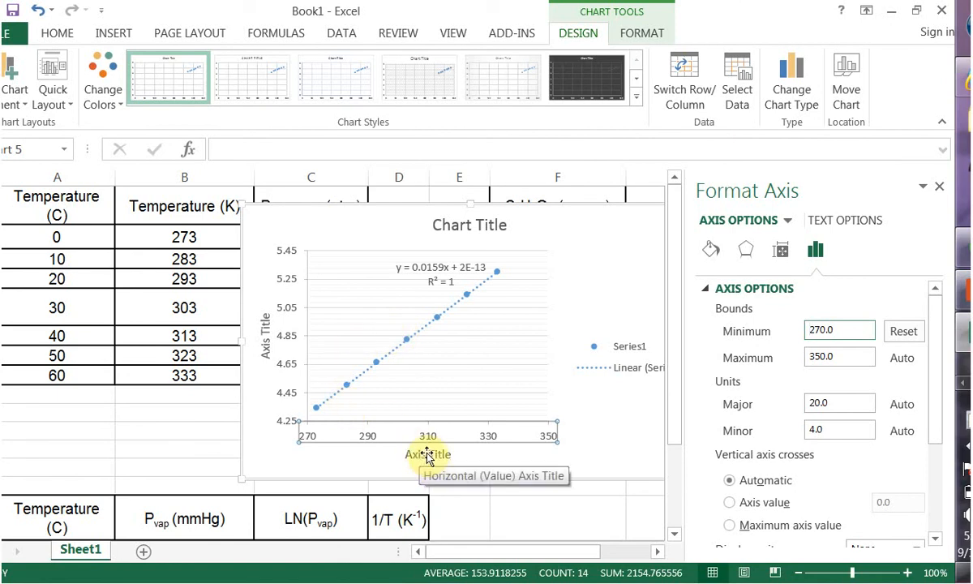
Title the axes Temperature (K) and Pressure (mmHg), and the chart Pressure vs Temperature.
click(427, 454)
text(T)
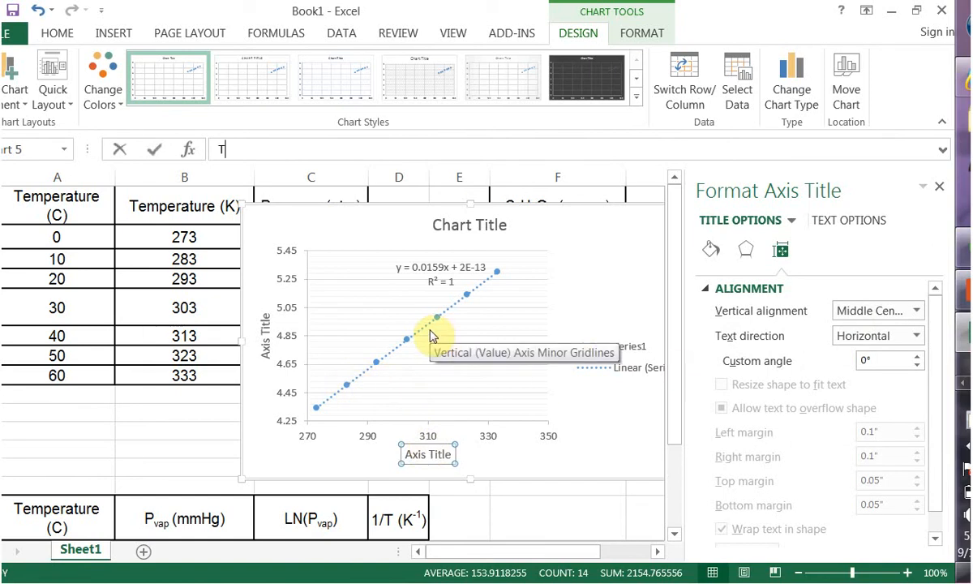
text(emper)
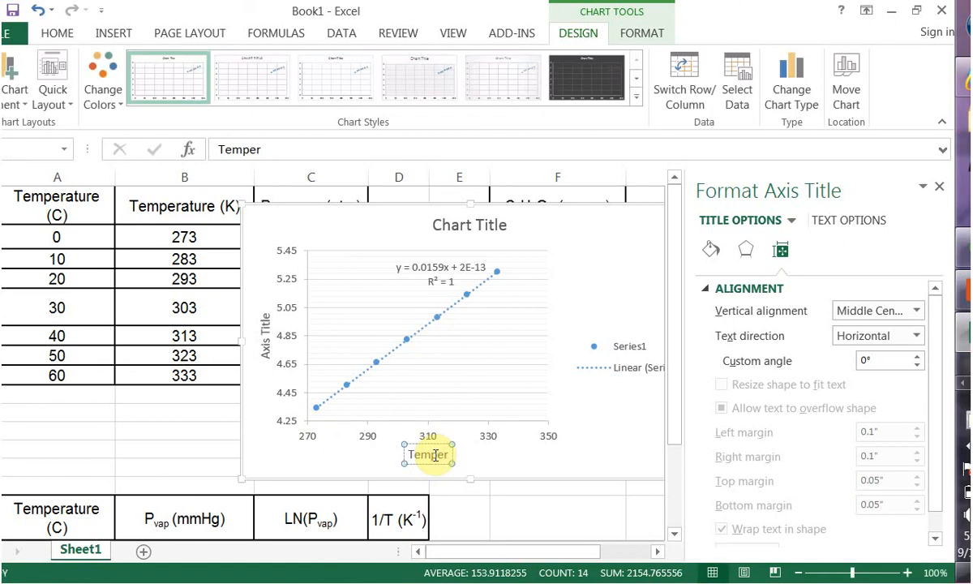
mouse_move(480, 460)
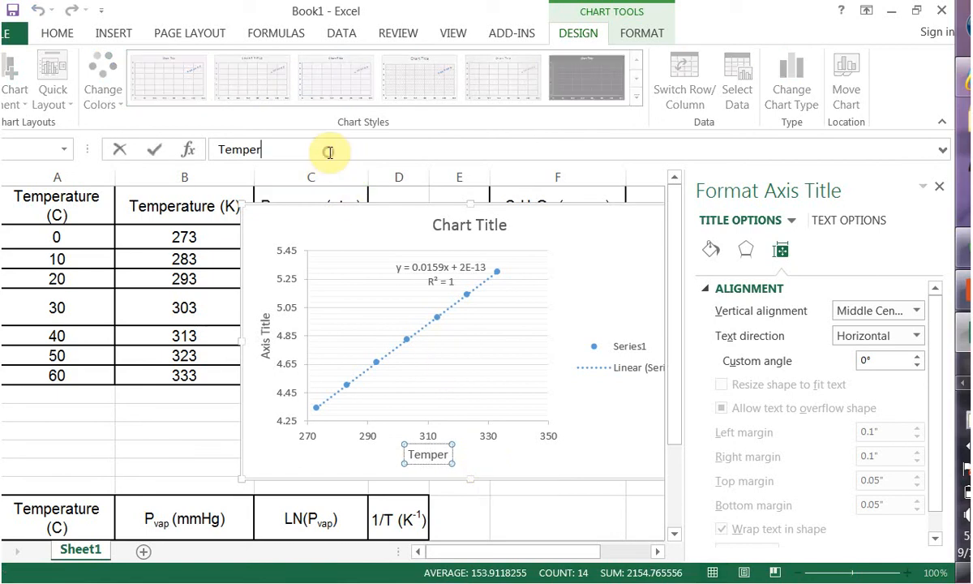
text(ature (K)
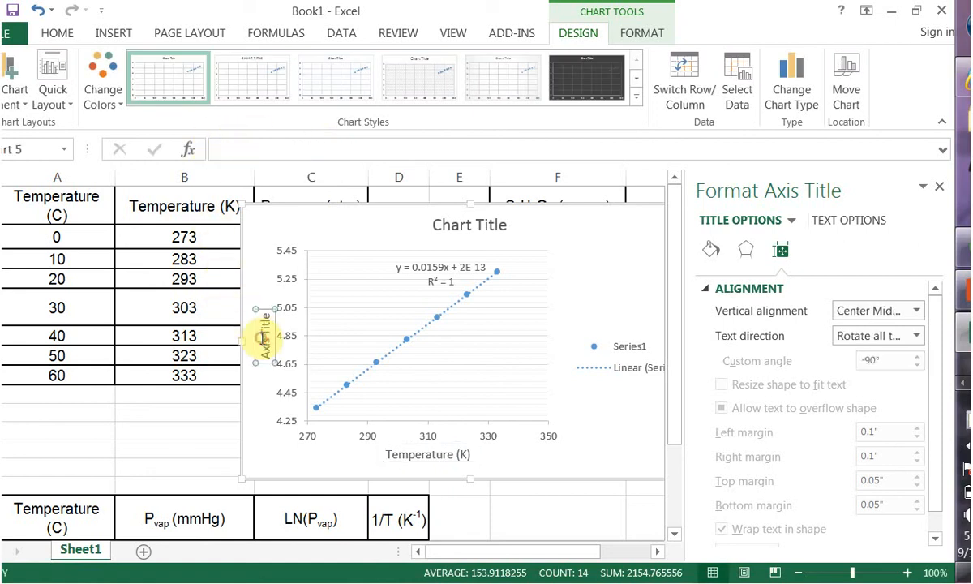
text(Pressure)
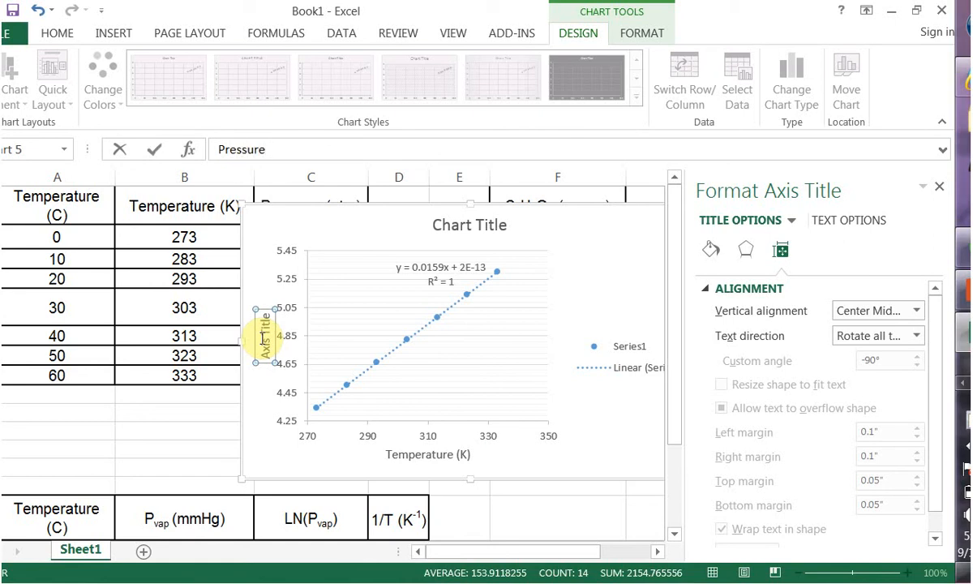
text((mmHg)
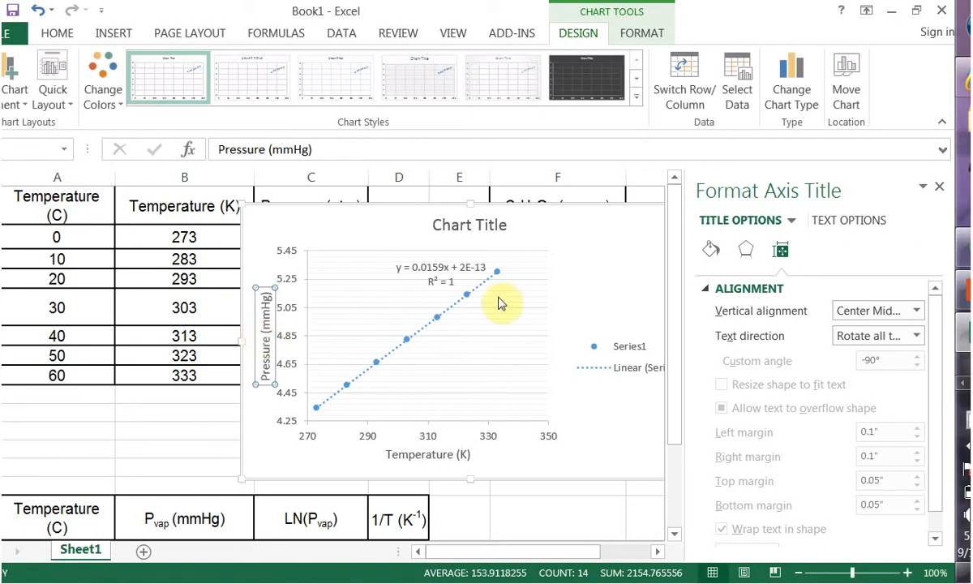
click(468, 224)
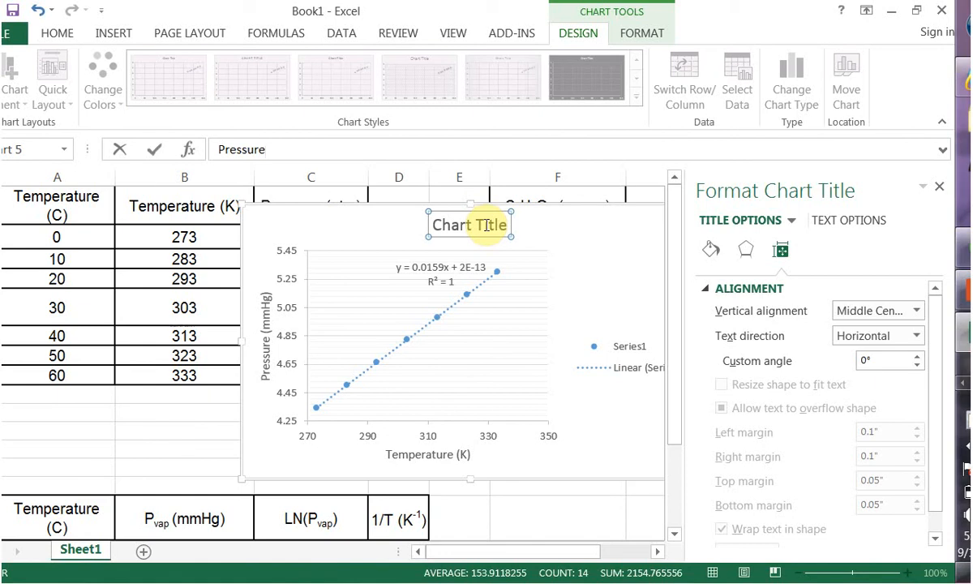
text(vs)
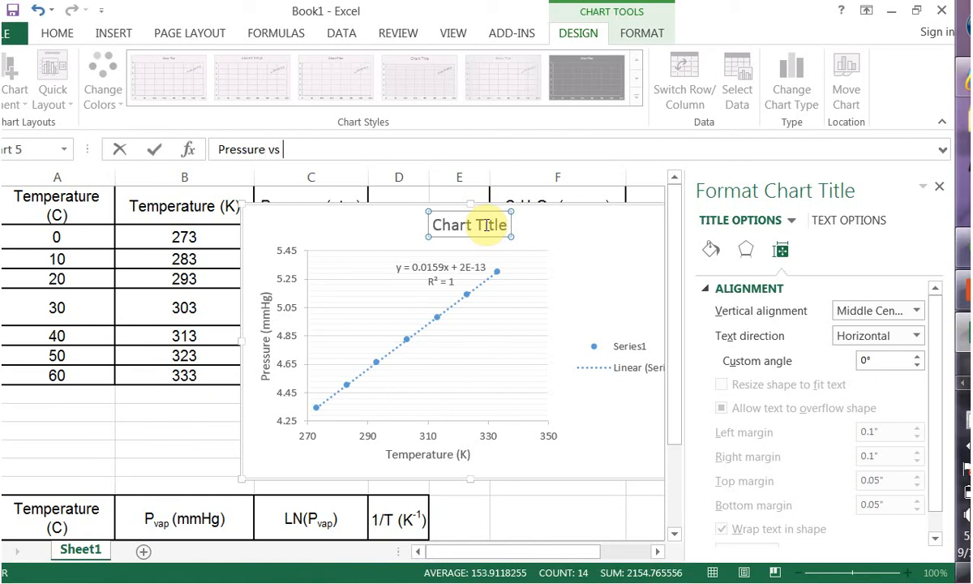
text(Temperature)
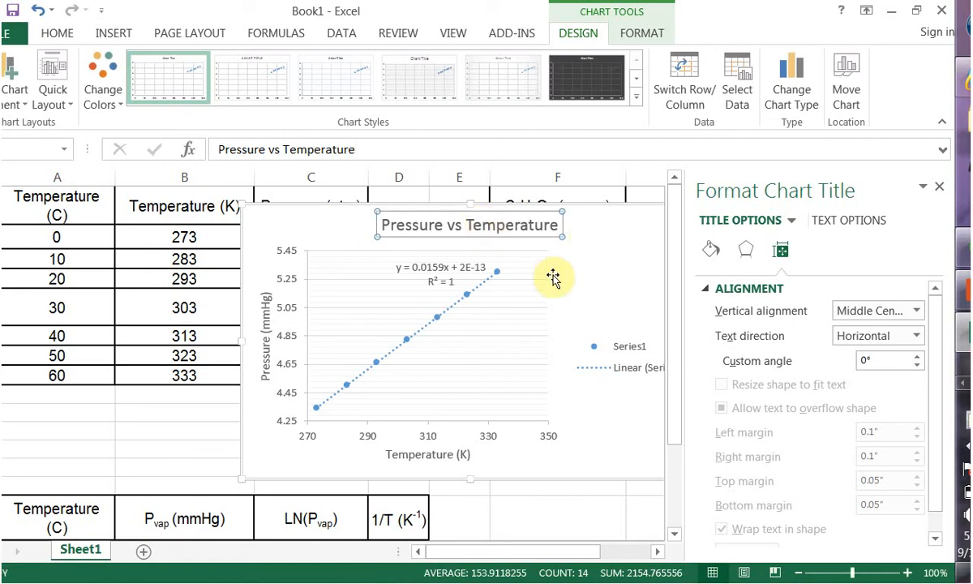
Move the trendline equation and R² label off the line toward the upper right.
click(441, 265)
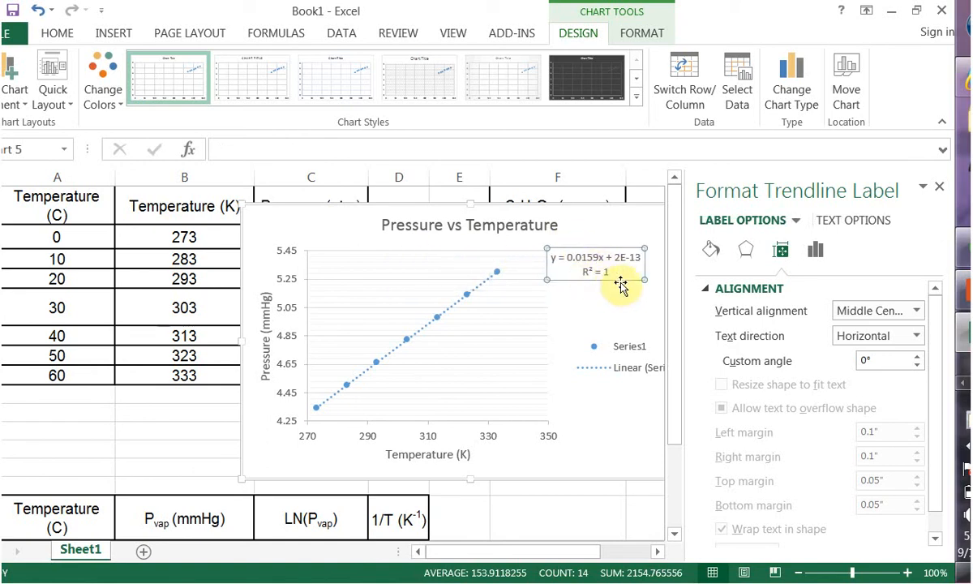
mouse_move(590, 273)
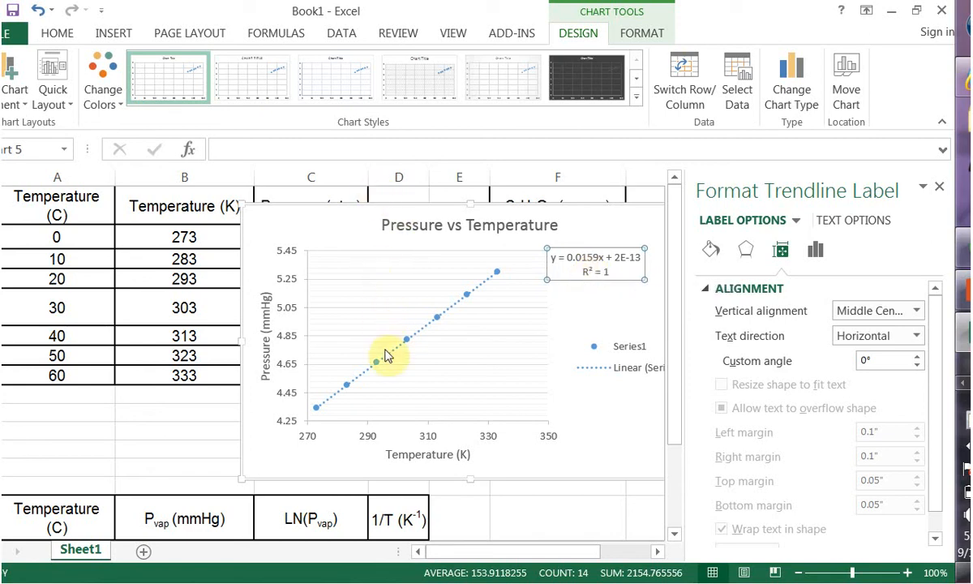
mouse_move(479, 317)
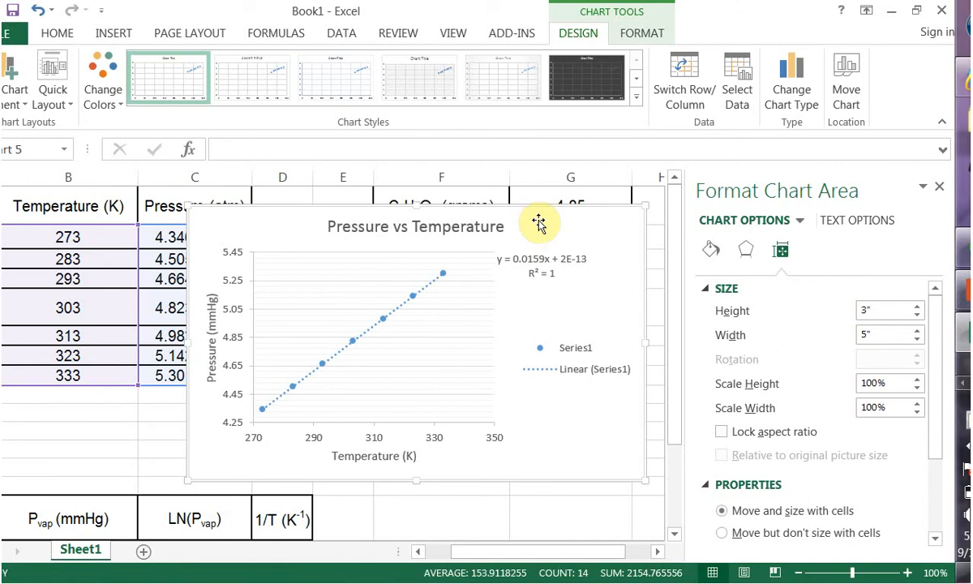
mouse_move(190, 283)
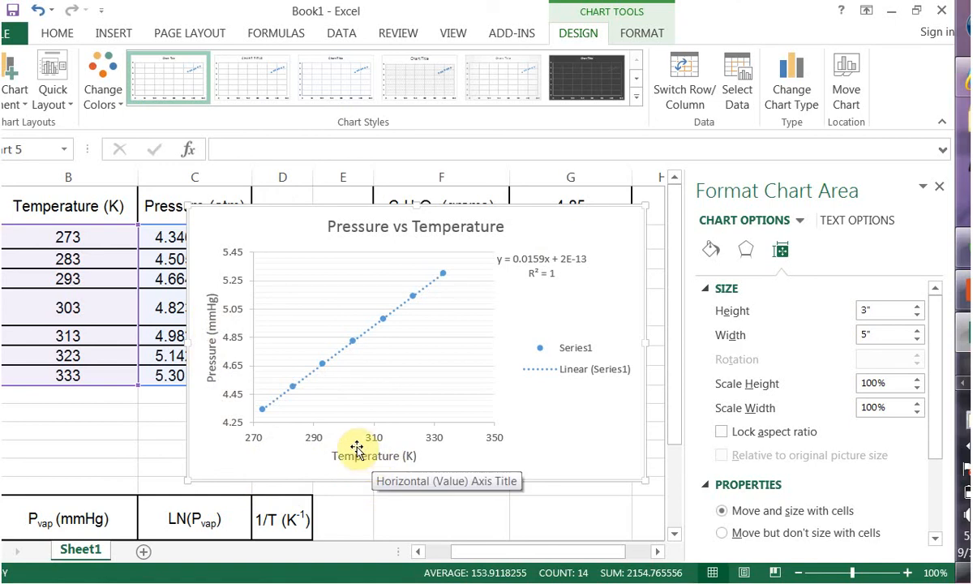
mouse_move(298, 374)
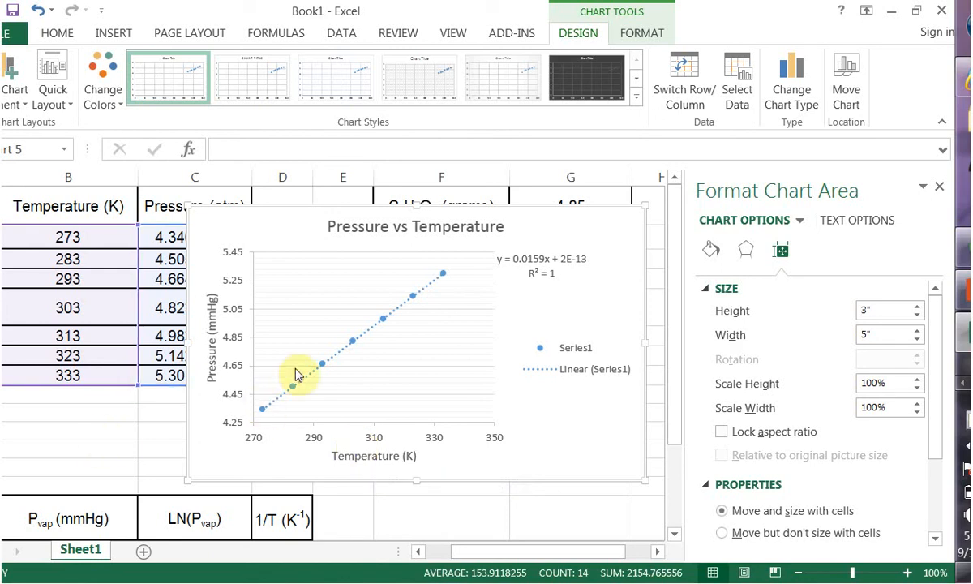
Move the chart below the tables and copy Temperature (K) into column D.
right_click(298, 373)
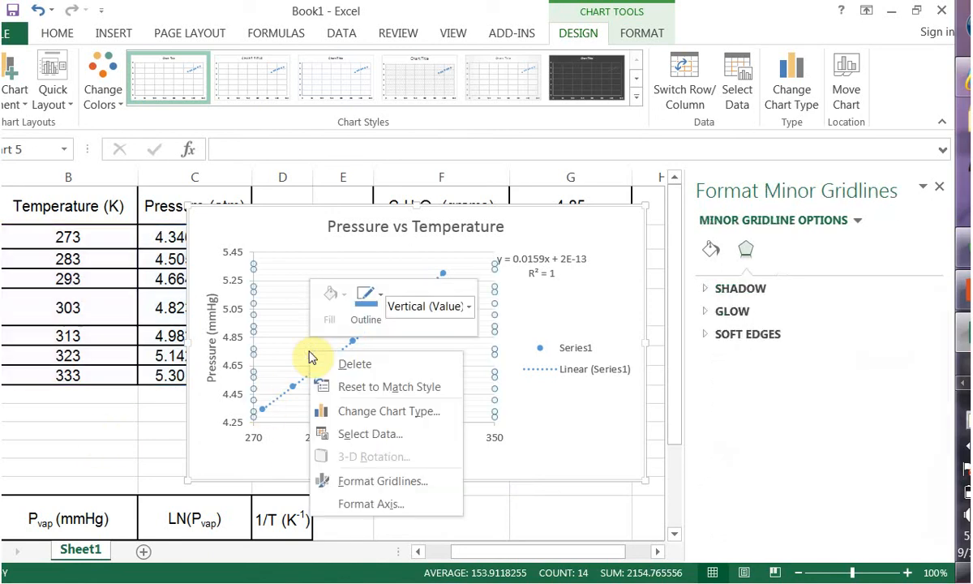
mouse_move(97, 427)
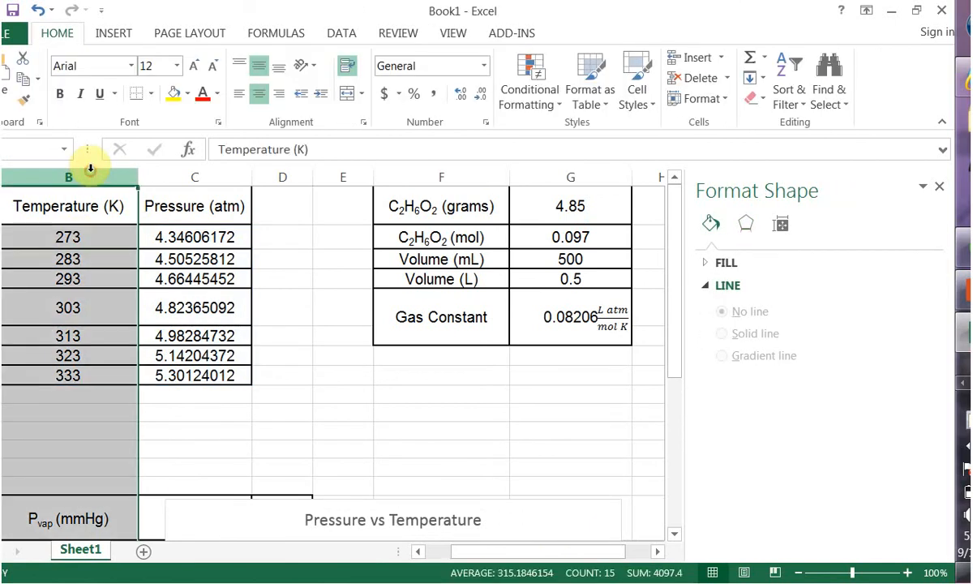
key(ctrl+c)
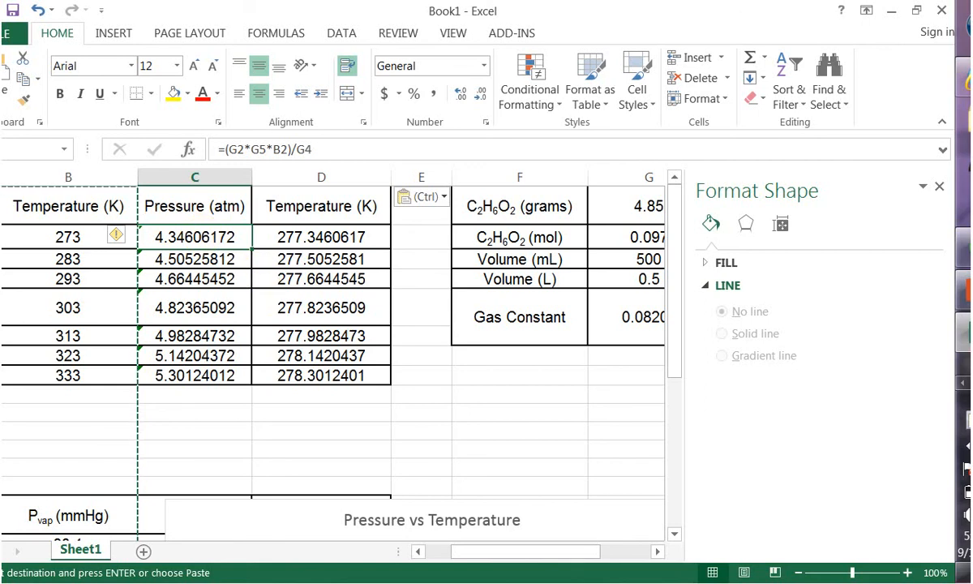
mouse_move(401, 237)
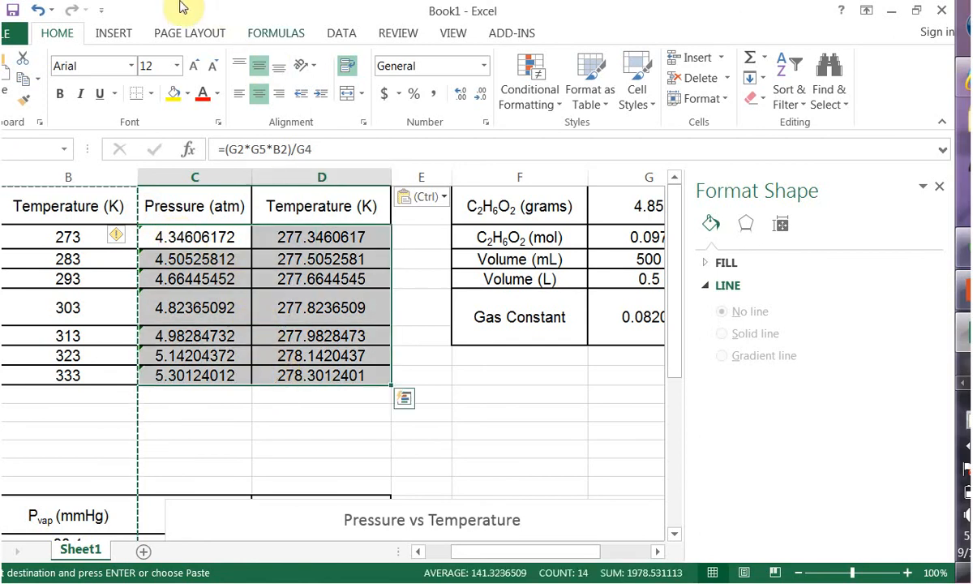
Insert a trial scatter chart of the pasted temperatures against pressure.
click(113, 33)
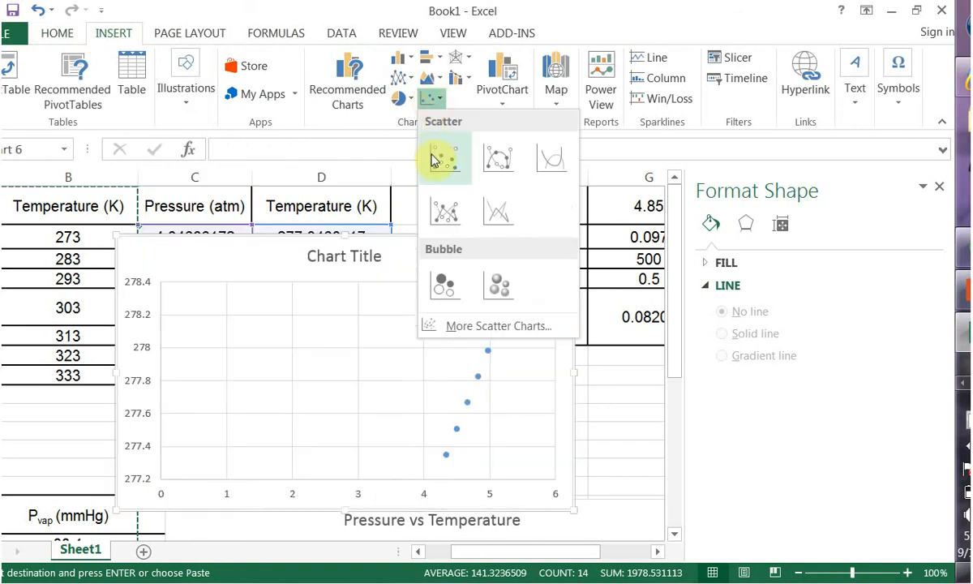
click(443, 156)
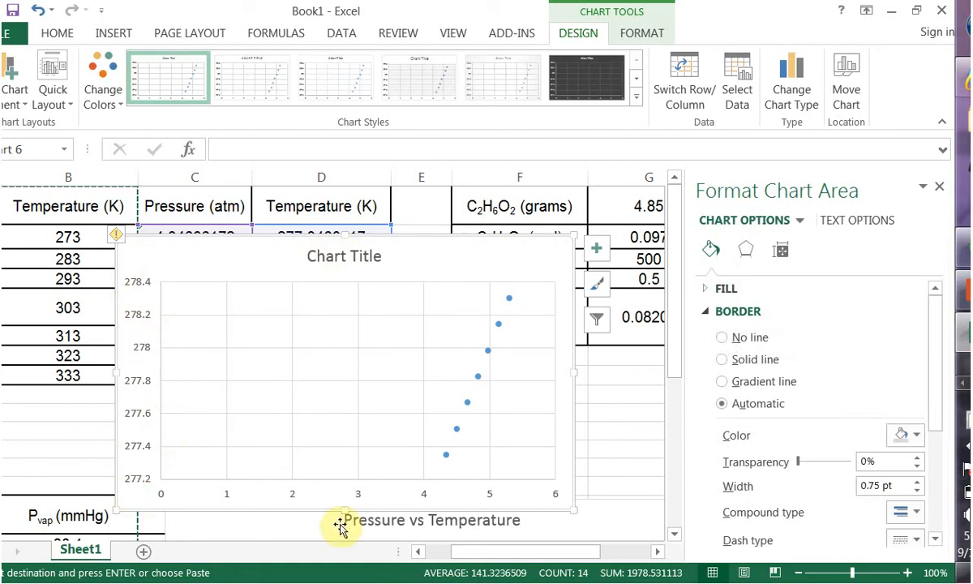
mouse_move(409, 498)
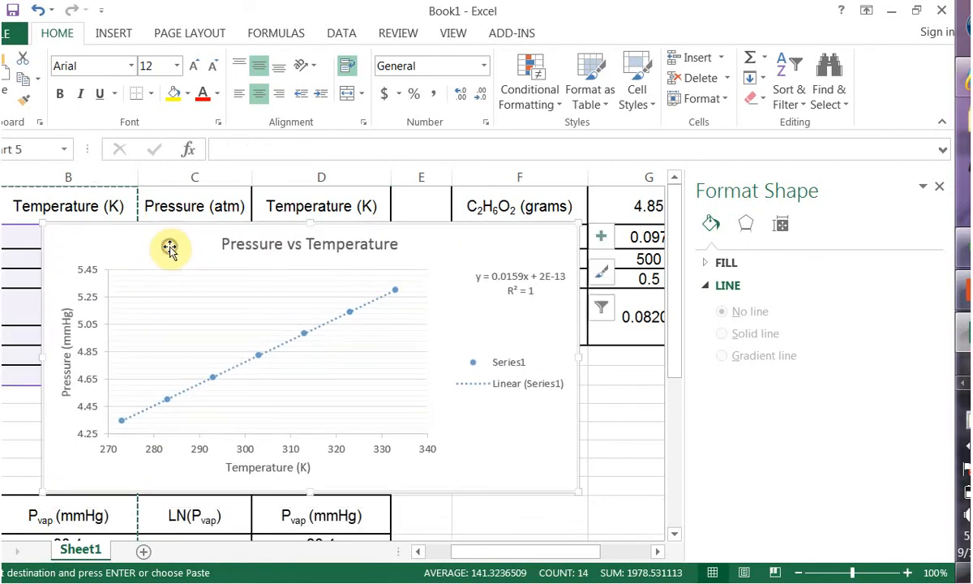
Drag the Pressure vs Temperature chart up and left over the data table.
click(170, 248)
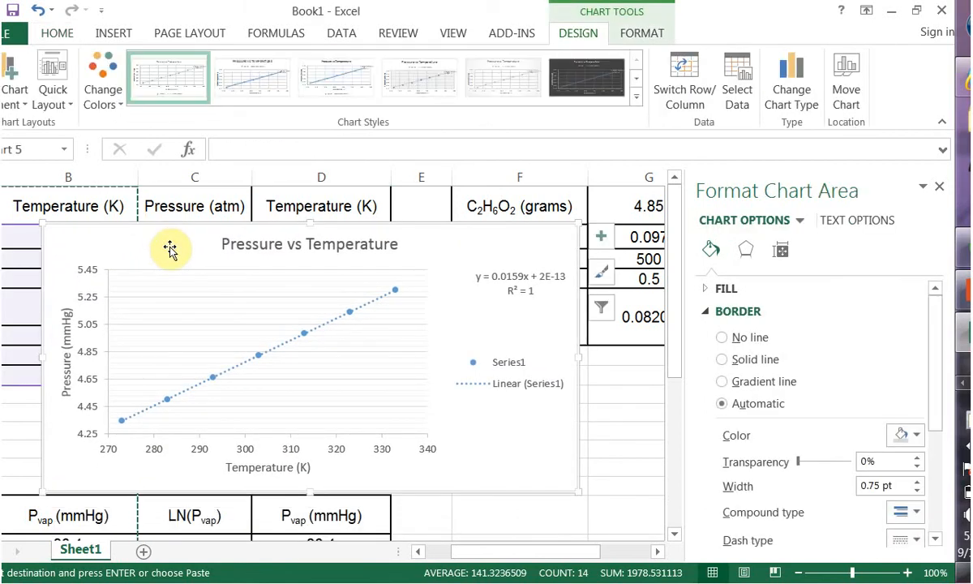
drag(171, 247, 104, 207)
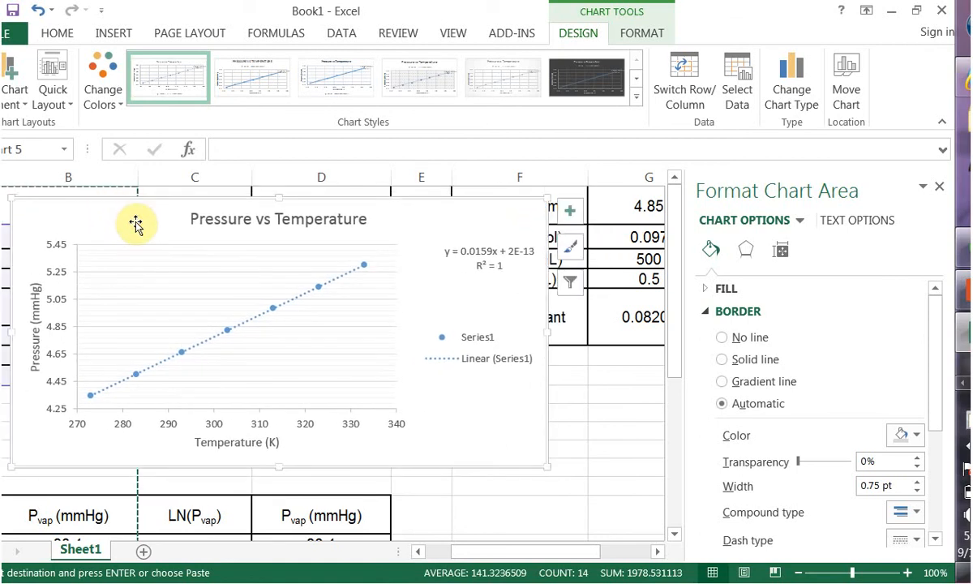
mouse_move(136, 295)
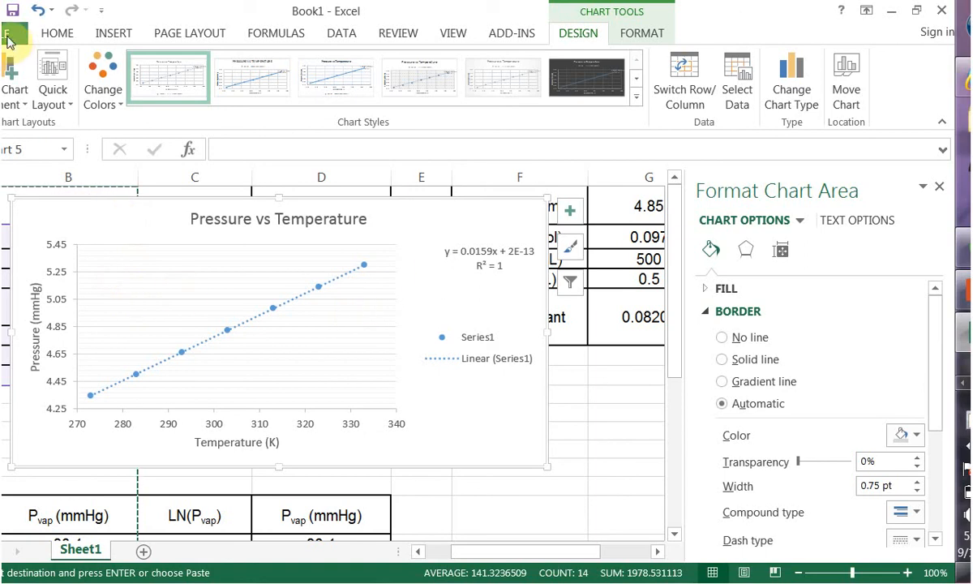
Preview printing only the selected chart on one landscape Letter page.
click(10, 14)
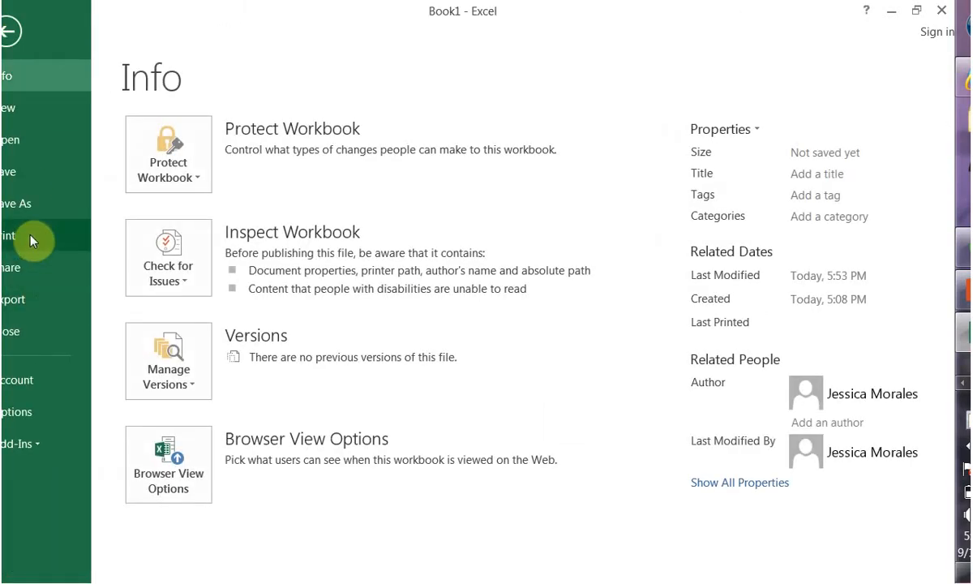
click(8, 235)
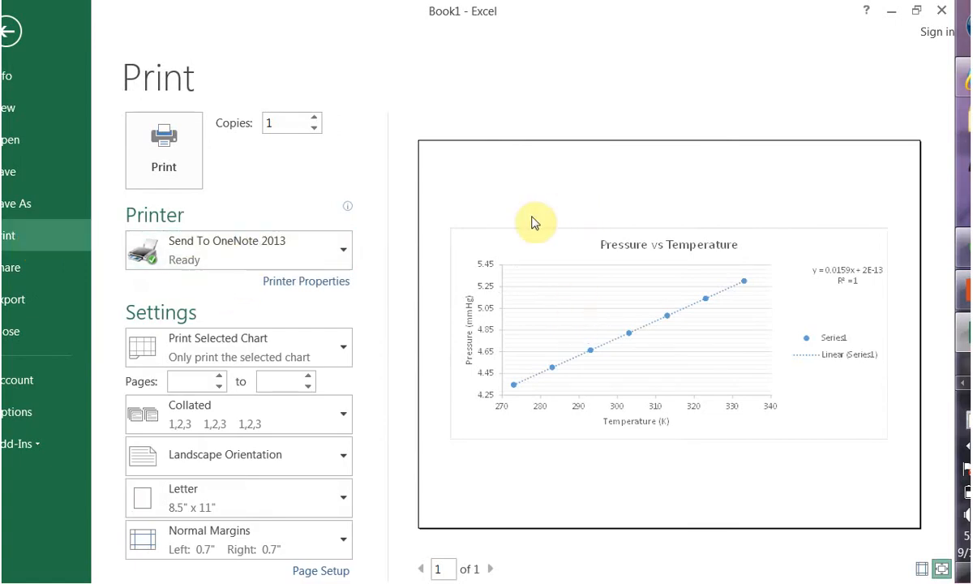
mouse_move(669, 370)
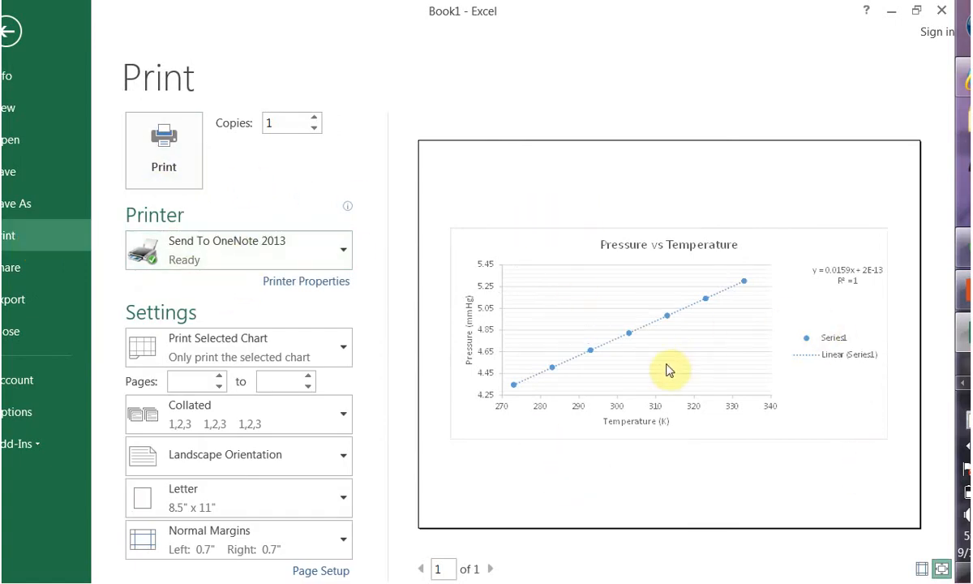
mouse_move(837, 356)
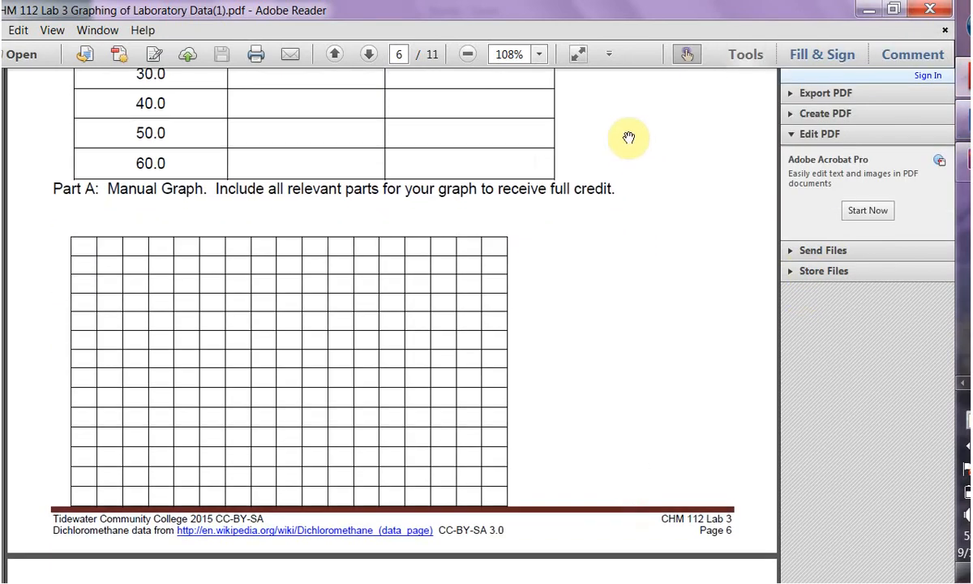
View the page 6 manual graph grid in Adobe Reader, then return to Excel.
click(368, 53)
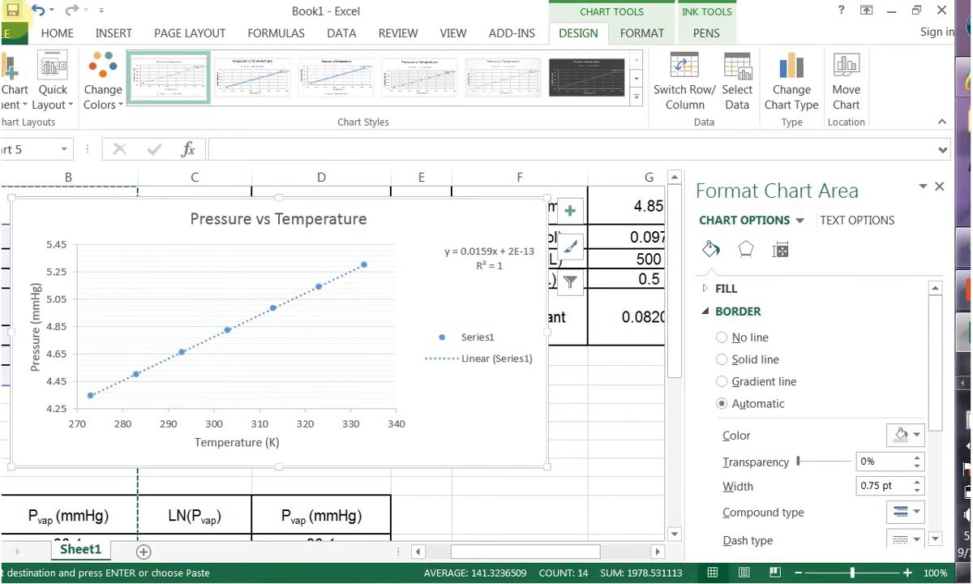
Preview the whole sheet, seeing the chart overlap the tables, then return to the worksheet.
click(594, 369)
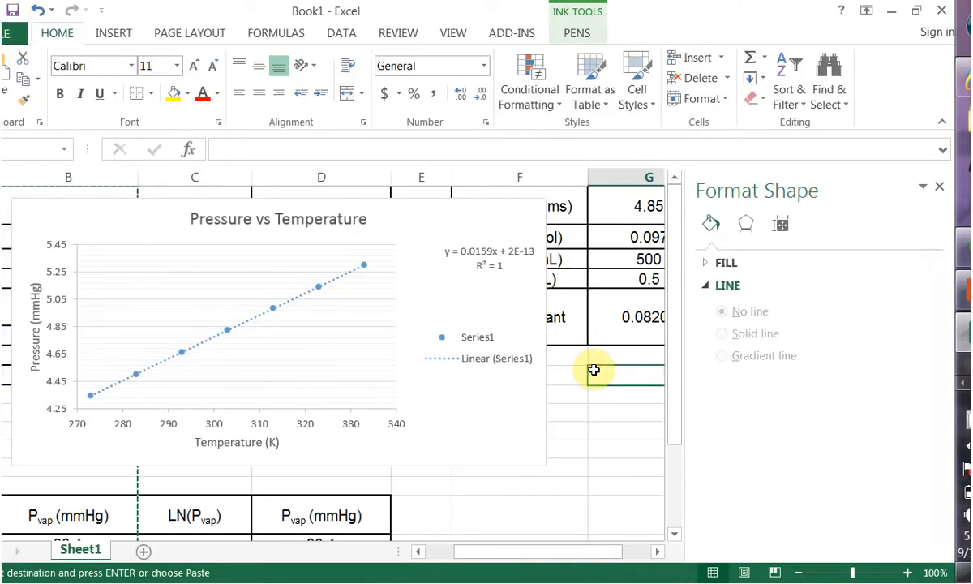
click(14, 14)
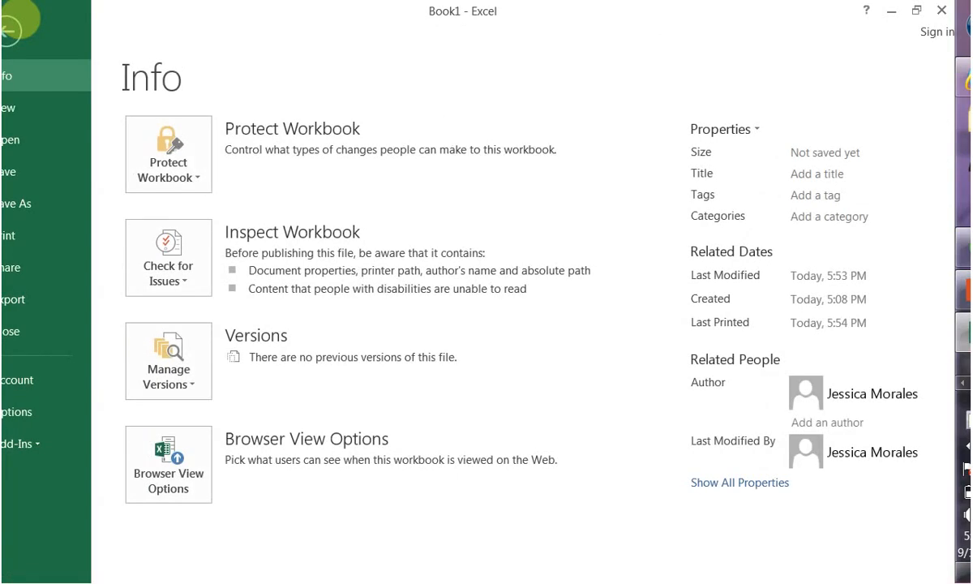
click(8, 235)
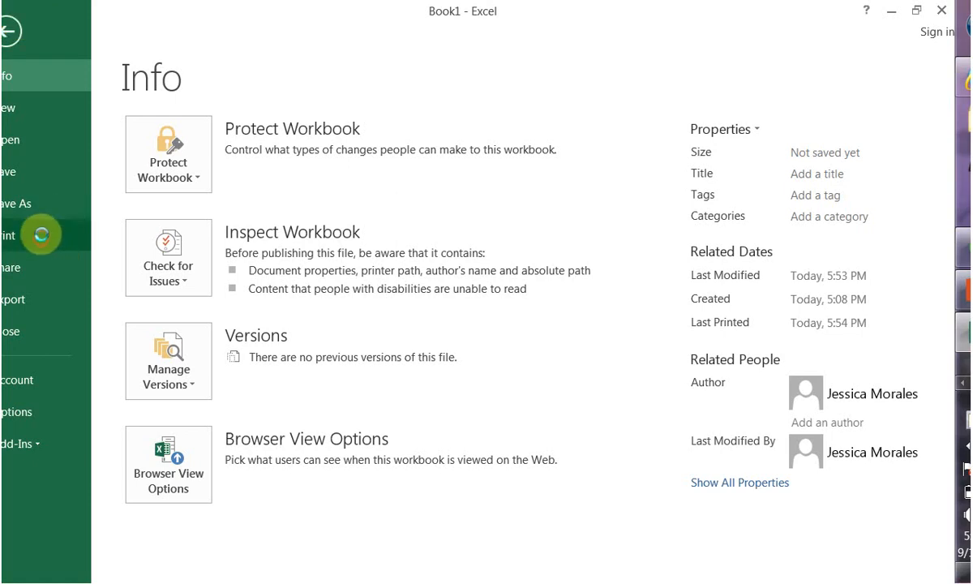
click(14, 235)
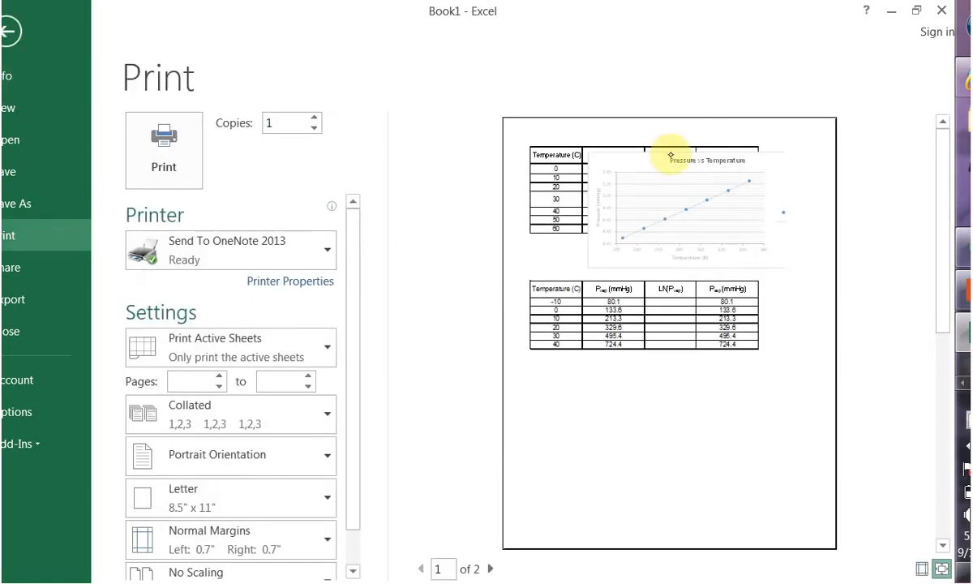
mouse_move(770, 134)
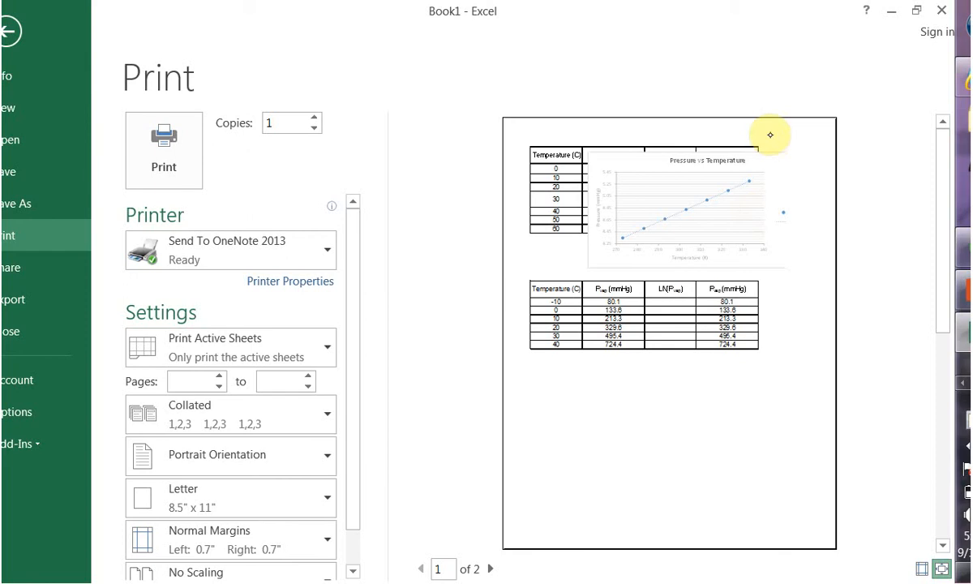
mouse_move(738, 217)
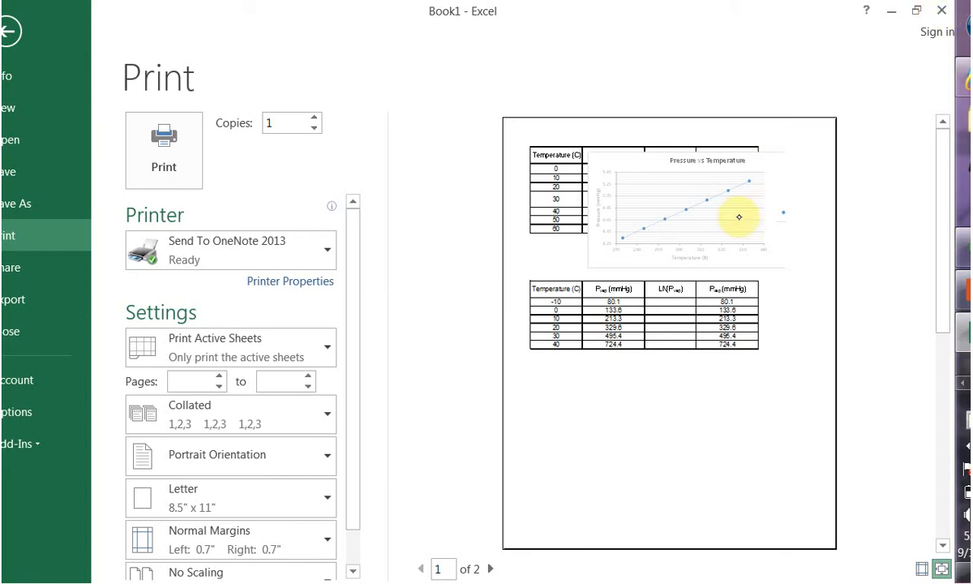
click(12, 30)
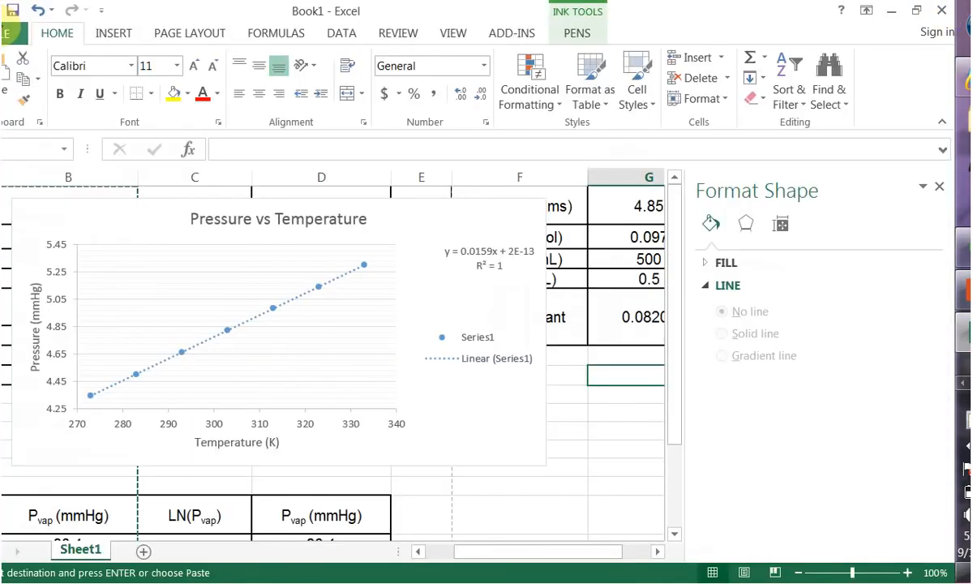
Zoom the worksheet view to 50%.
click(452, 33)
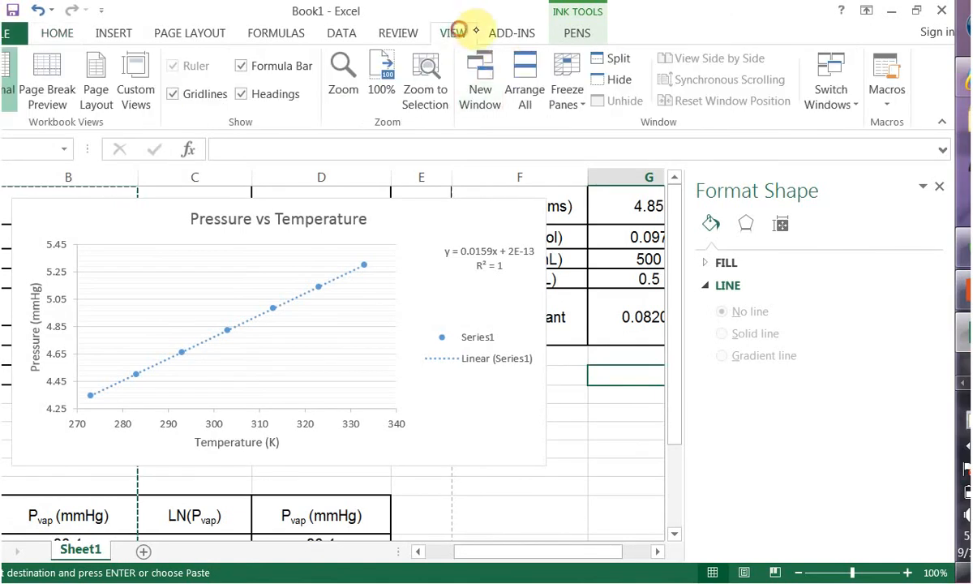
click(342, 77)
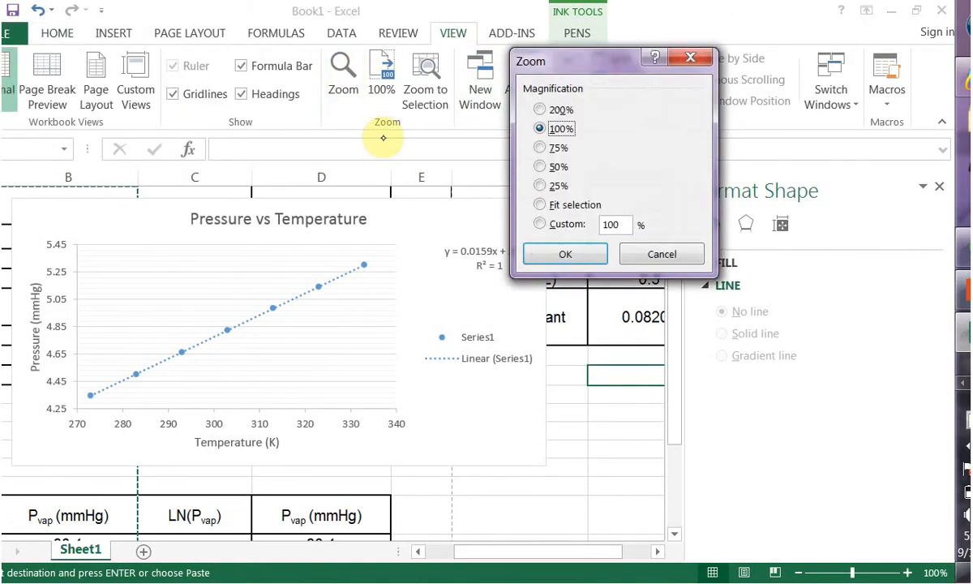
click(565, 253)
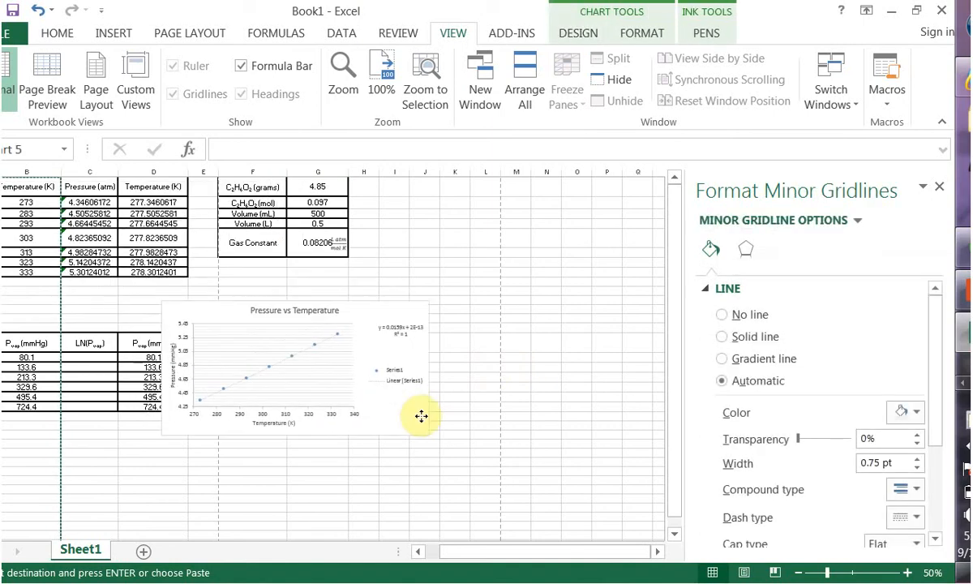
Drag the chart below the constants table and confirm it prints cleanly on page 2.
drag(420, 416, 475, 363)
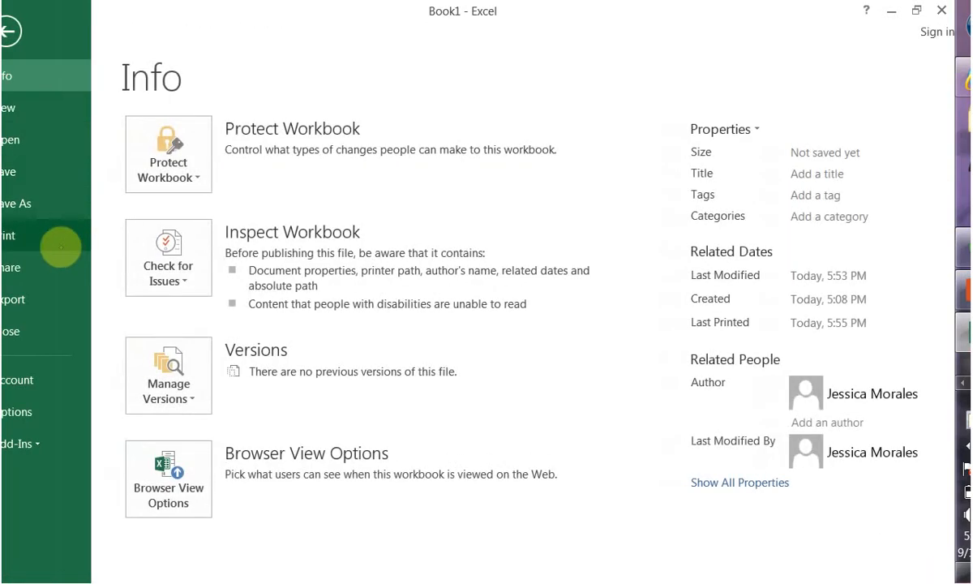
click(10, 235)
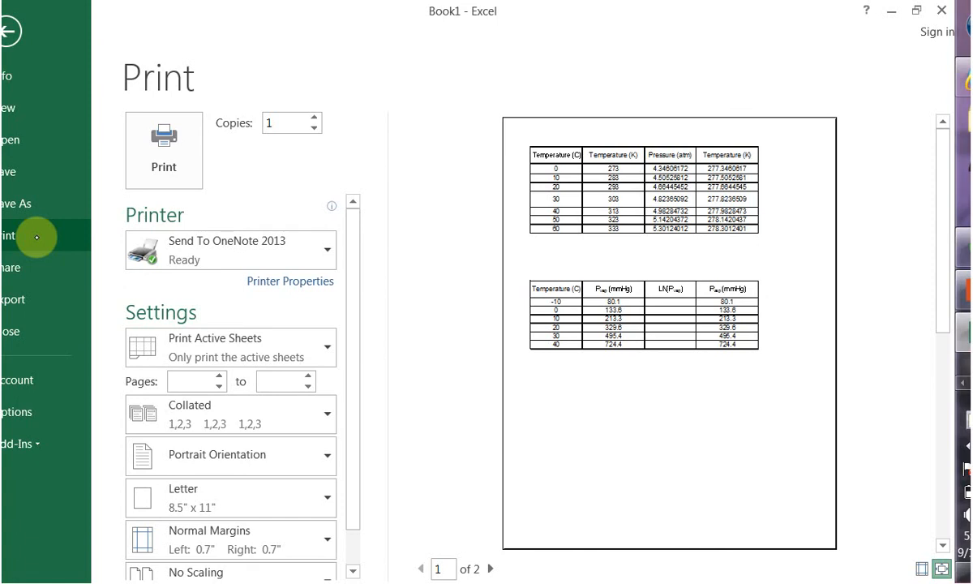
click(490, 567)
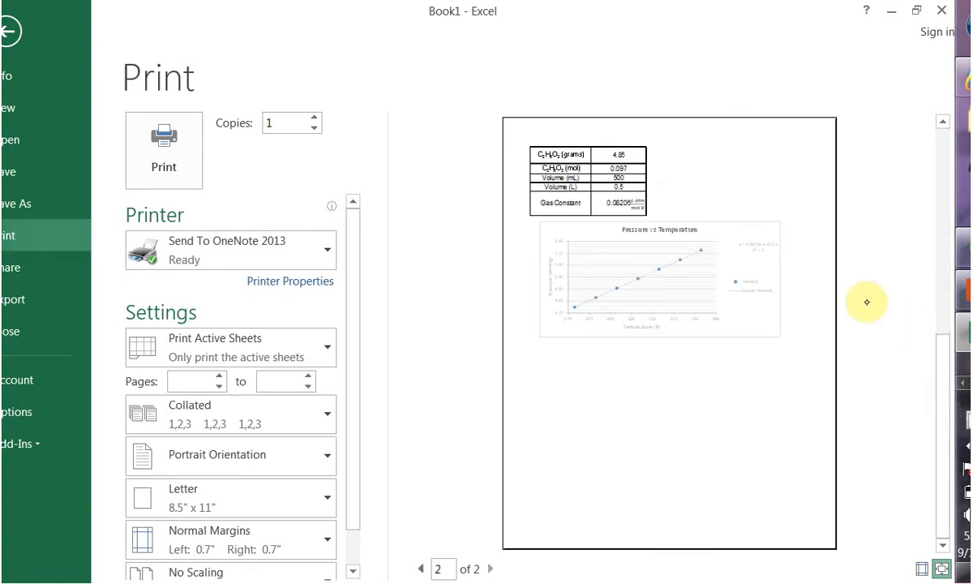
mouse_move(700, 375)
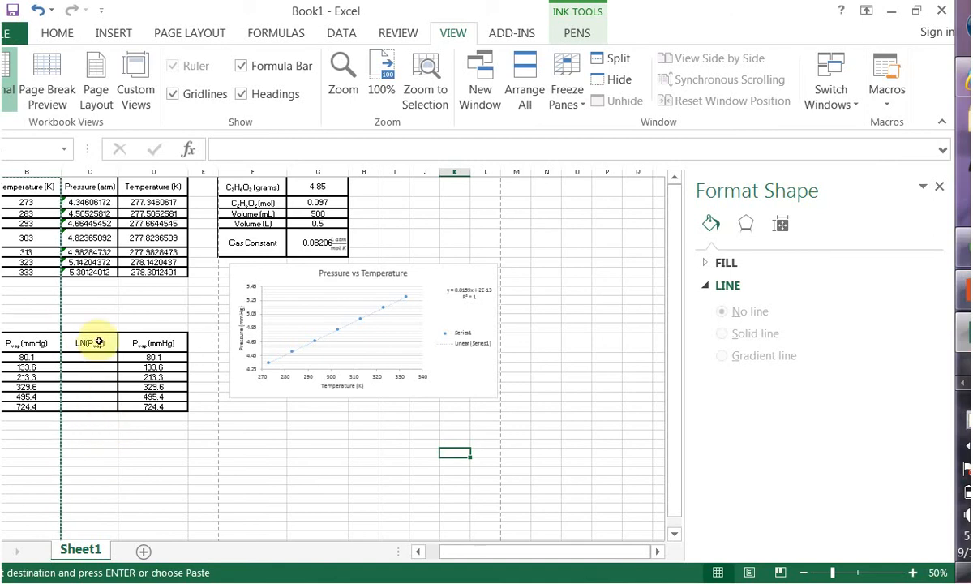
mouse_move(104, 435)
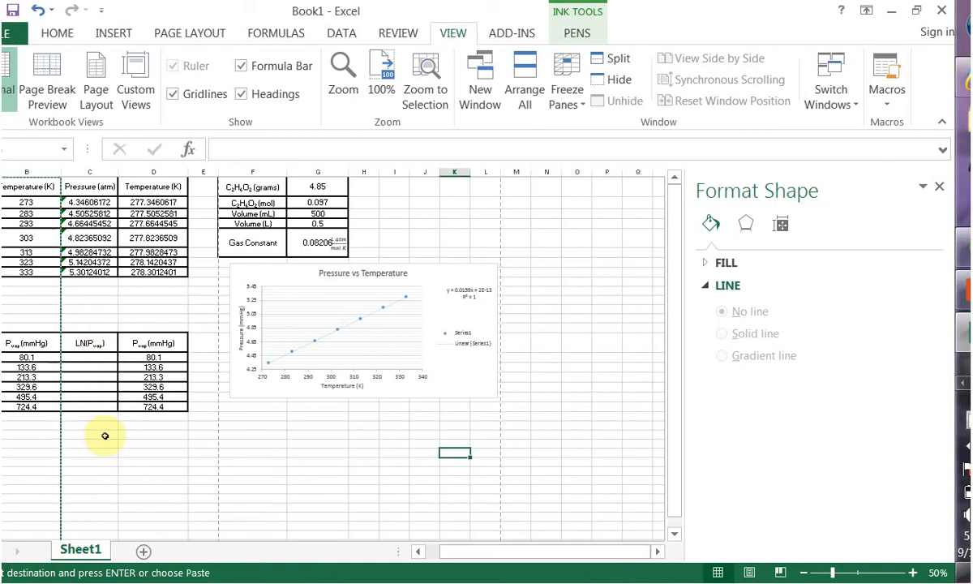
mouse_move(99, 355)
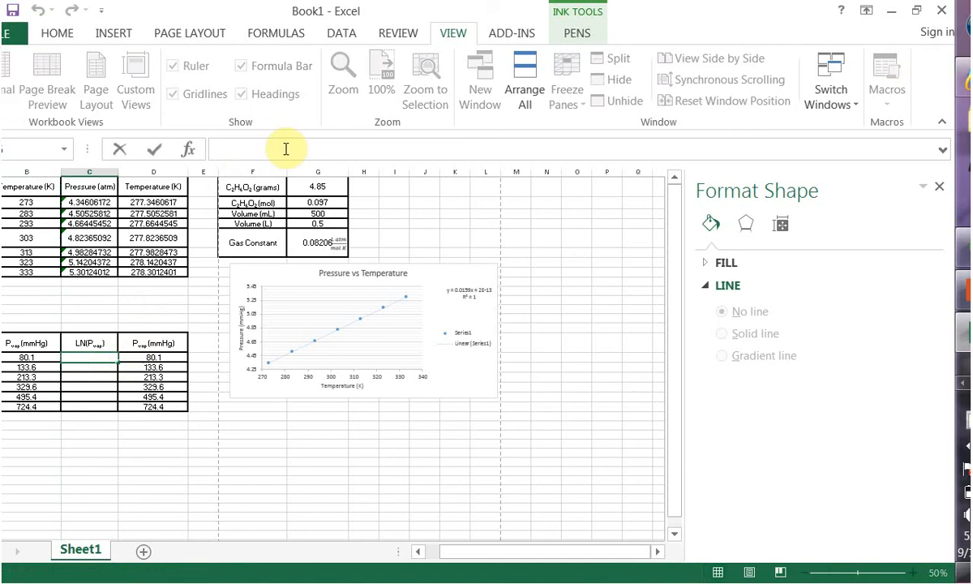
Enter =LN(B16) in the first LN(Pvap) cell, giving 4.383 for 80.1 mmHg.
text(=)
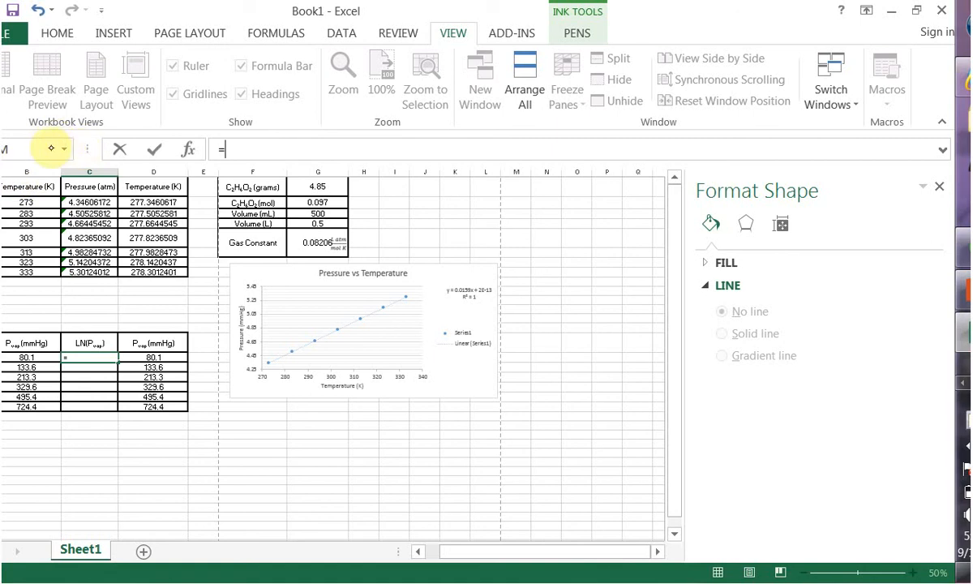
mouse_move(58, 149)
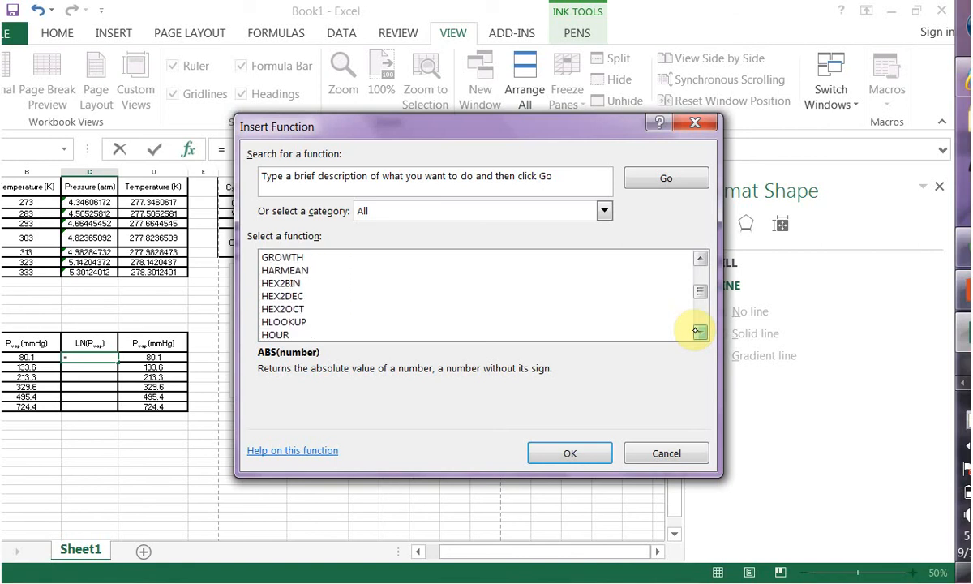
scroll(down, 3)
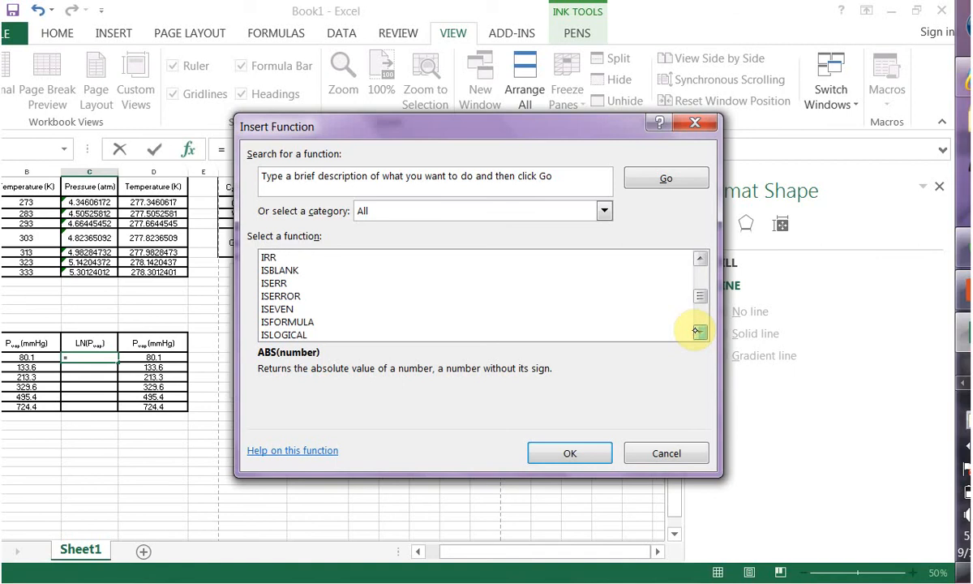
scroll(down, 3)
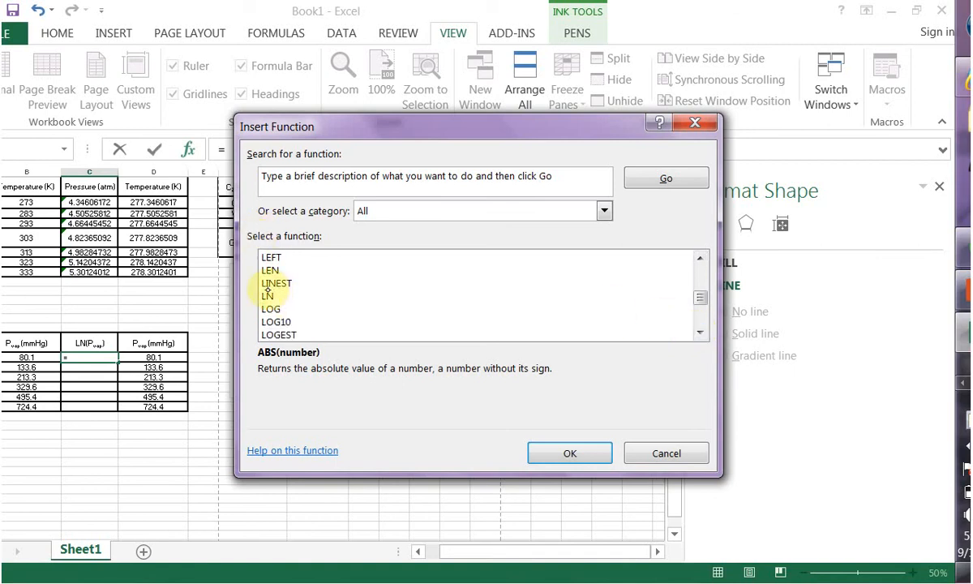
click(569, 452)
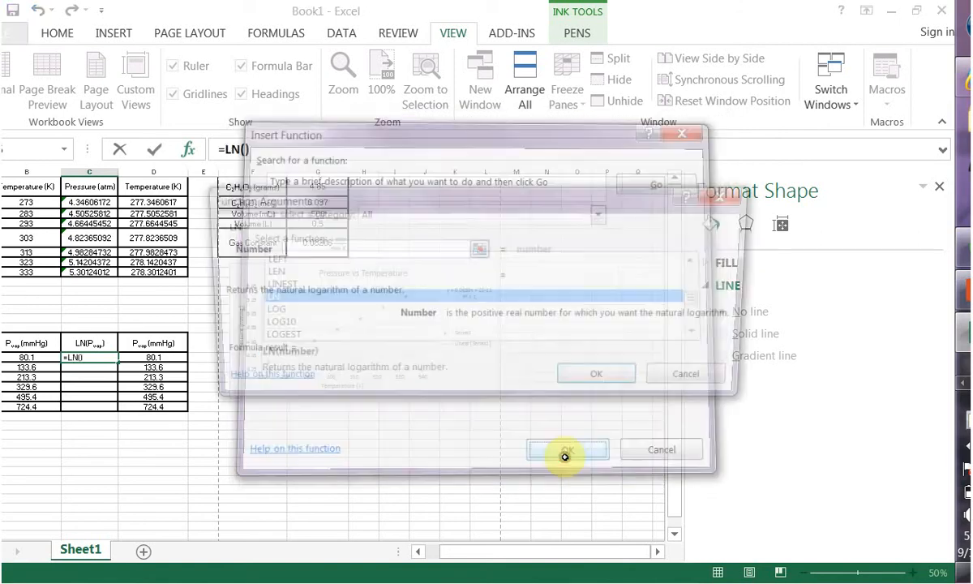
click(566, 449)
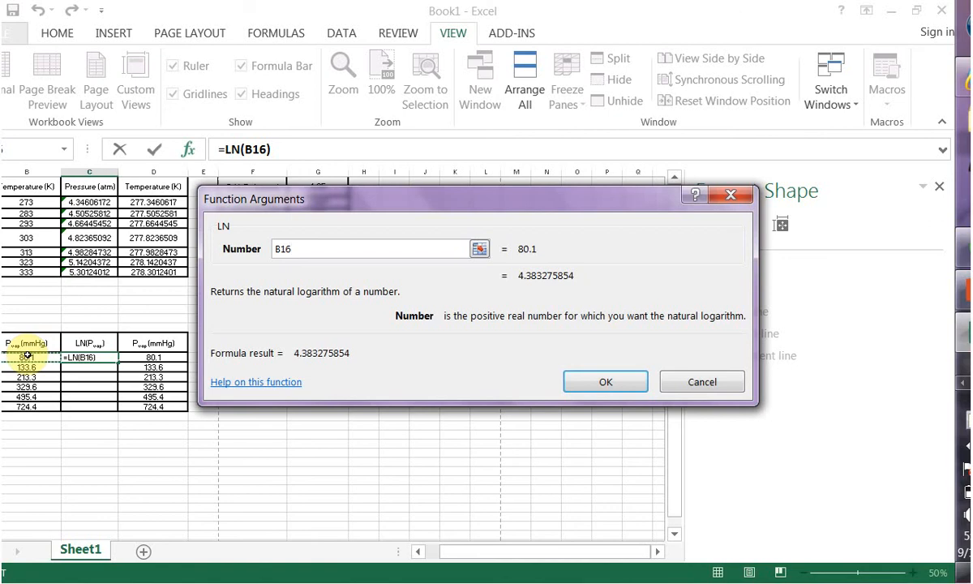
click(373, 249)
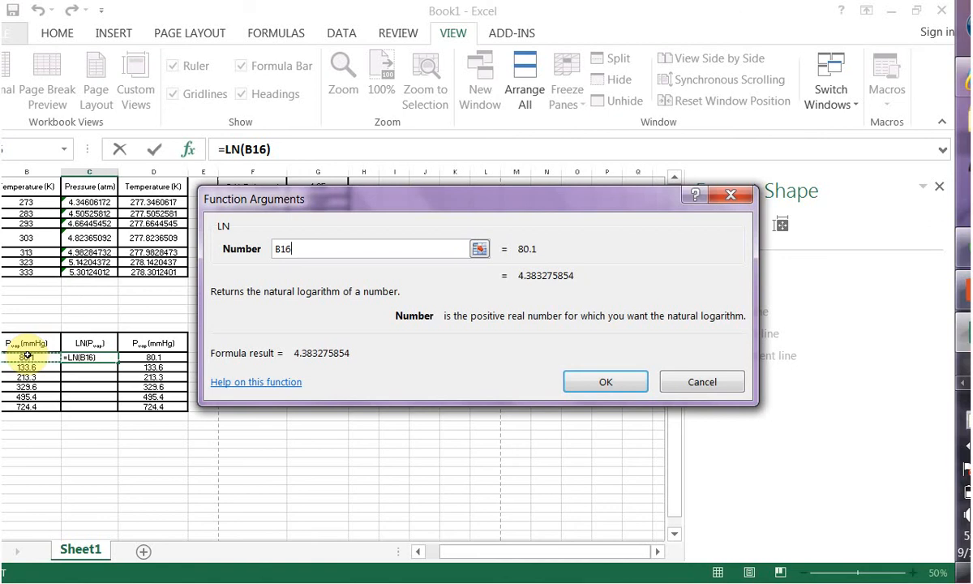
click(605, 381)
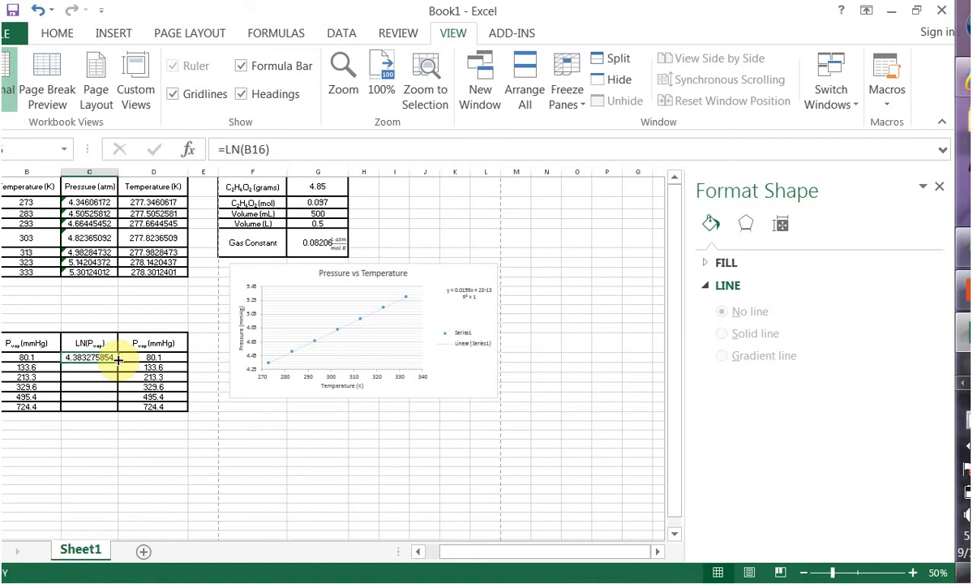
Fill the LN formula down to the last row, giving values from 4.383 to 6.585.
drag(89, 356, 89, 406)
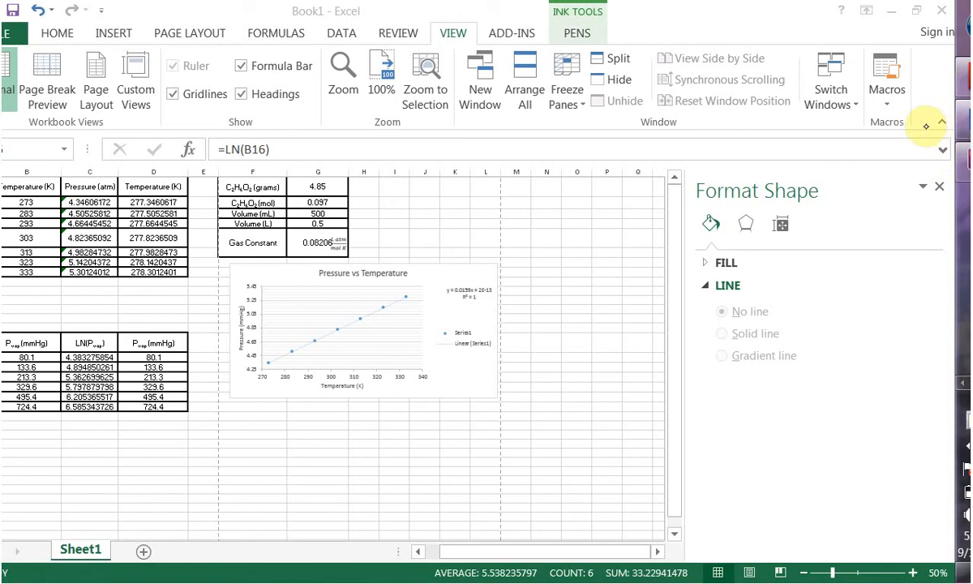
mouse_move(957, 385)
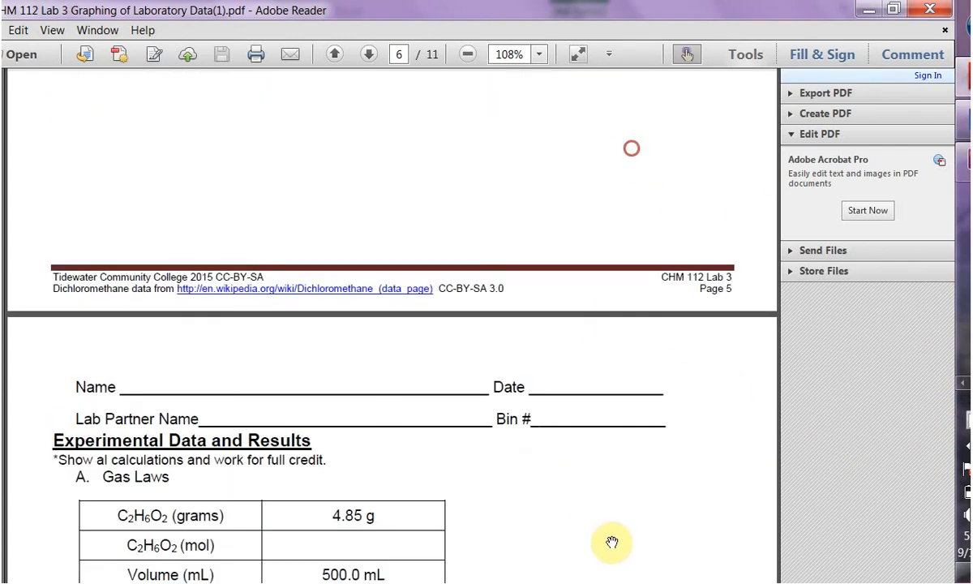
Scroll the PDF to section C's Clausius-Clapeyron instructions on page 4.
scroll(up, 3)
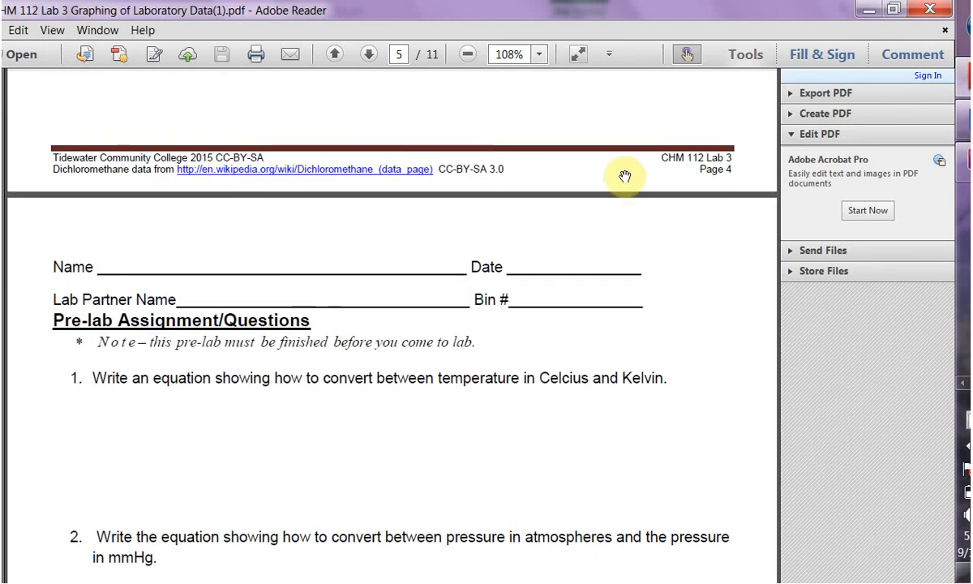
click(333, 53)
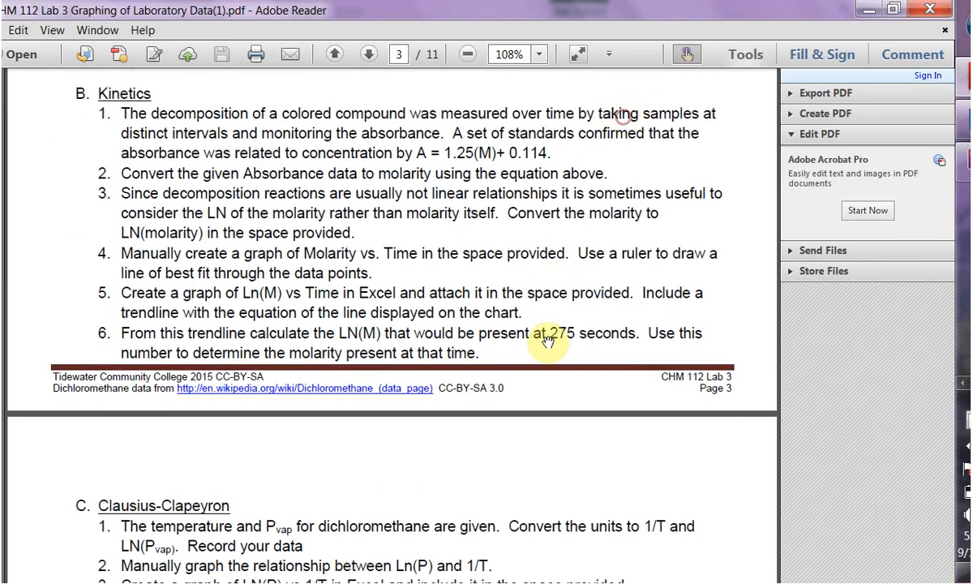
scroll(down, 3)
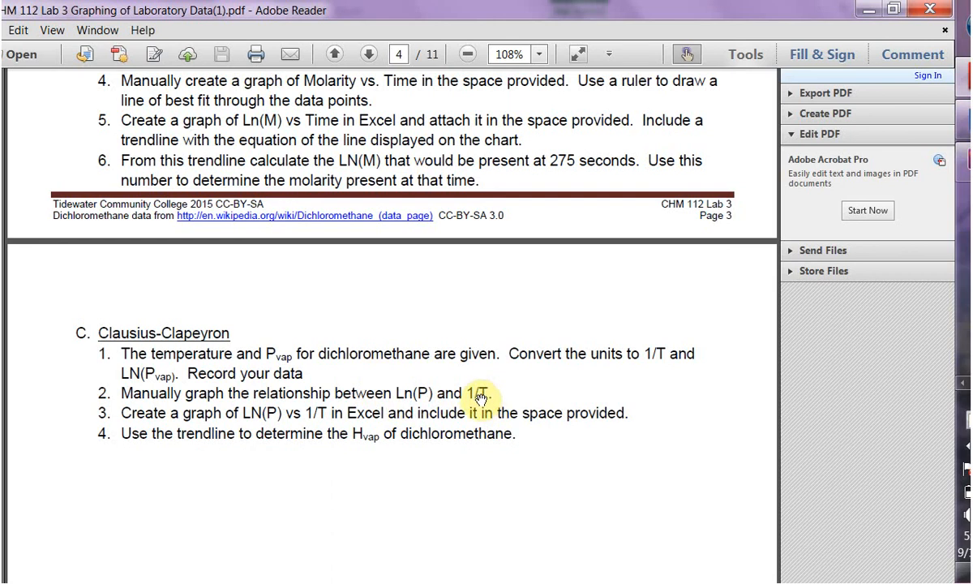
mouse_move(450, 449)
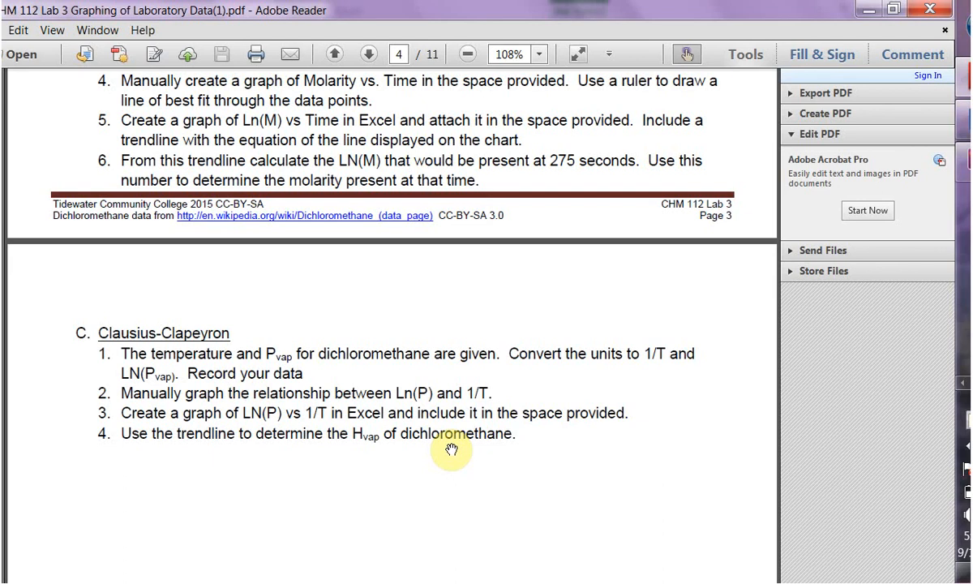
mouse_move(420, 403)
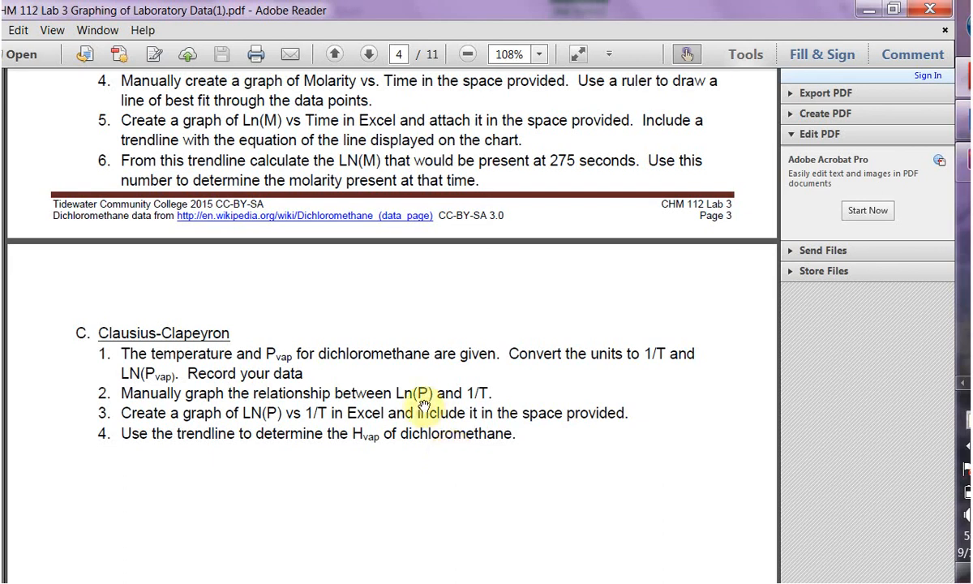